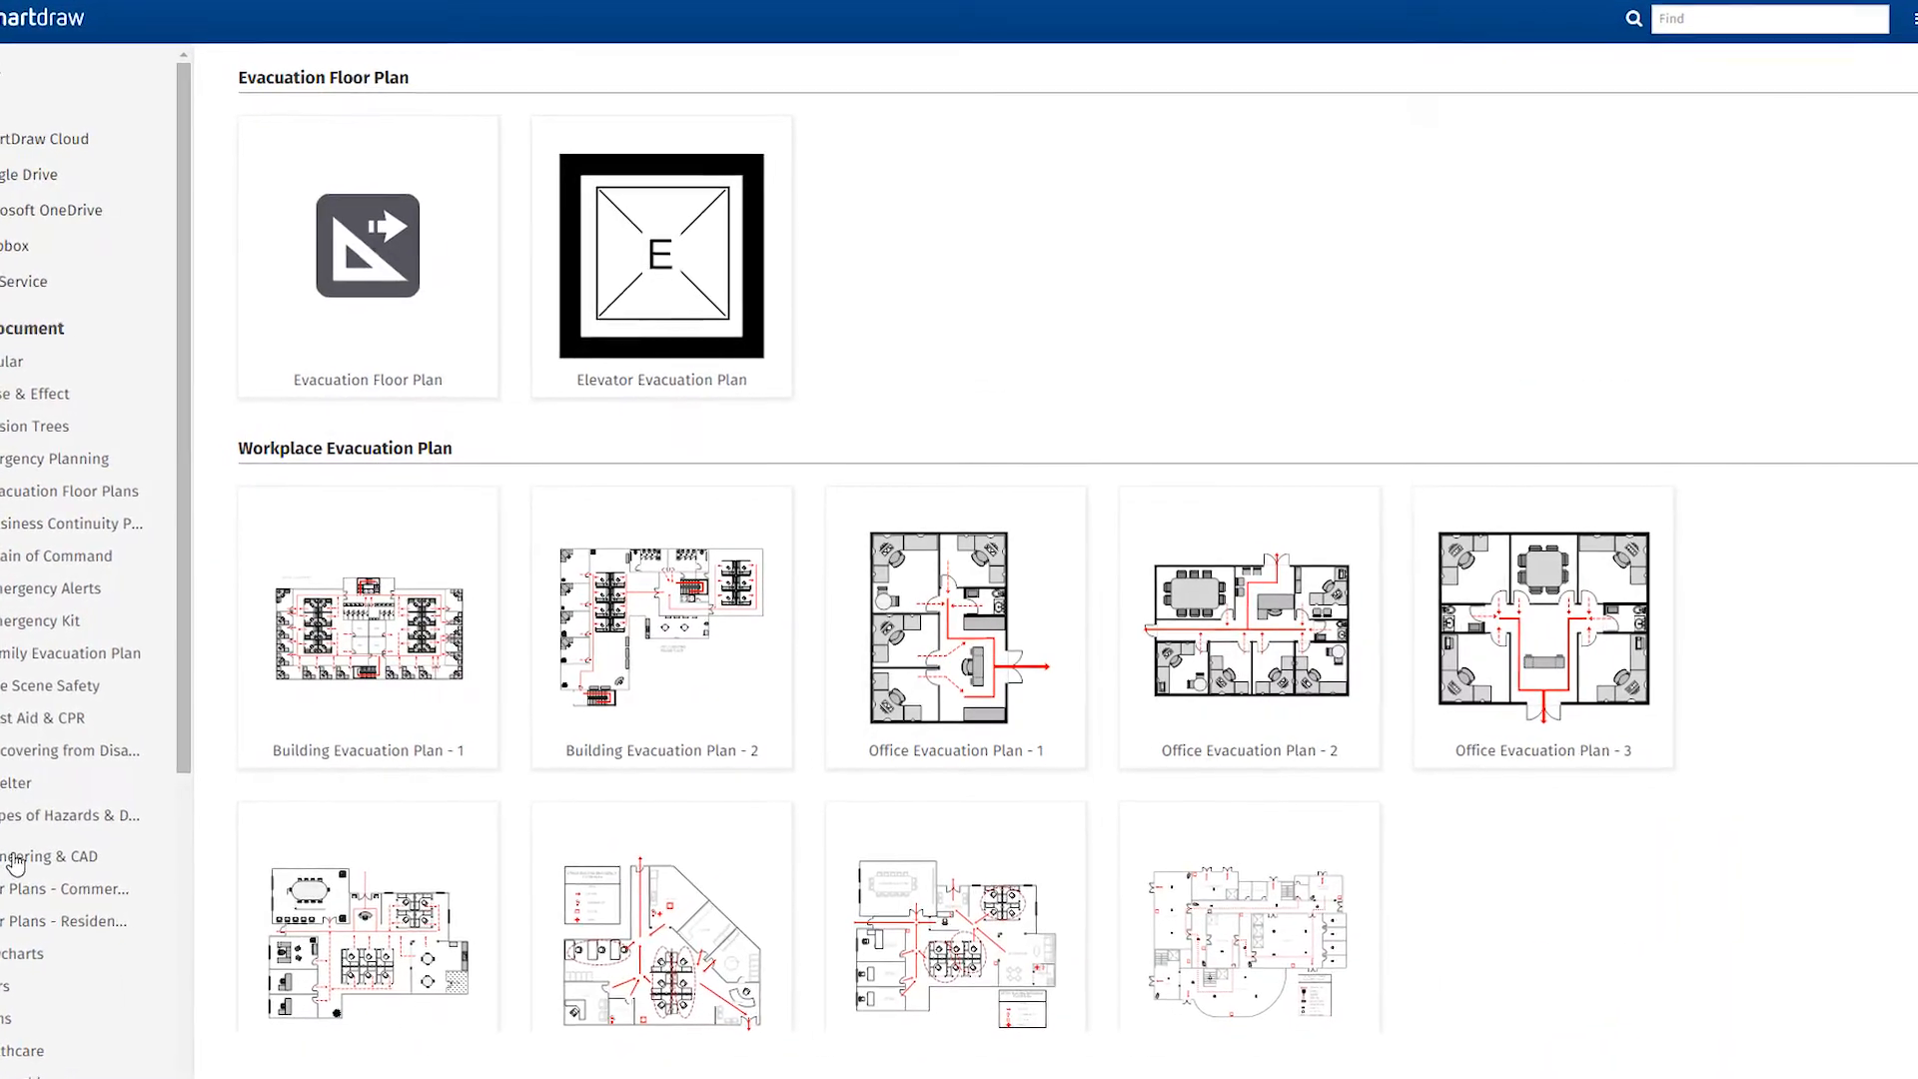
# Browse the Popular, Residential Floor Plan and Flowchart templates, then start a new flowchart
pyautogui.click(39, 196)
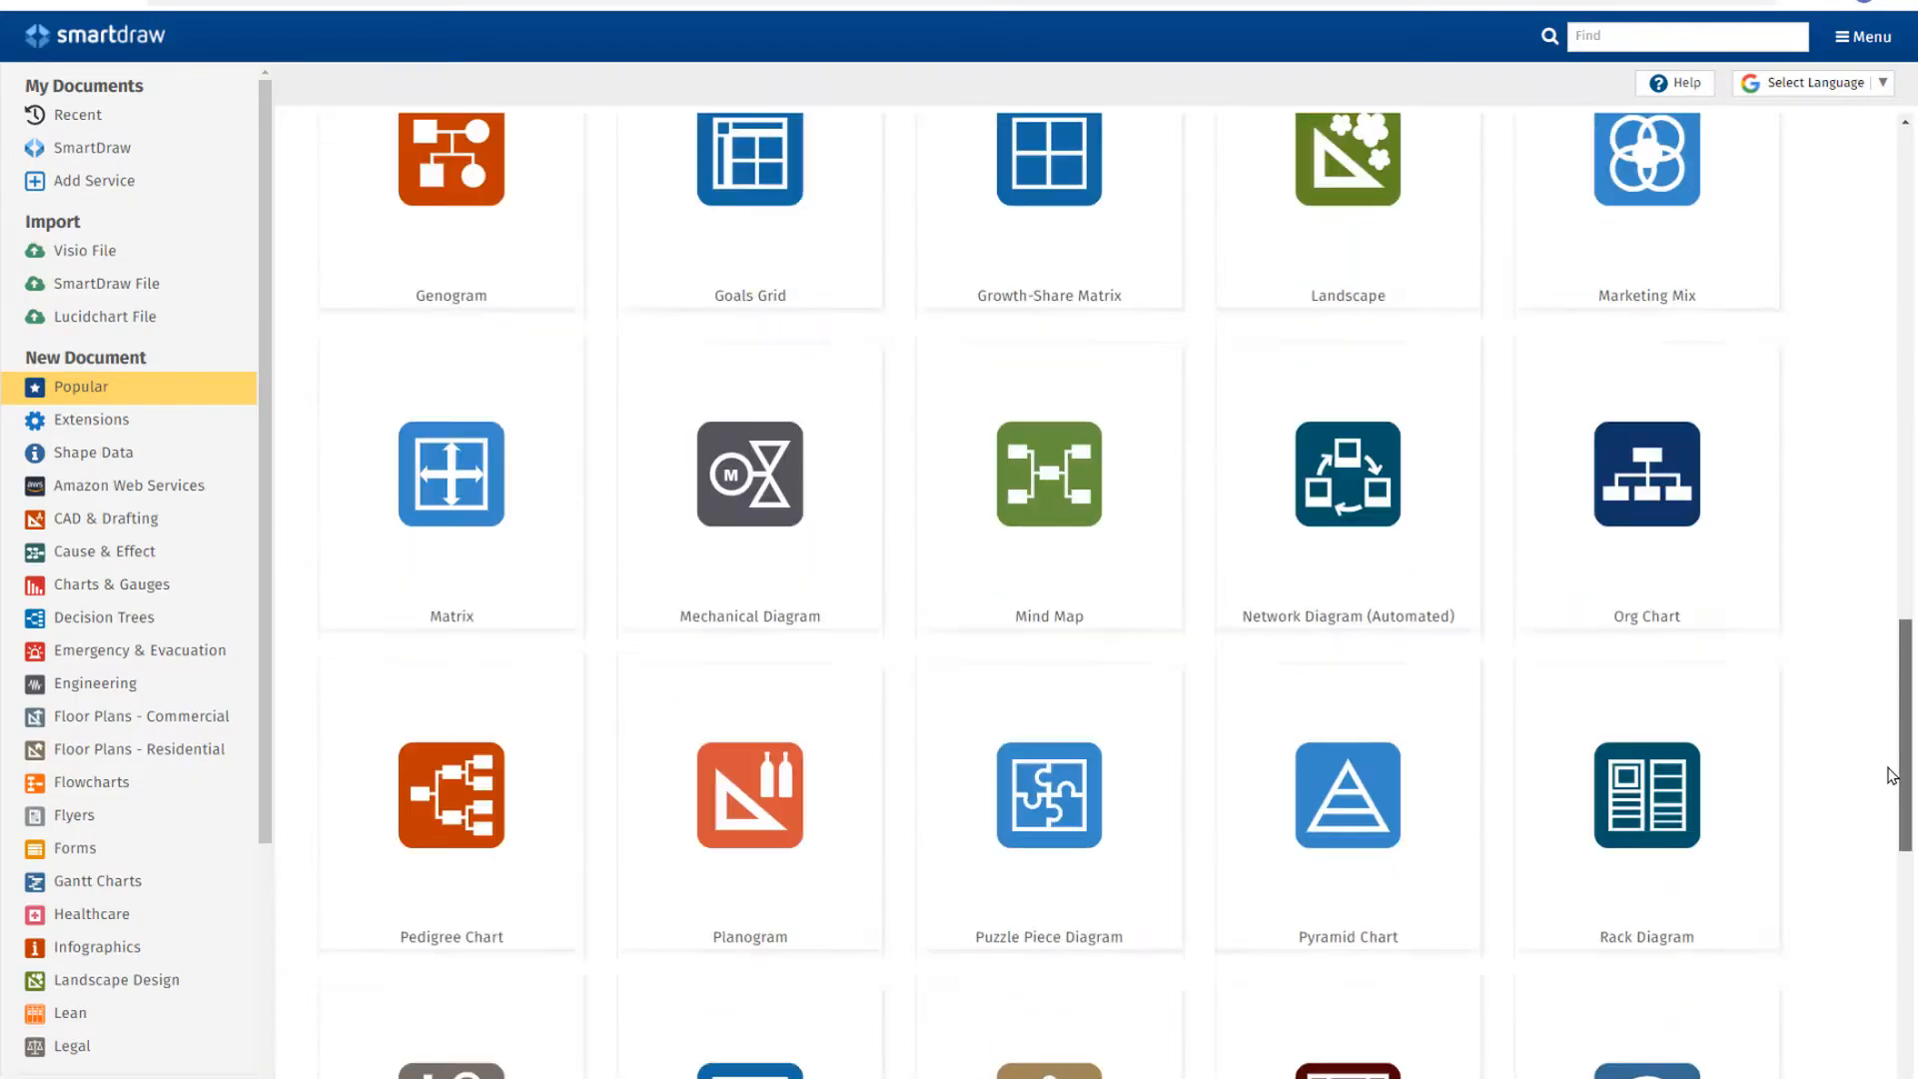
pyautogui.click(141, 715)
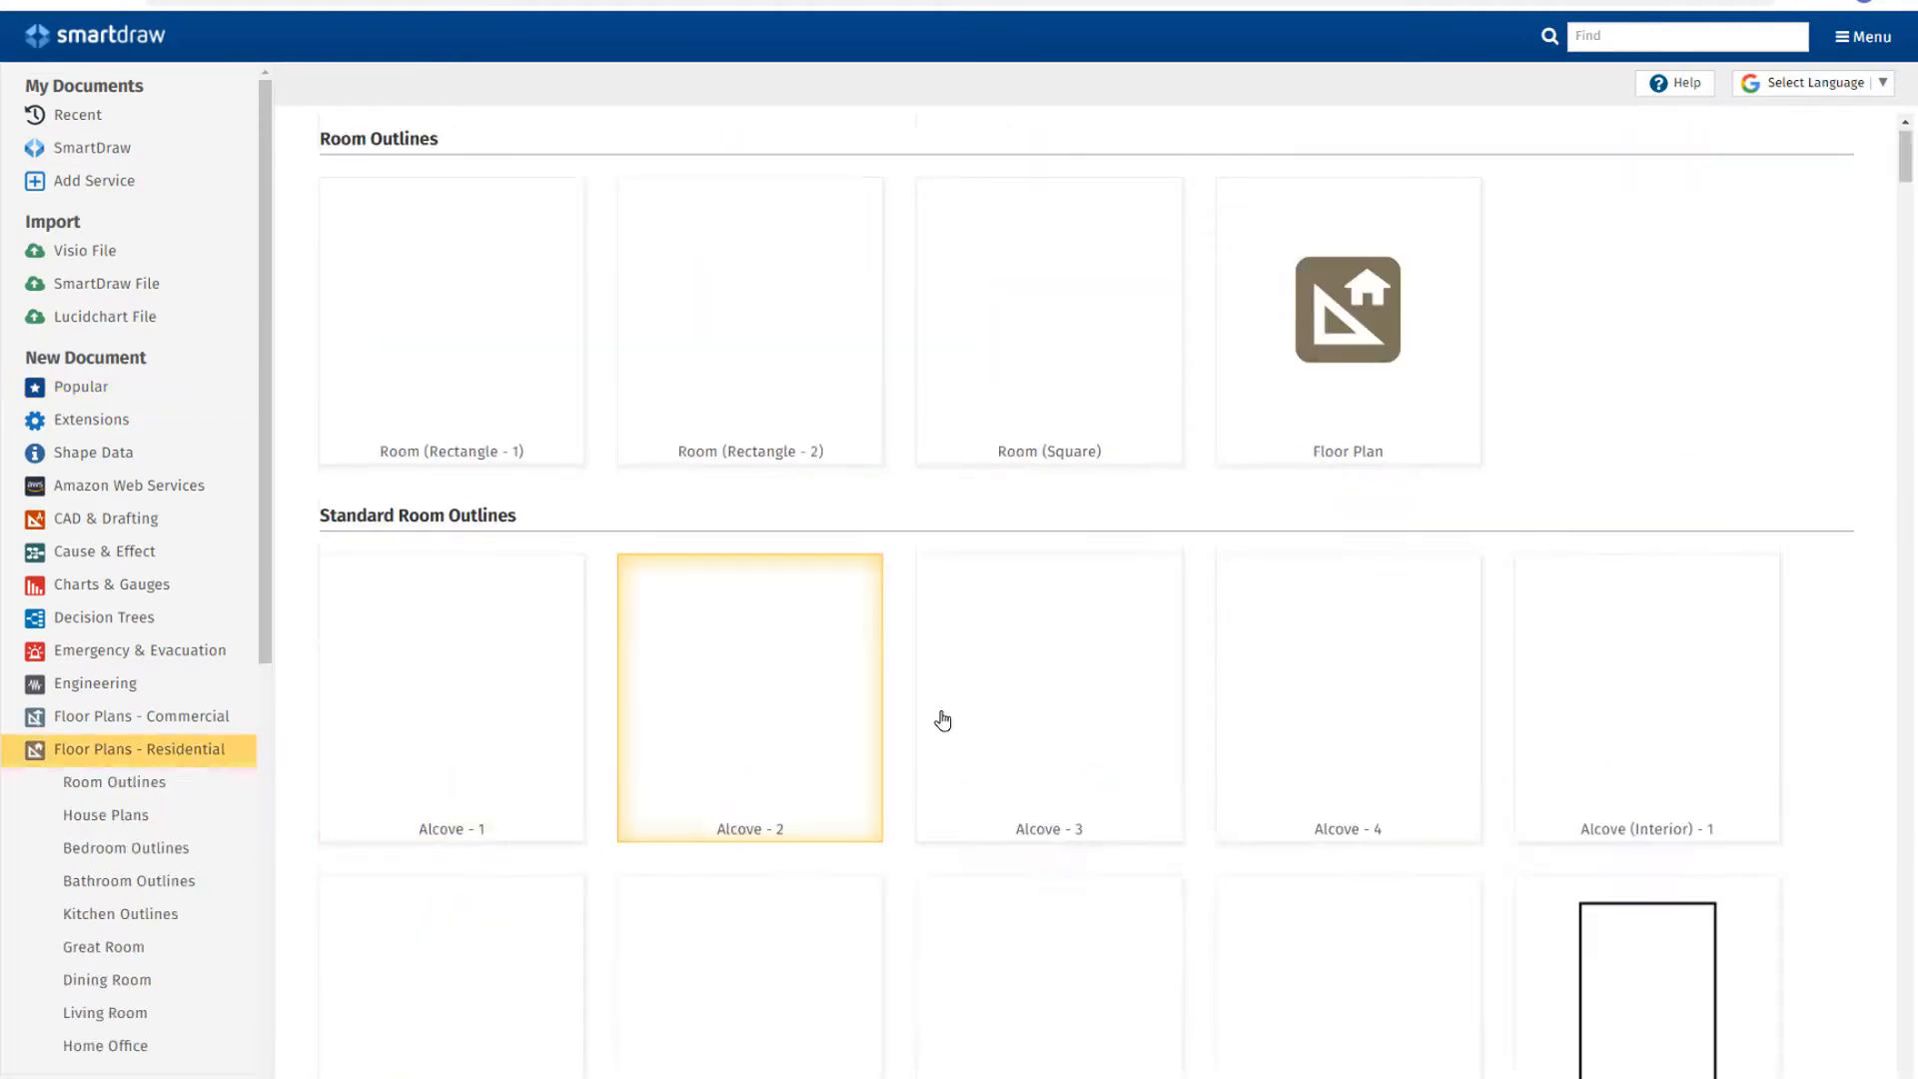
pyautogui.scroll(-3)
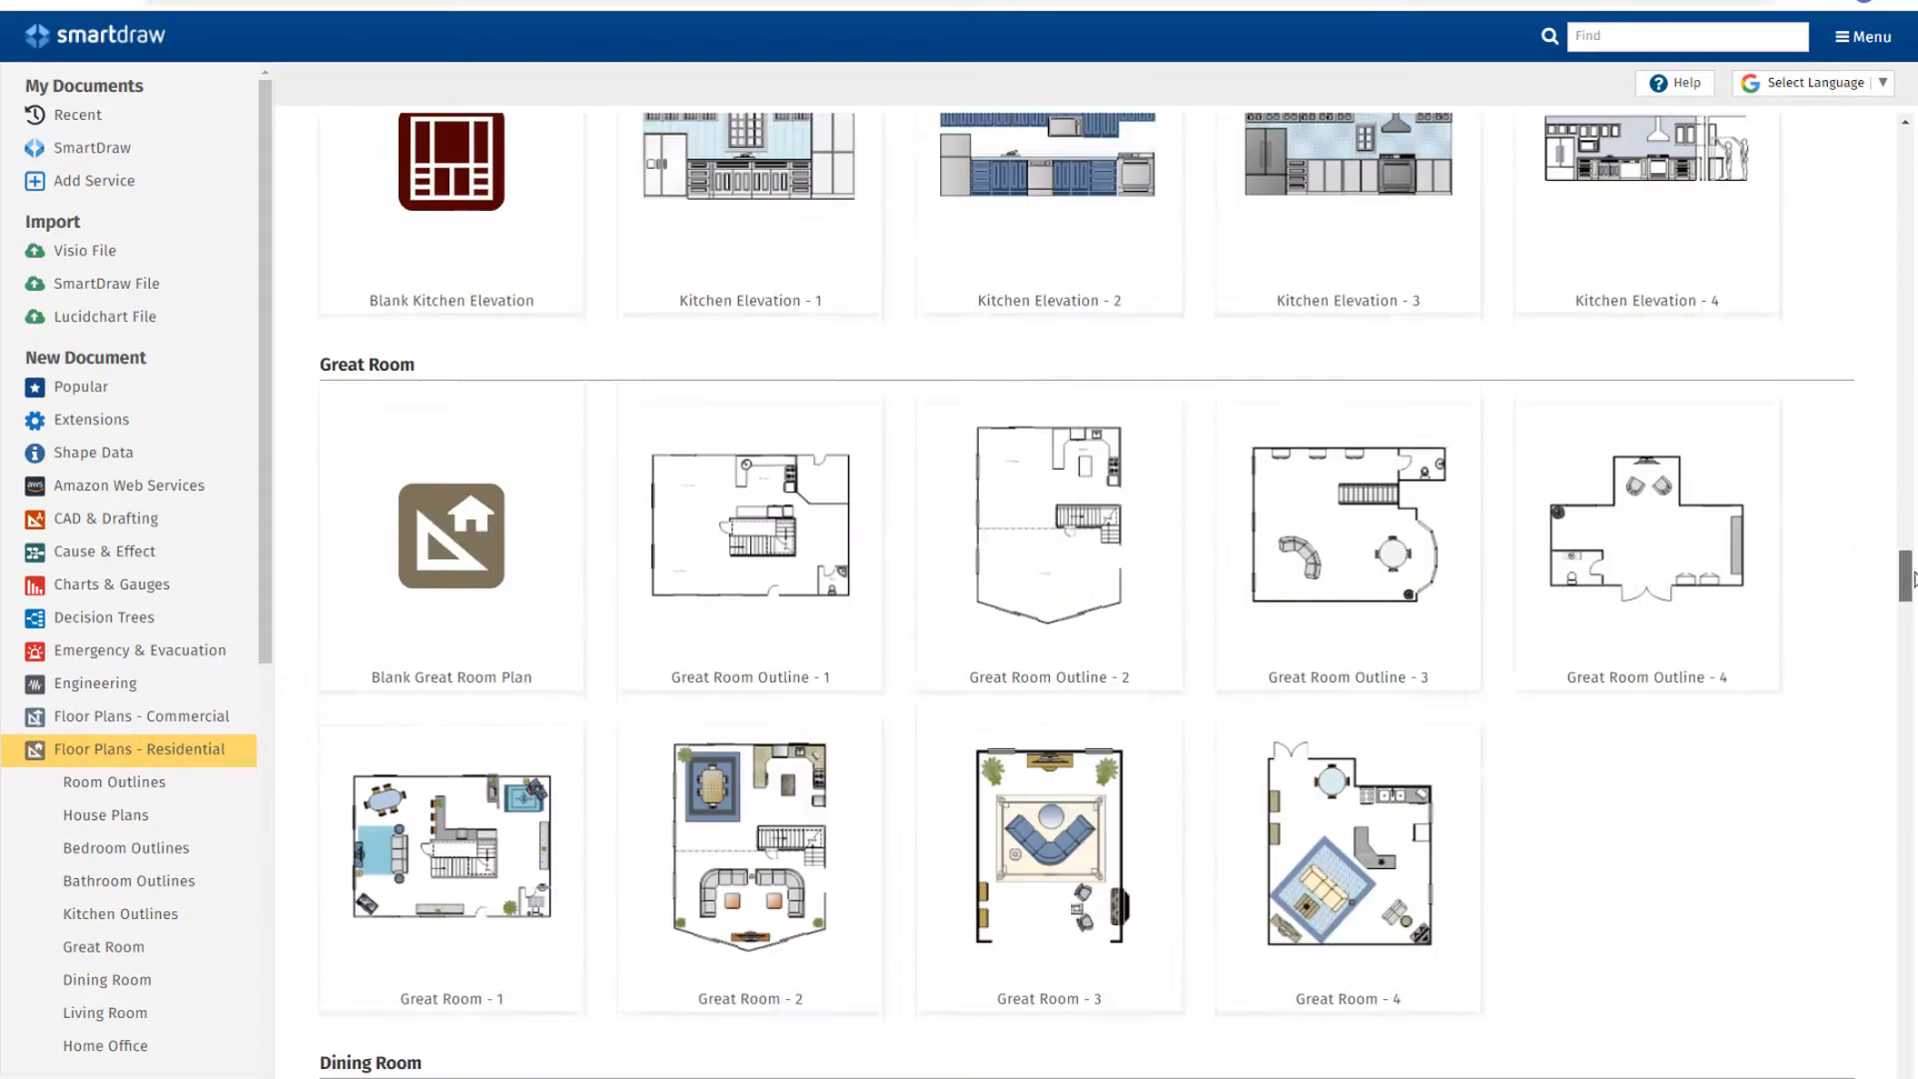
pyautogui.scroll(-3)
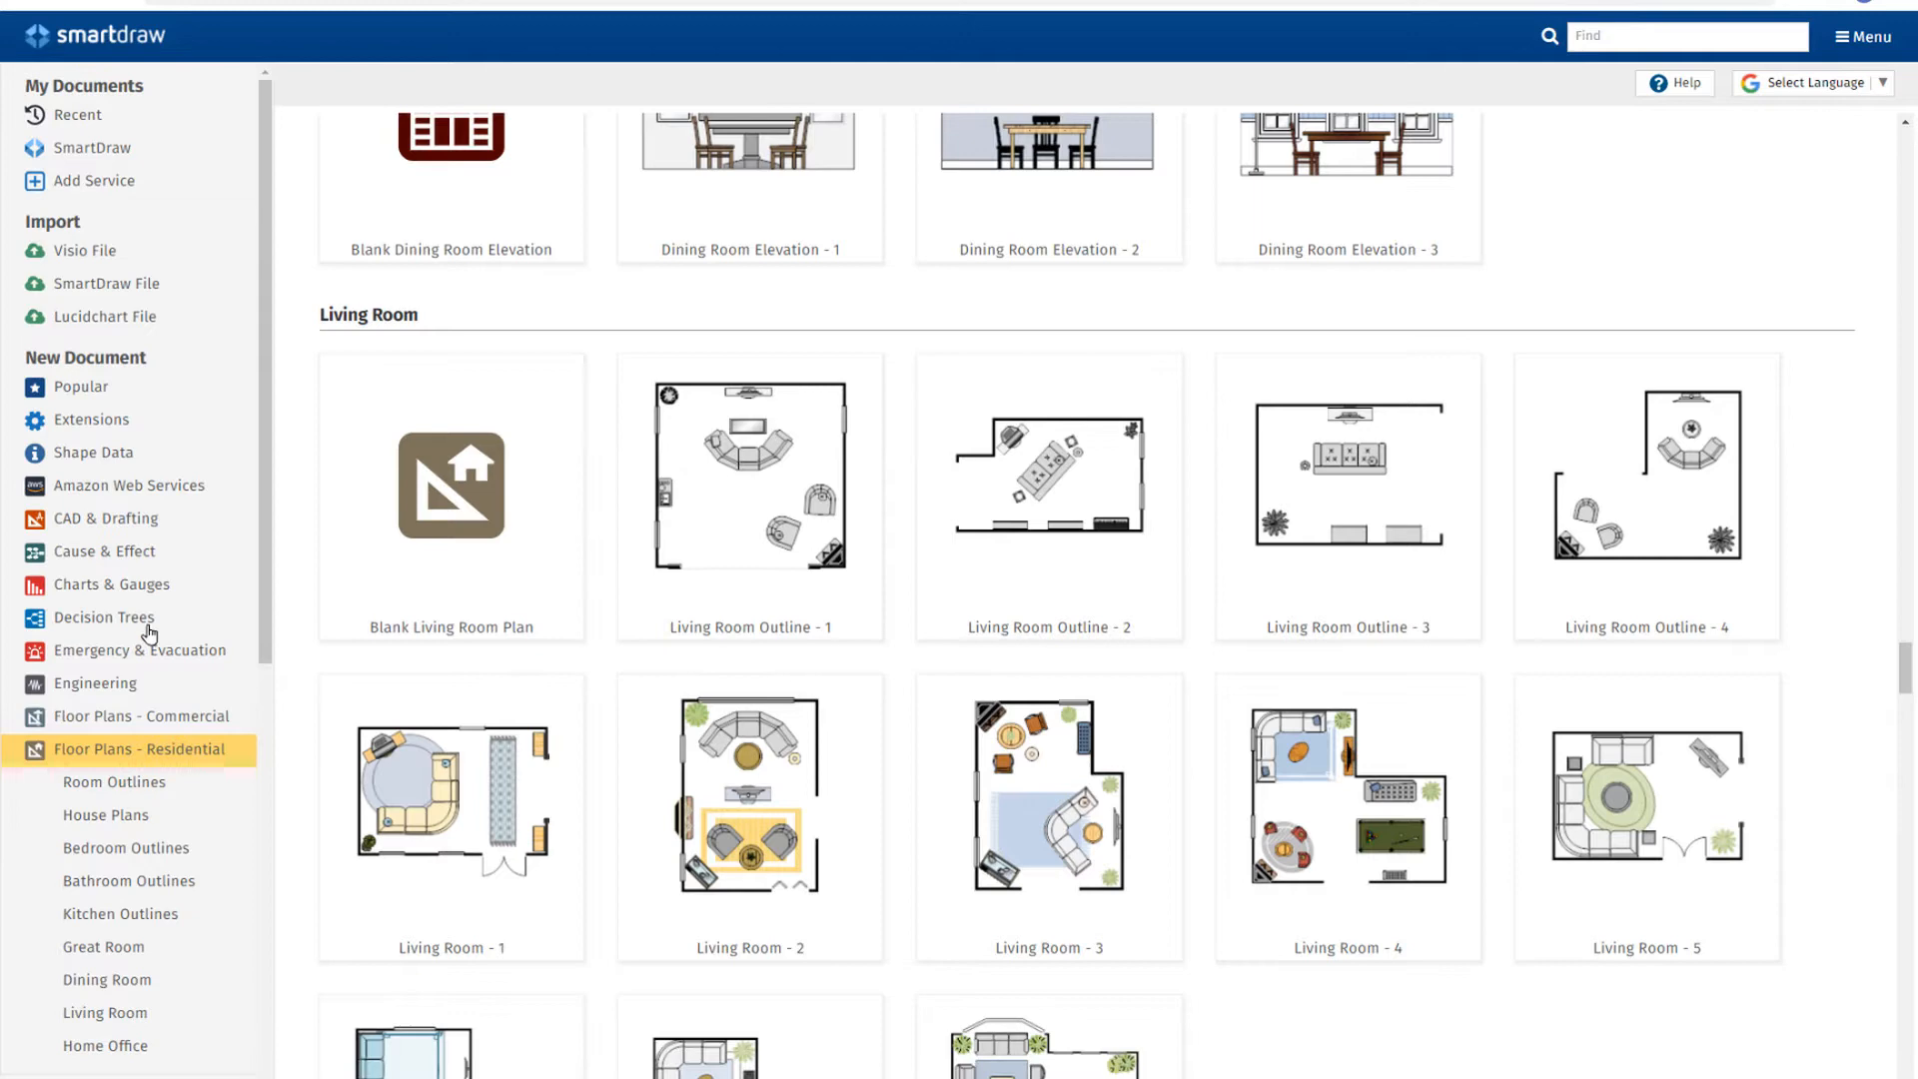
pyautogui.click(91, 383)
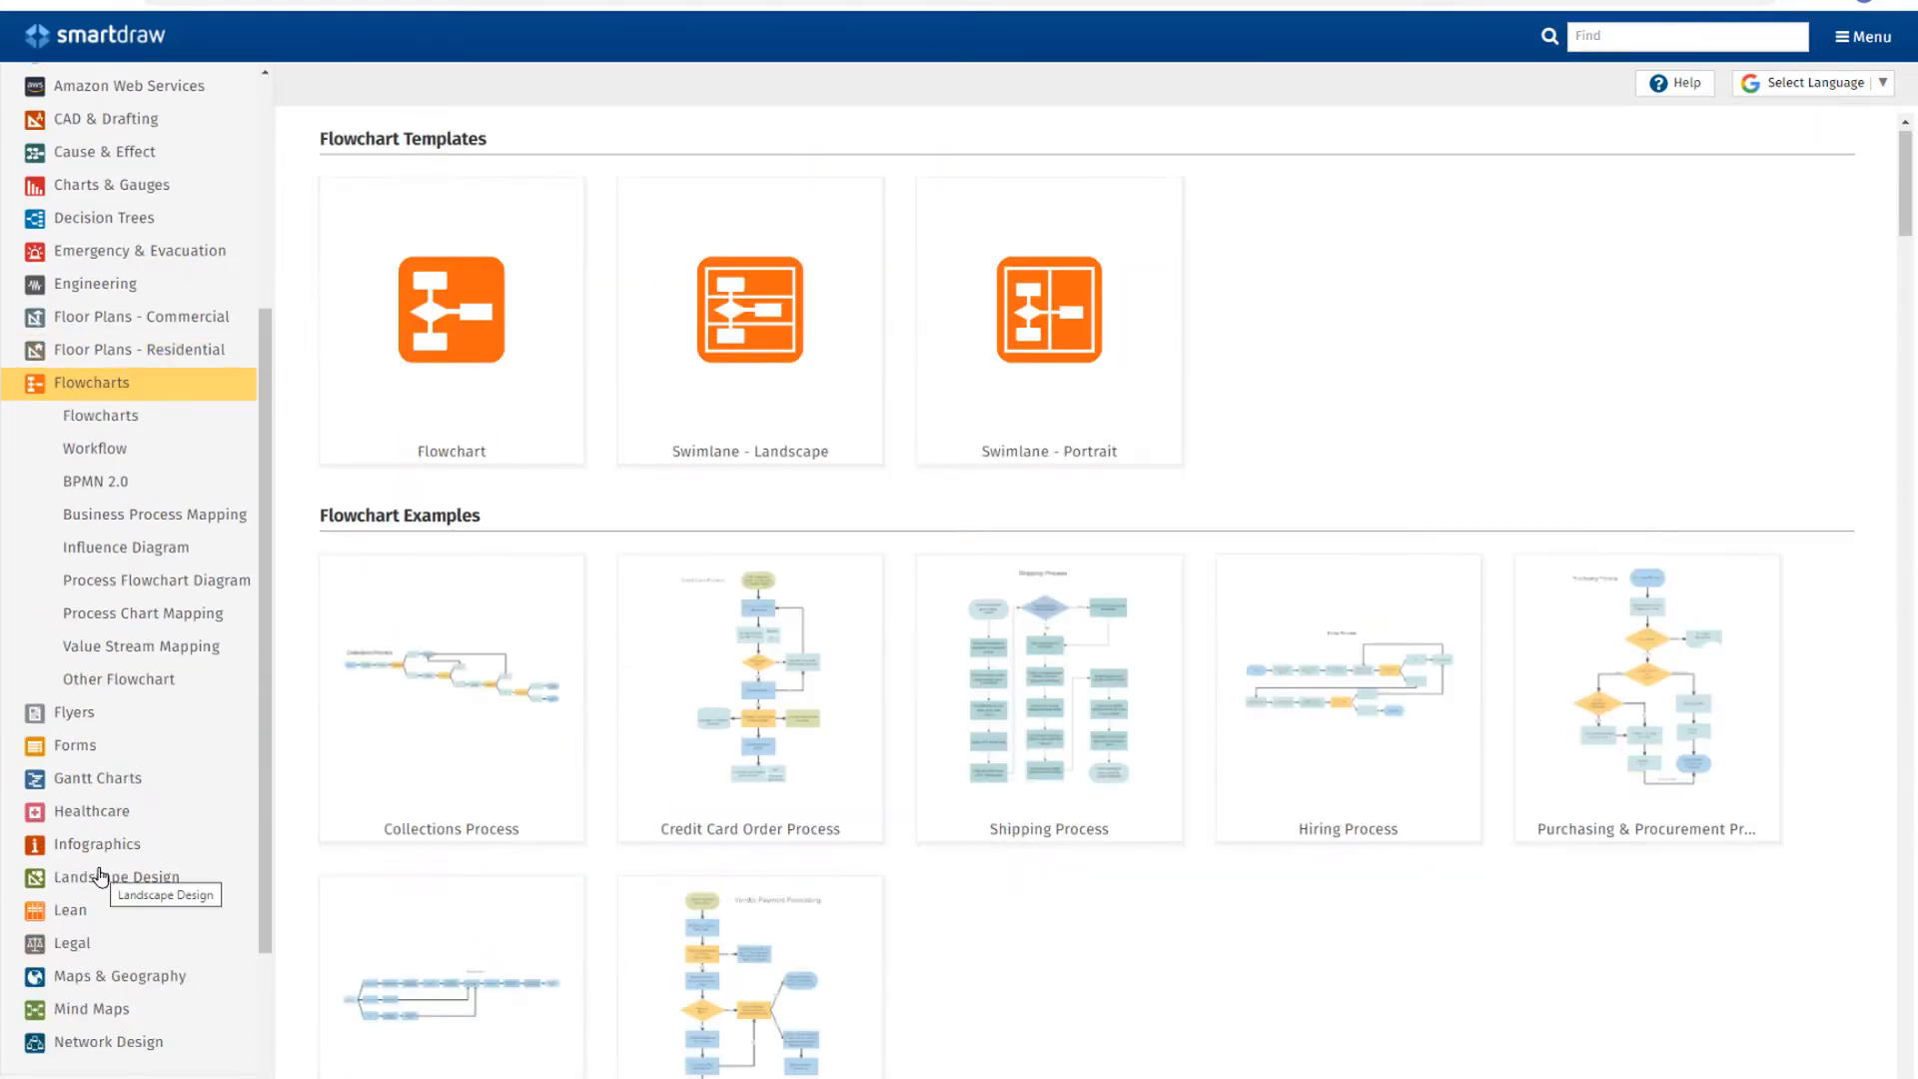
pyautogui.click(450, 309)
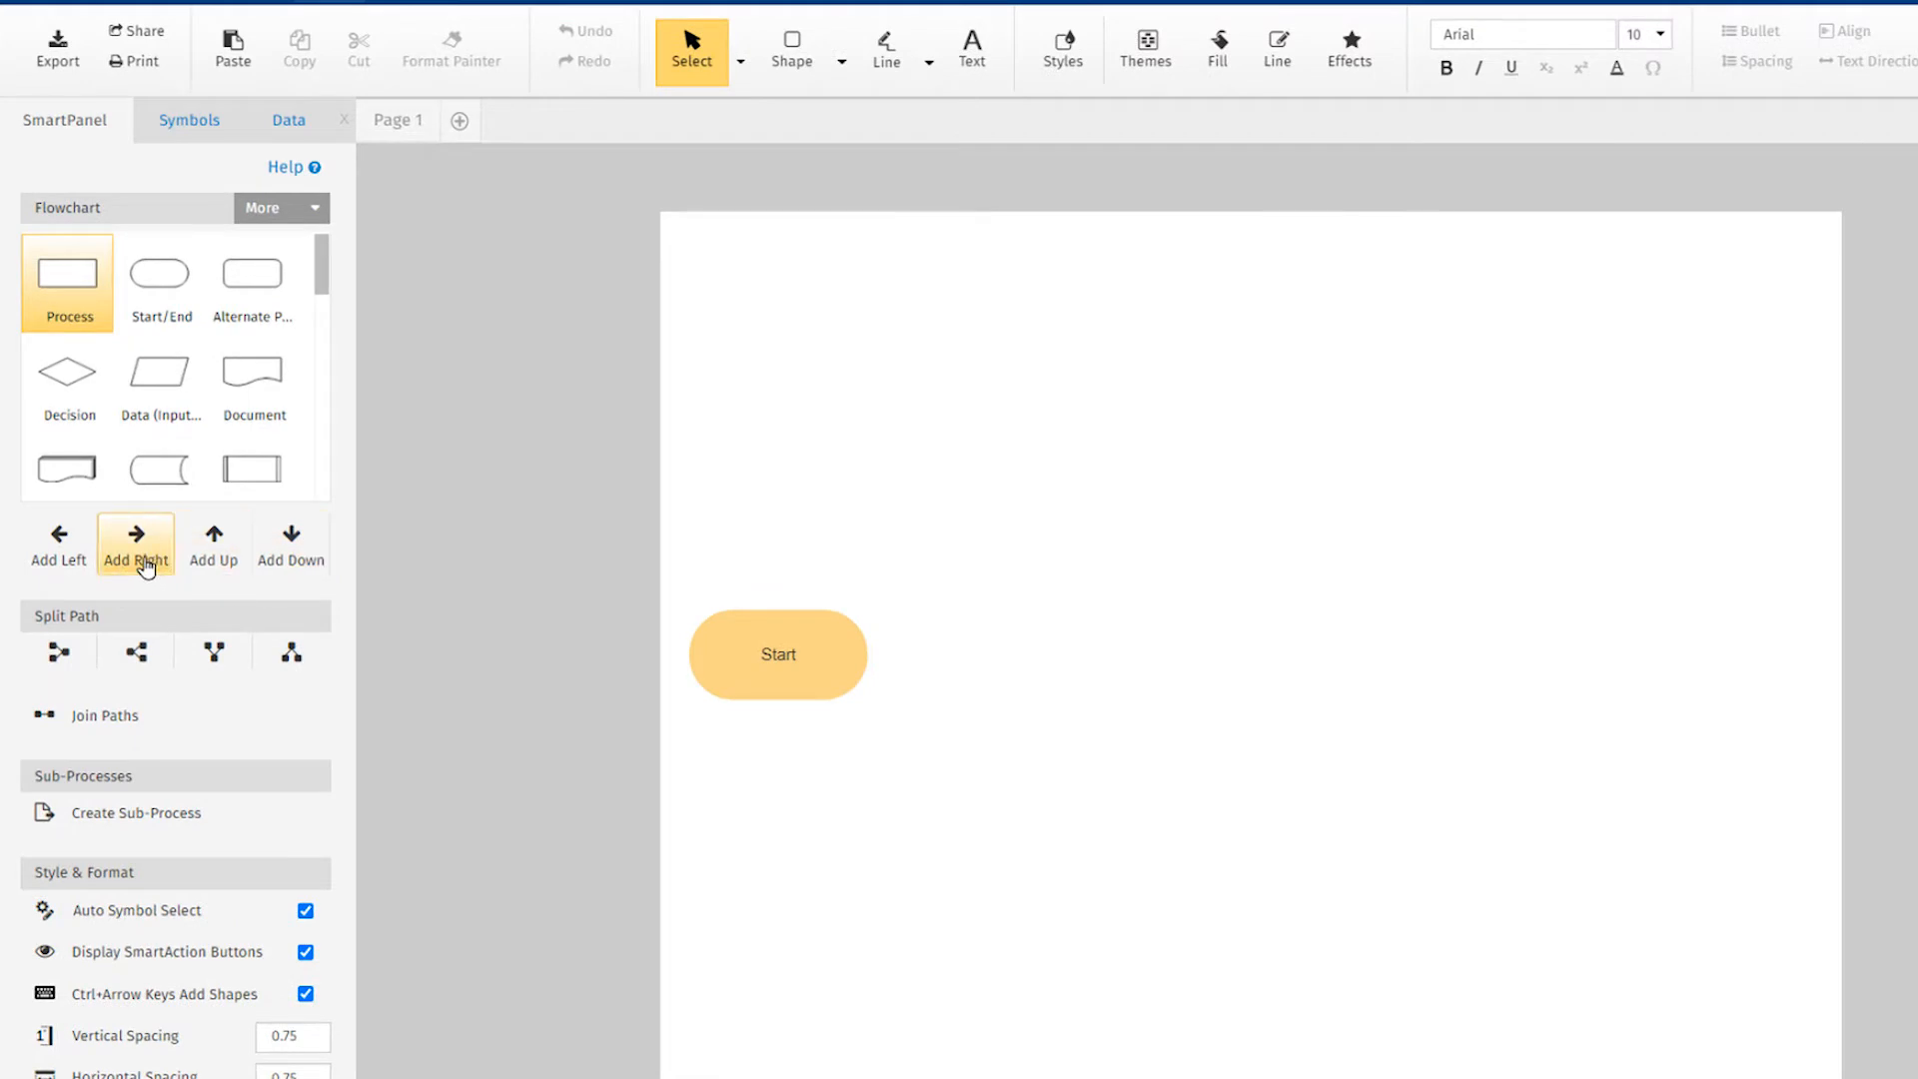
# Attach a new connected shape to the right of the Start shape with Add Right
pyautogui.click(135, 541)
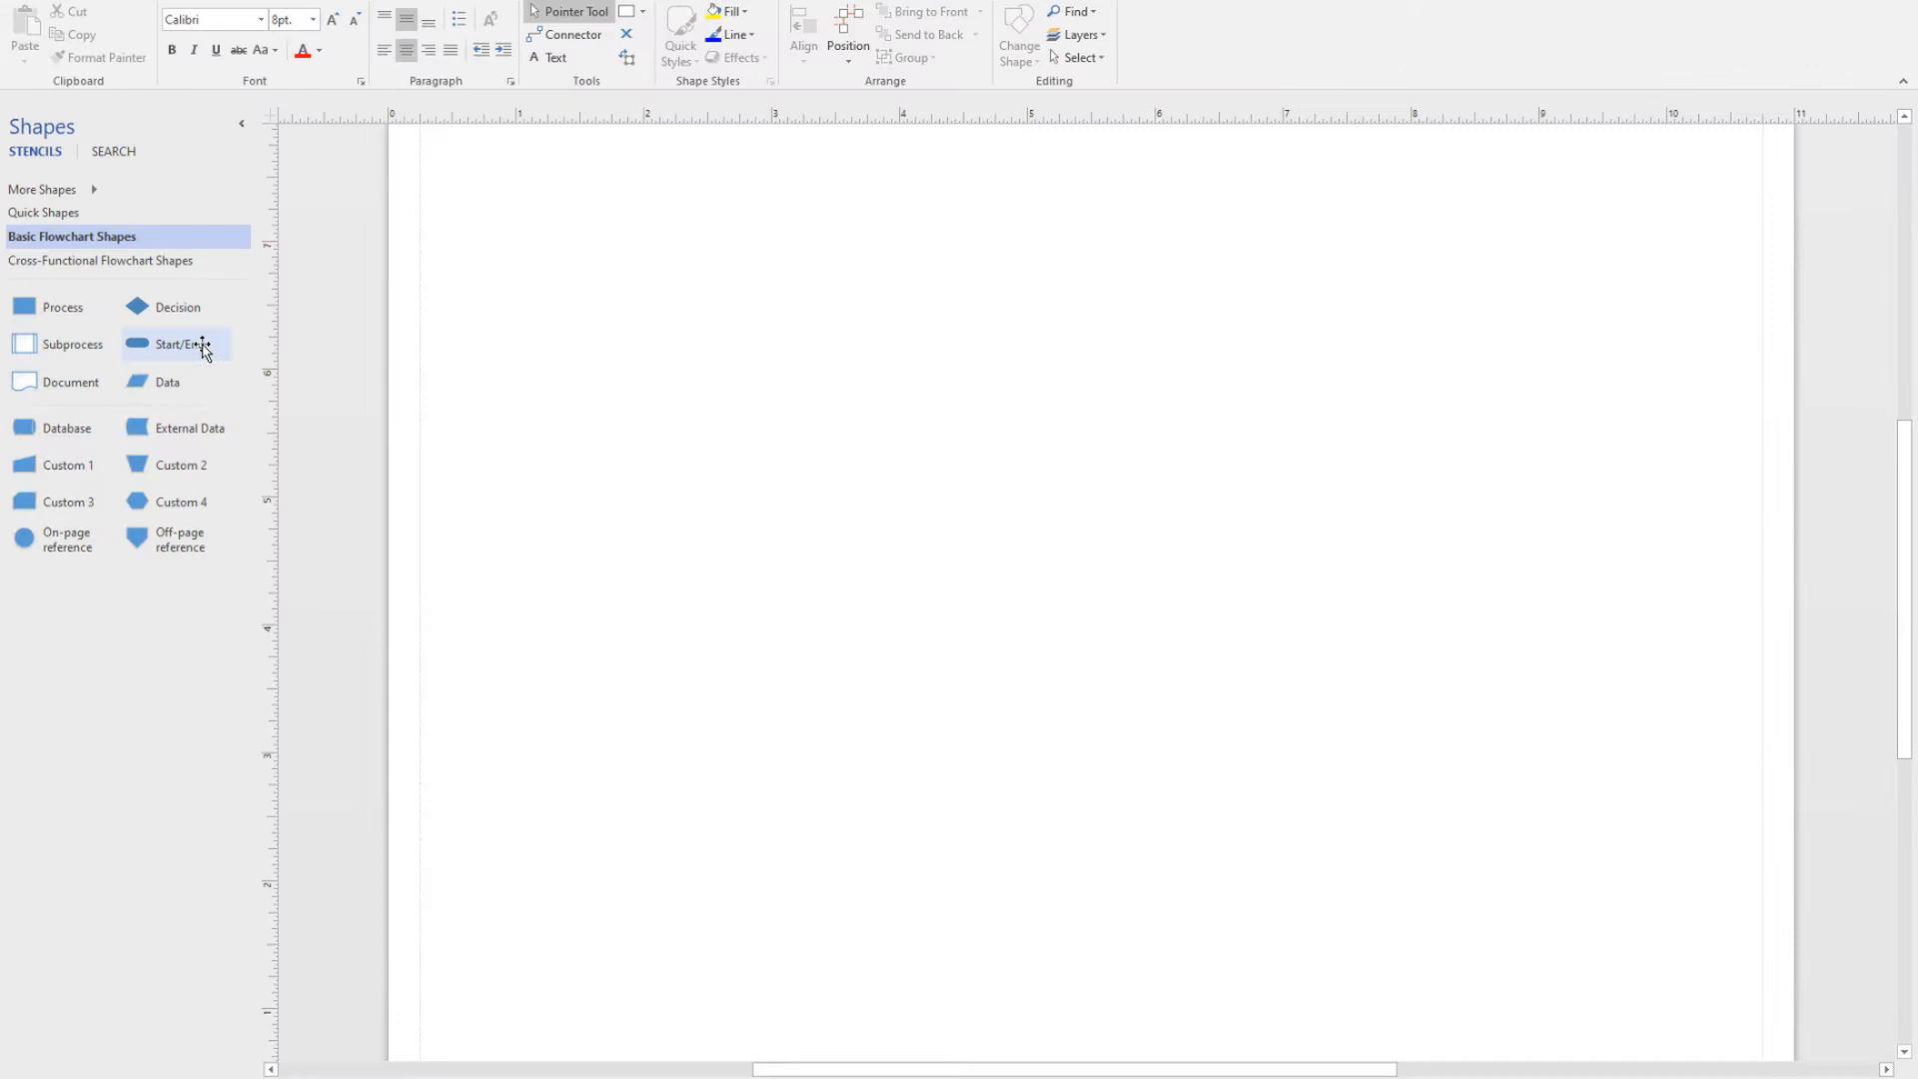
# Drop a Start/End shape on the page and chain connected Process shapes after it
pyautogui.moveTo(179, 344); pyautogui.dragTo(739, 457)
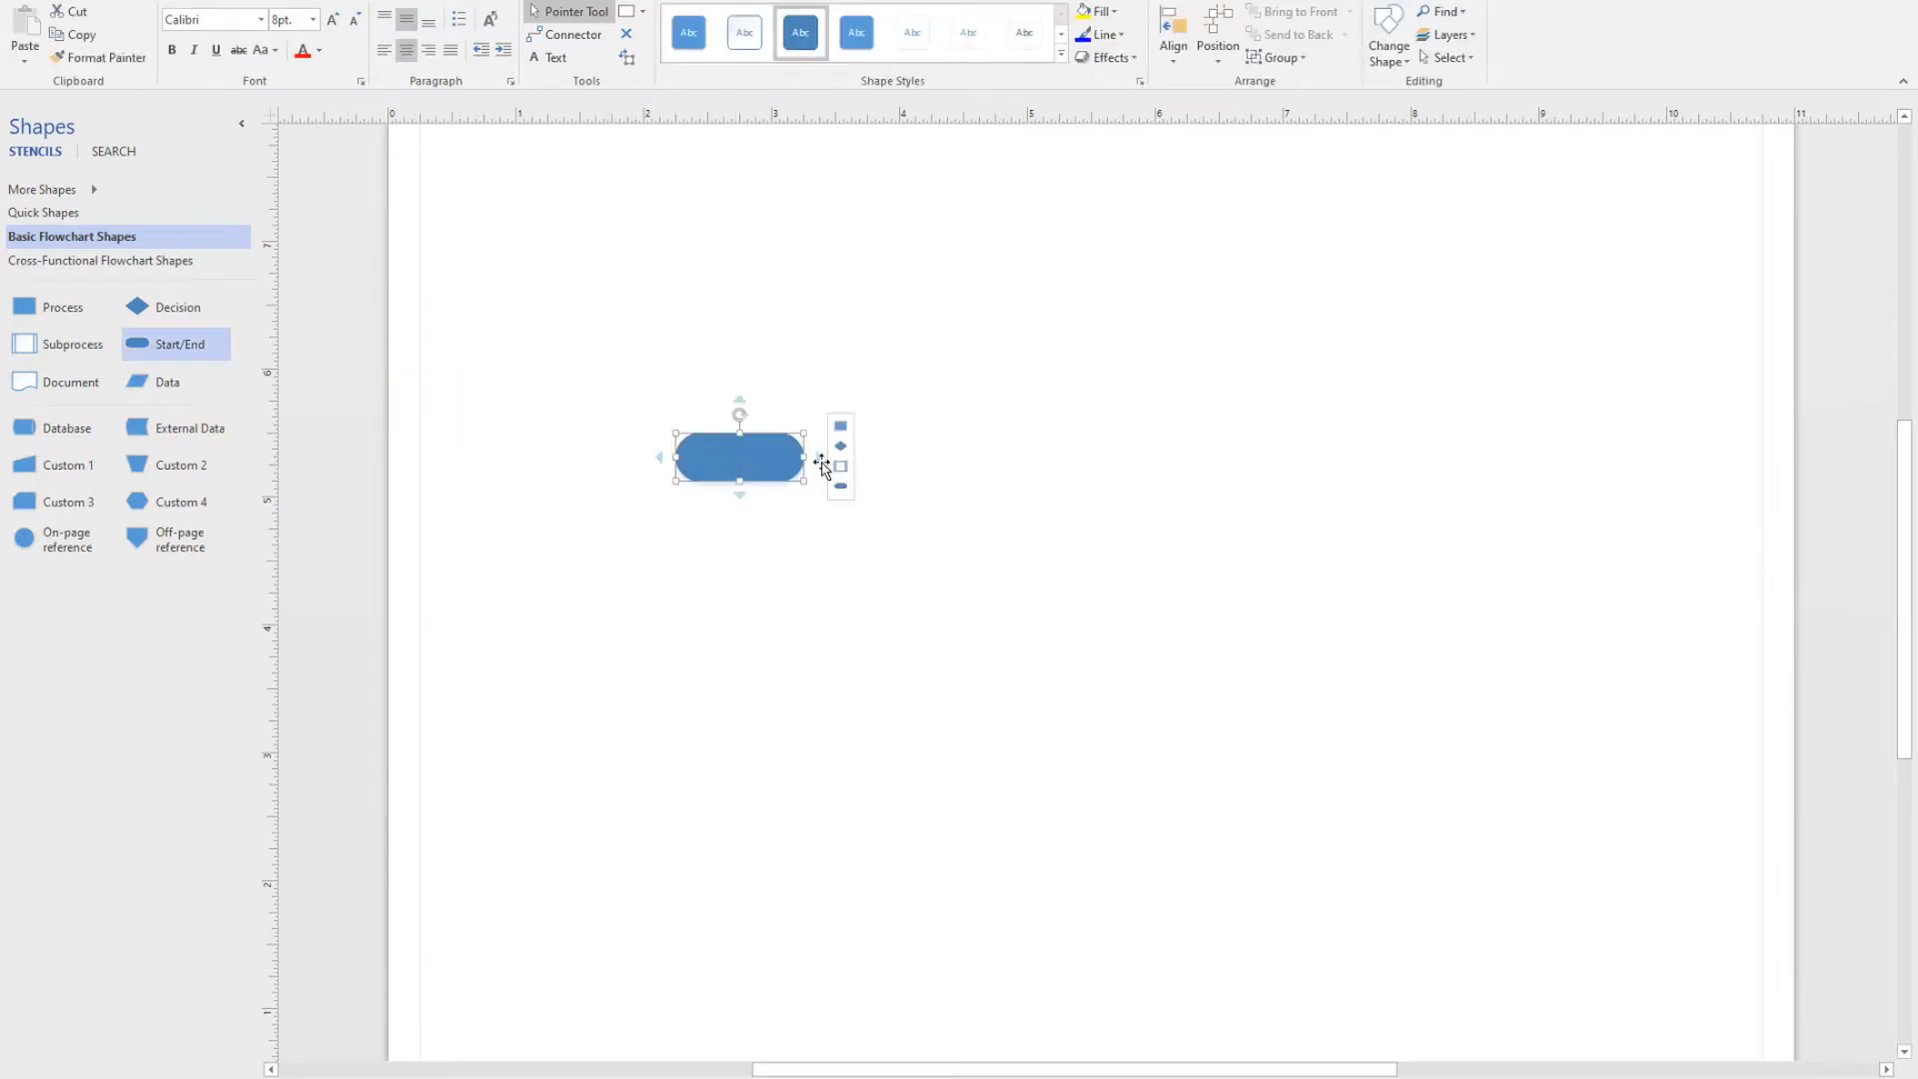
pyautogui.click(819, 457)
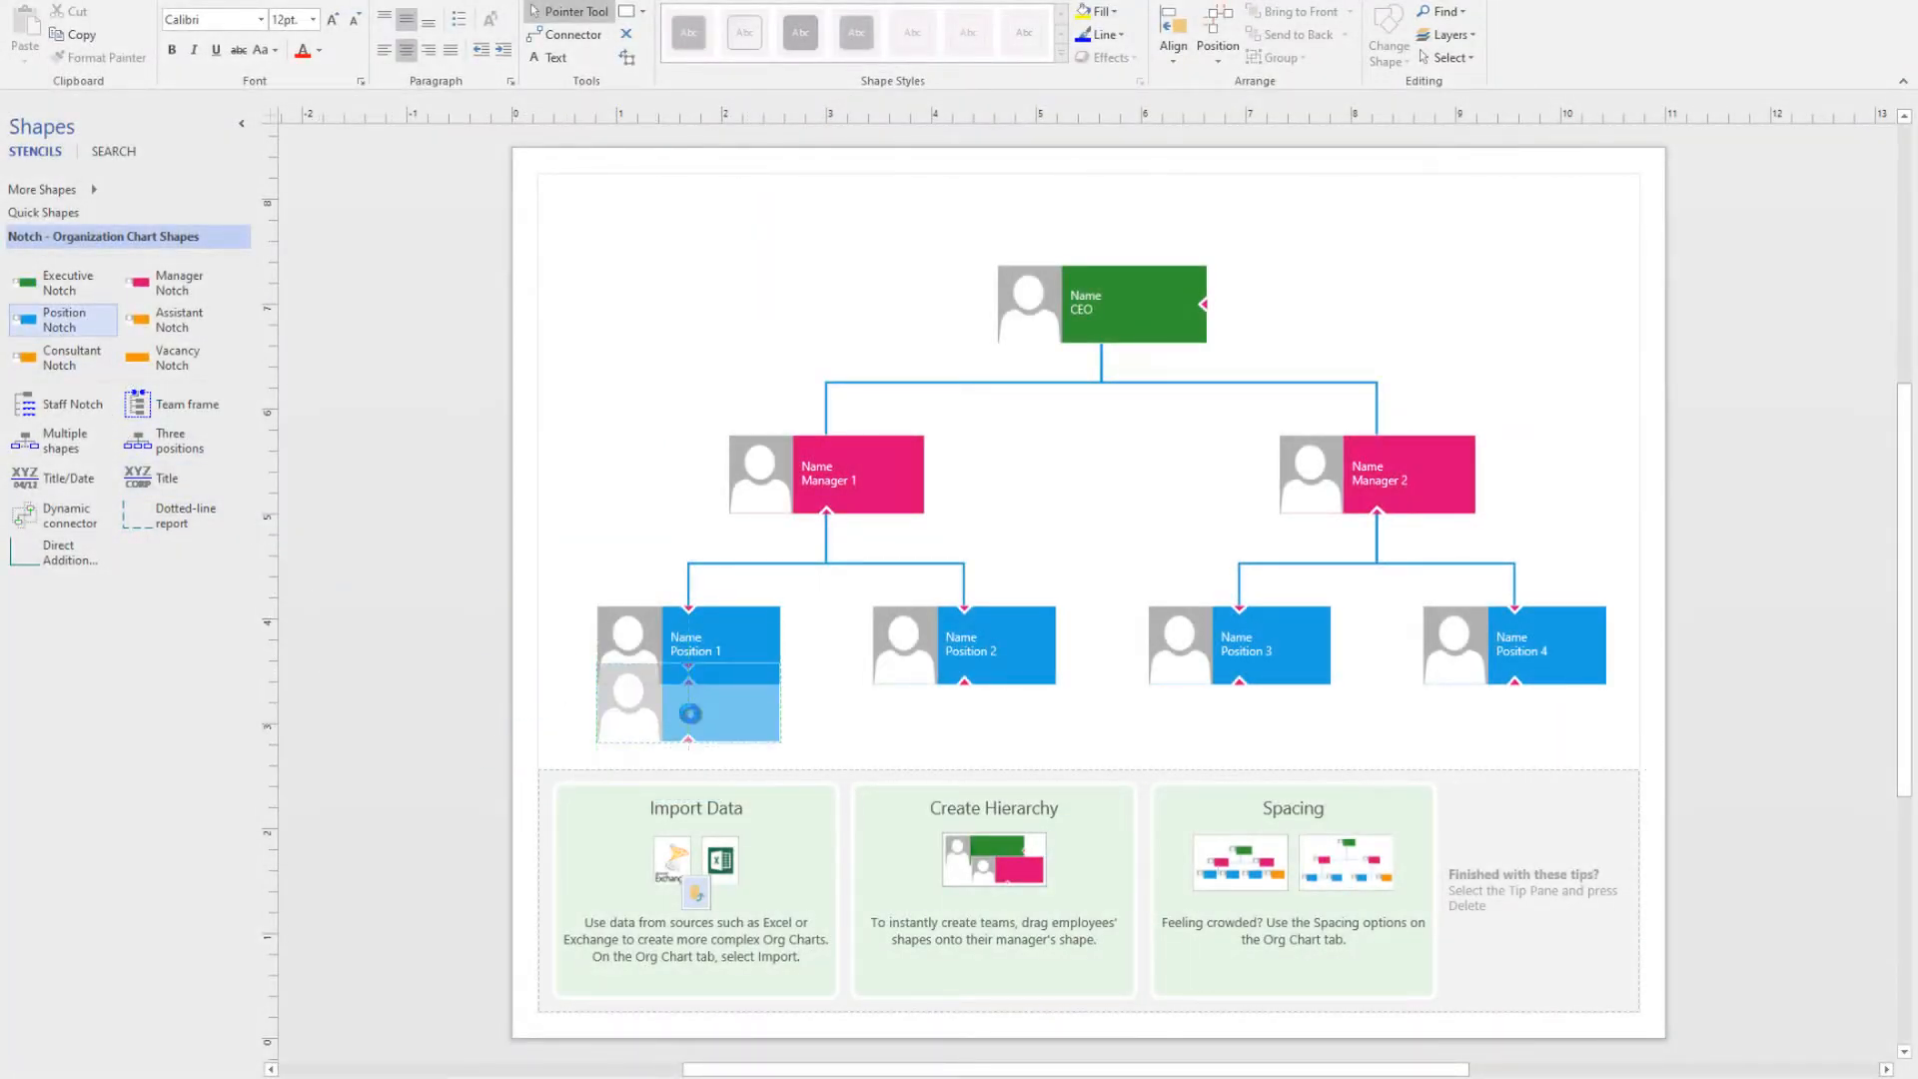
pyautogui.moveTo(688, 714); pyautogui.dragTo(824, 808)
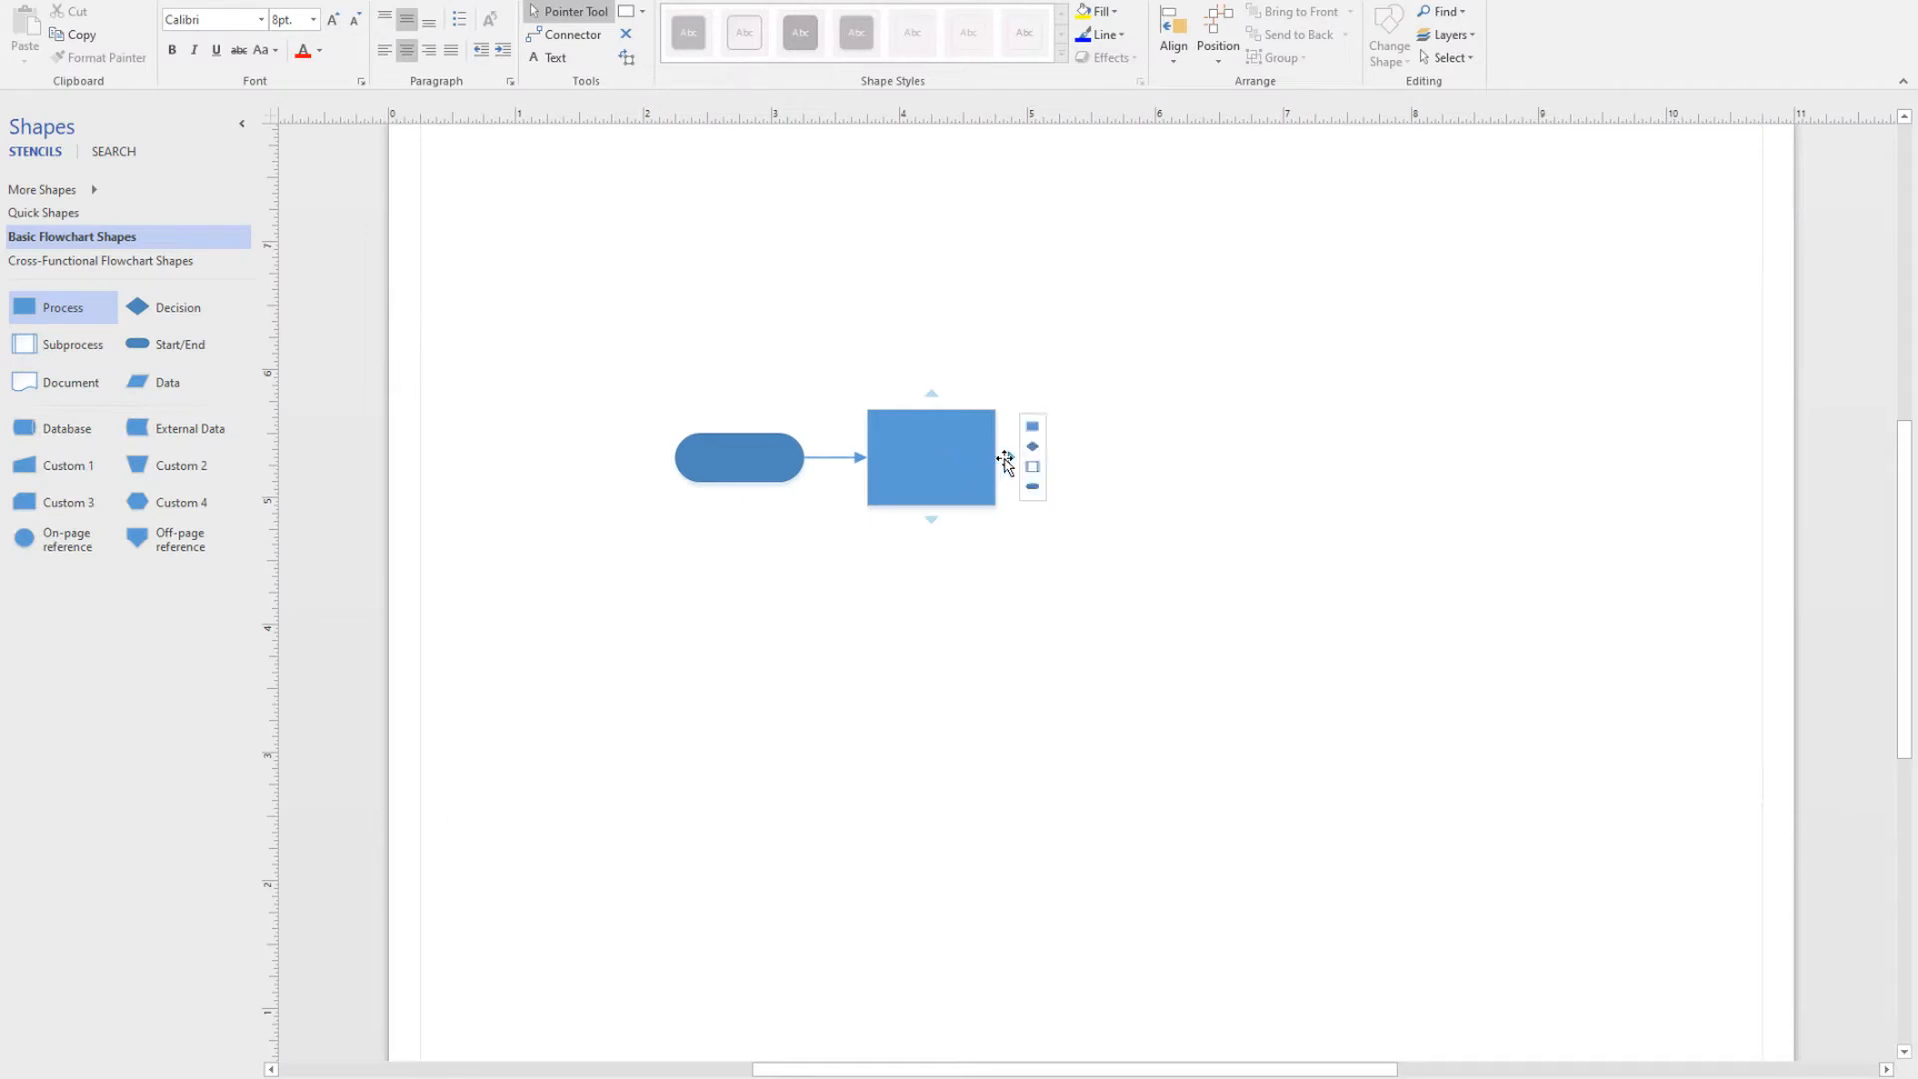
pyautogui.click(1032, 427)
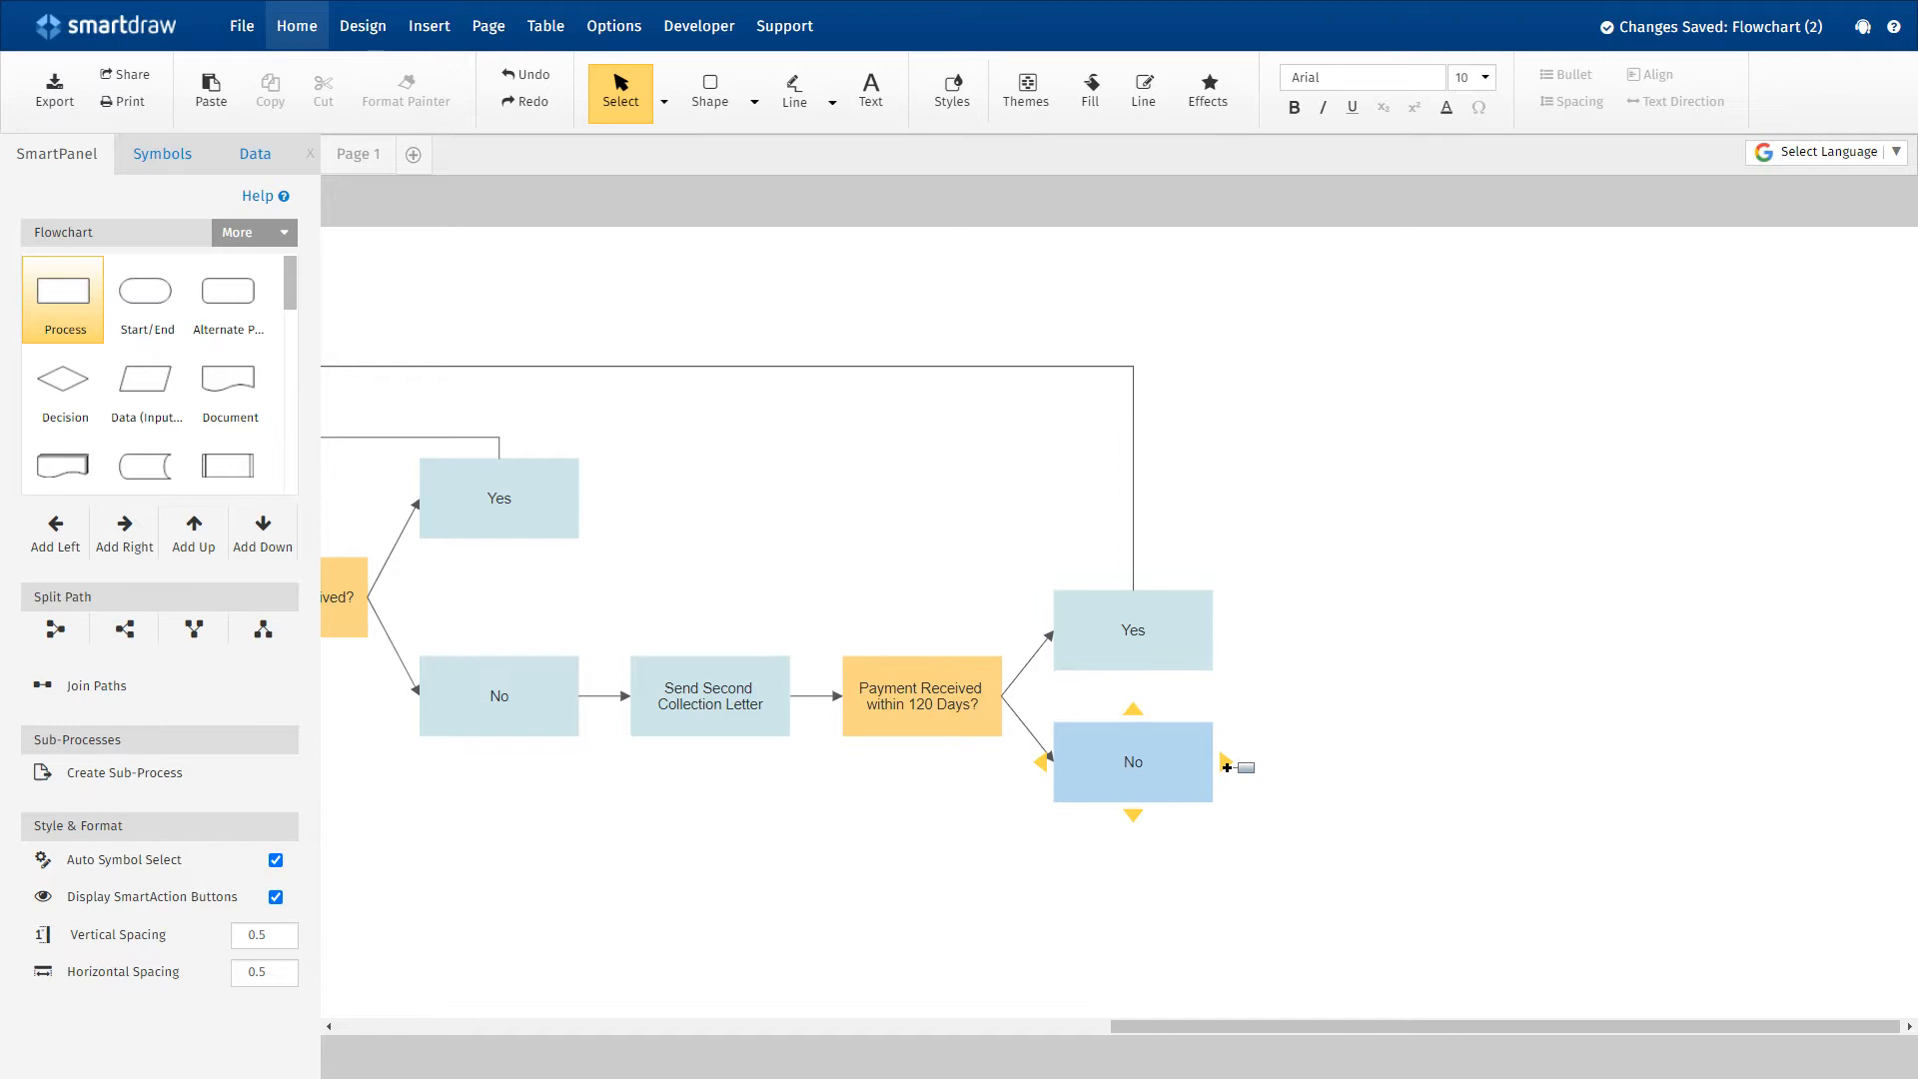
# Add an empty connected step after the No box following the 120-day payment decision
pyautogui.click(1226, 766)
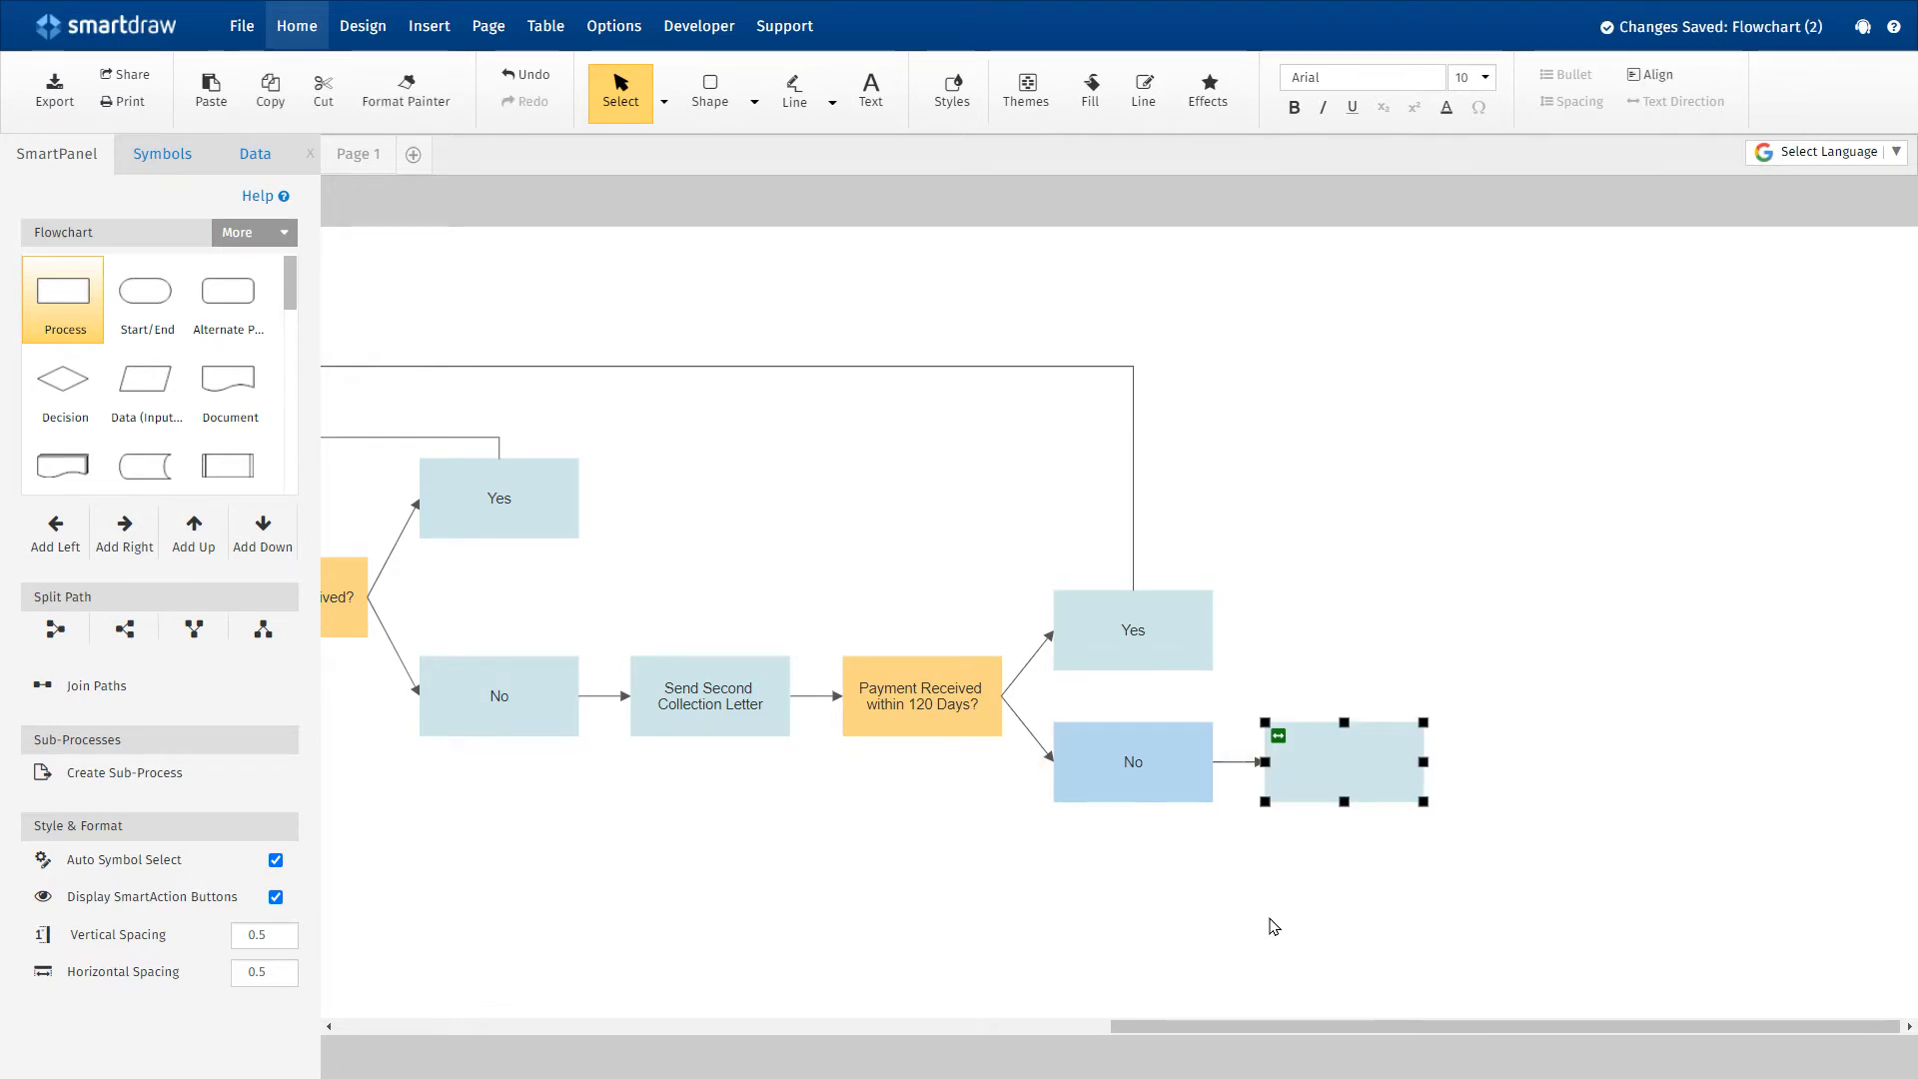
pyautogui.press('ctrl+Right')
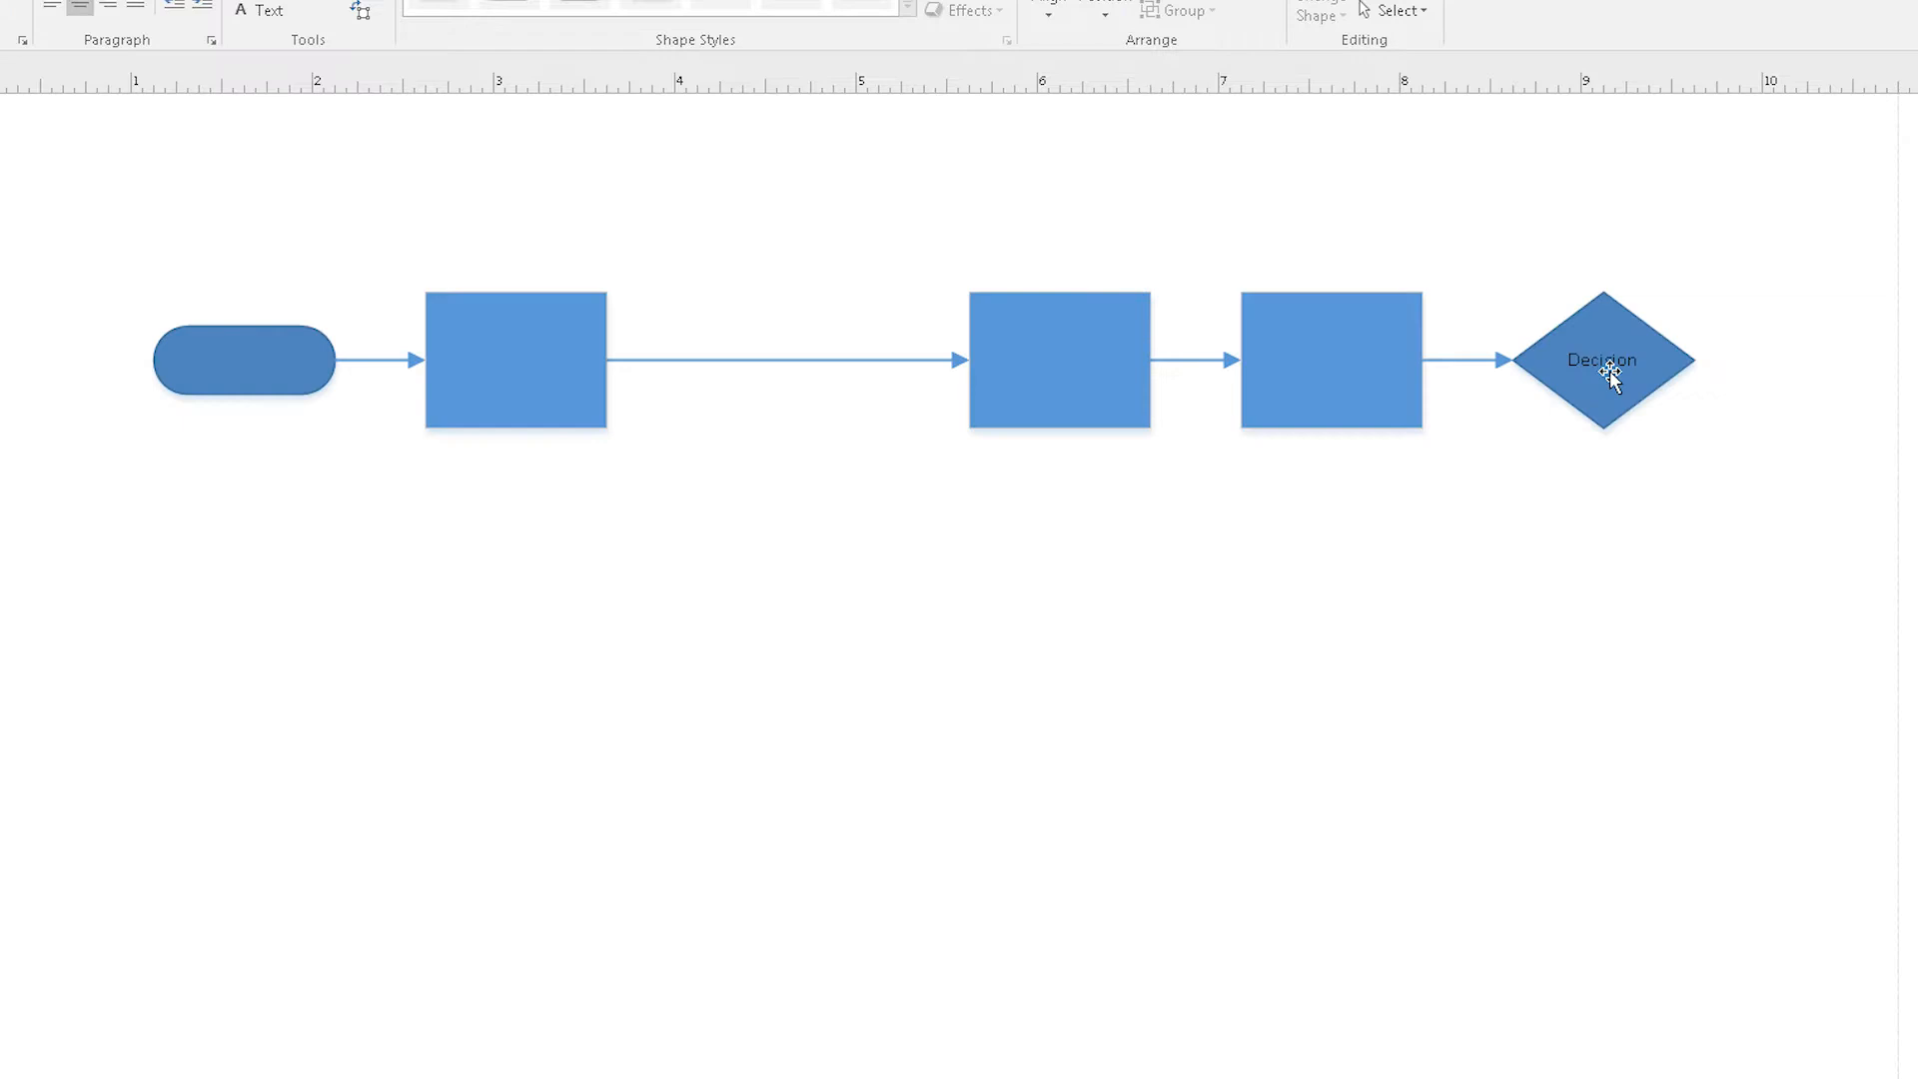
# Extend the decision diamond's label with five more 'Decision' words
pyautogui.doubleClick(1601, 360)
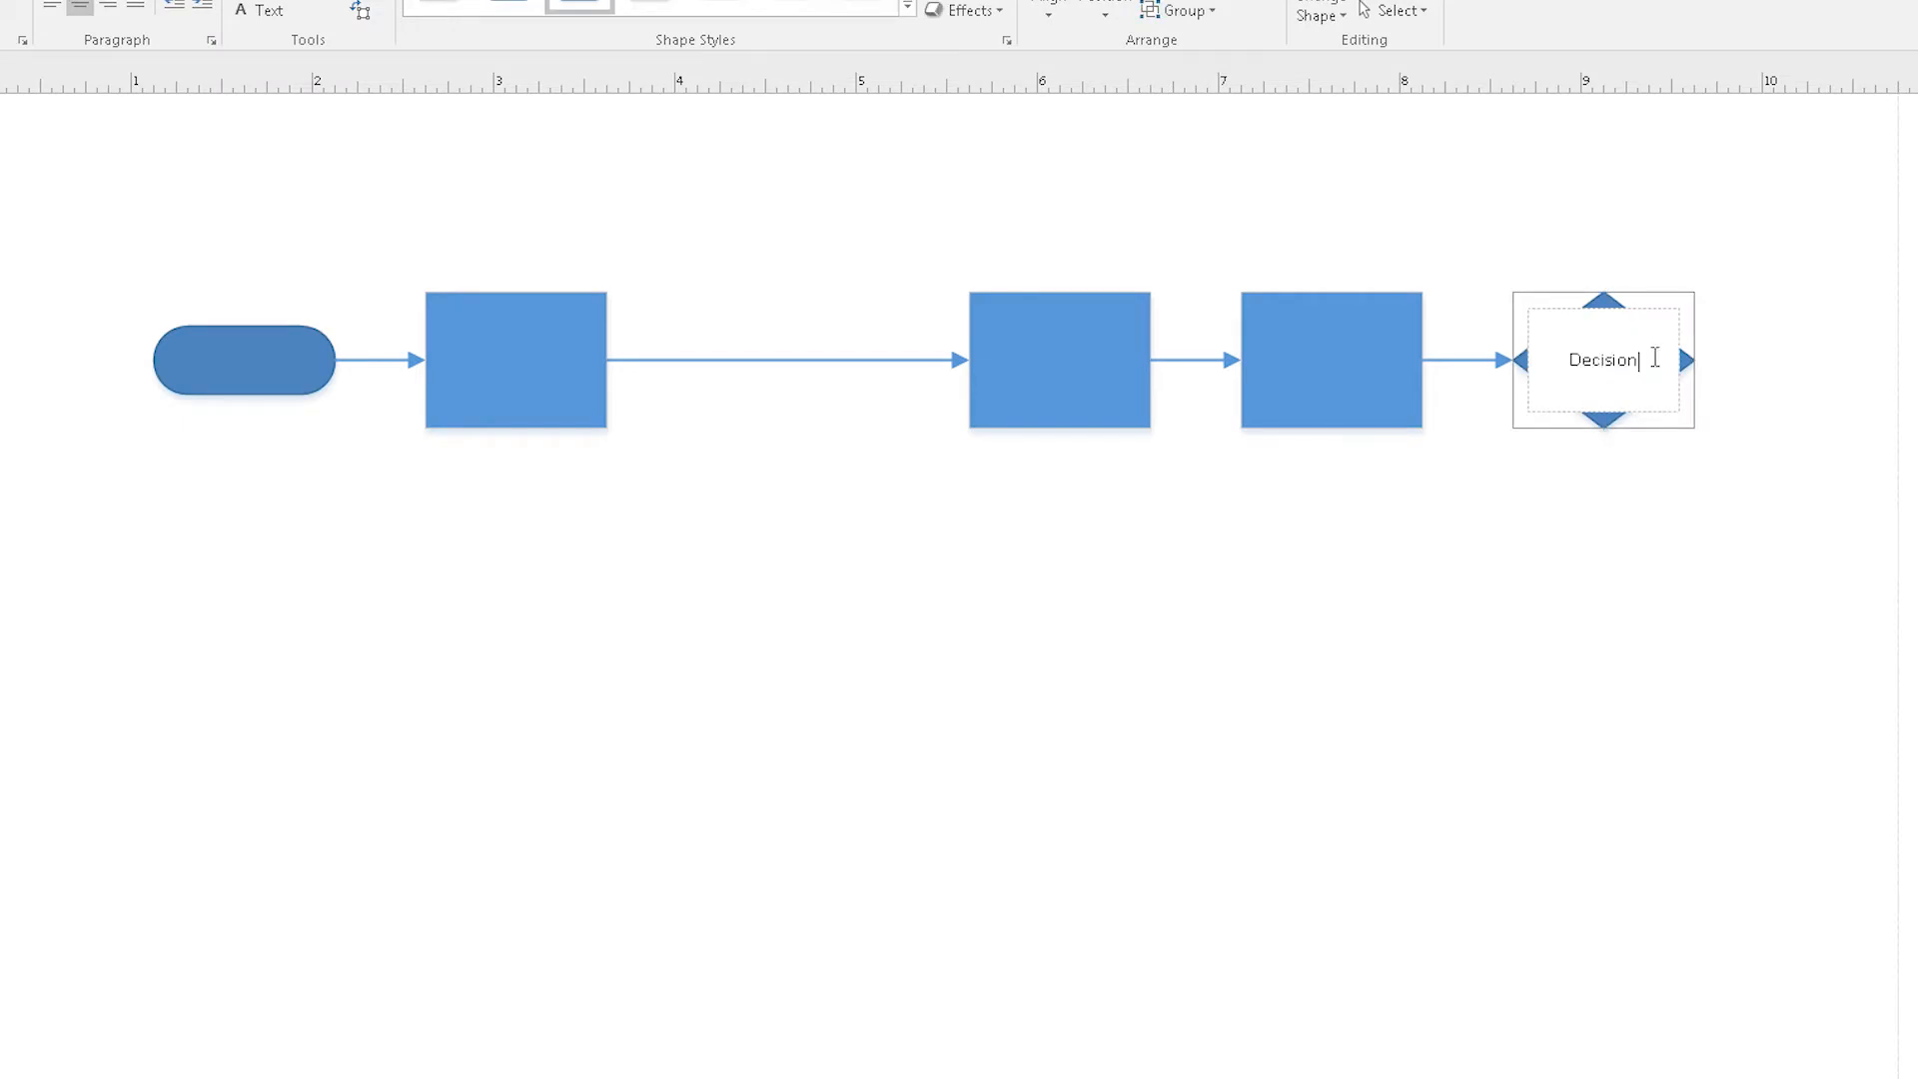
pyautogui.write('DecisionDecision')
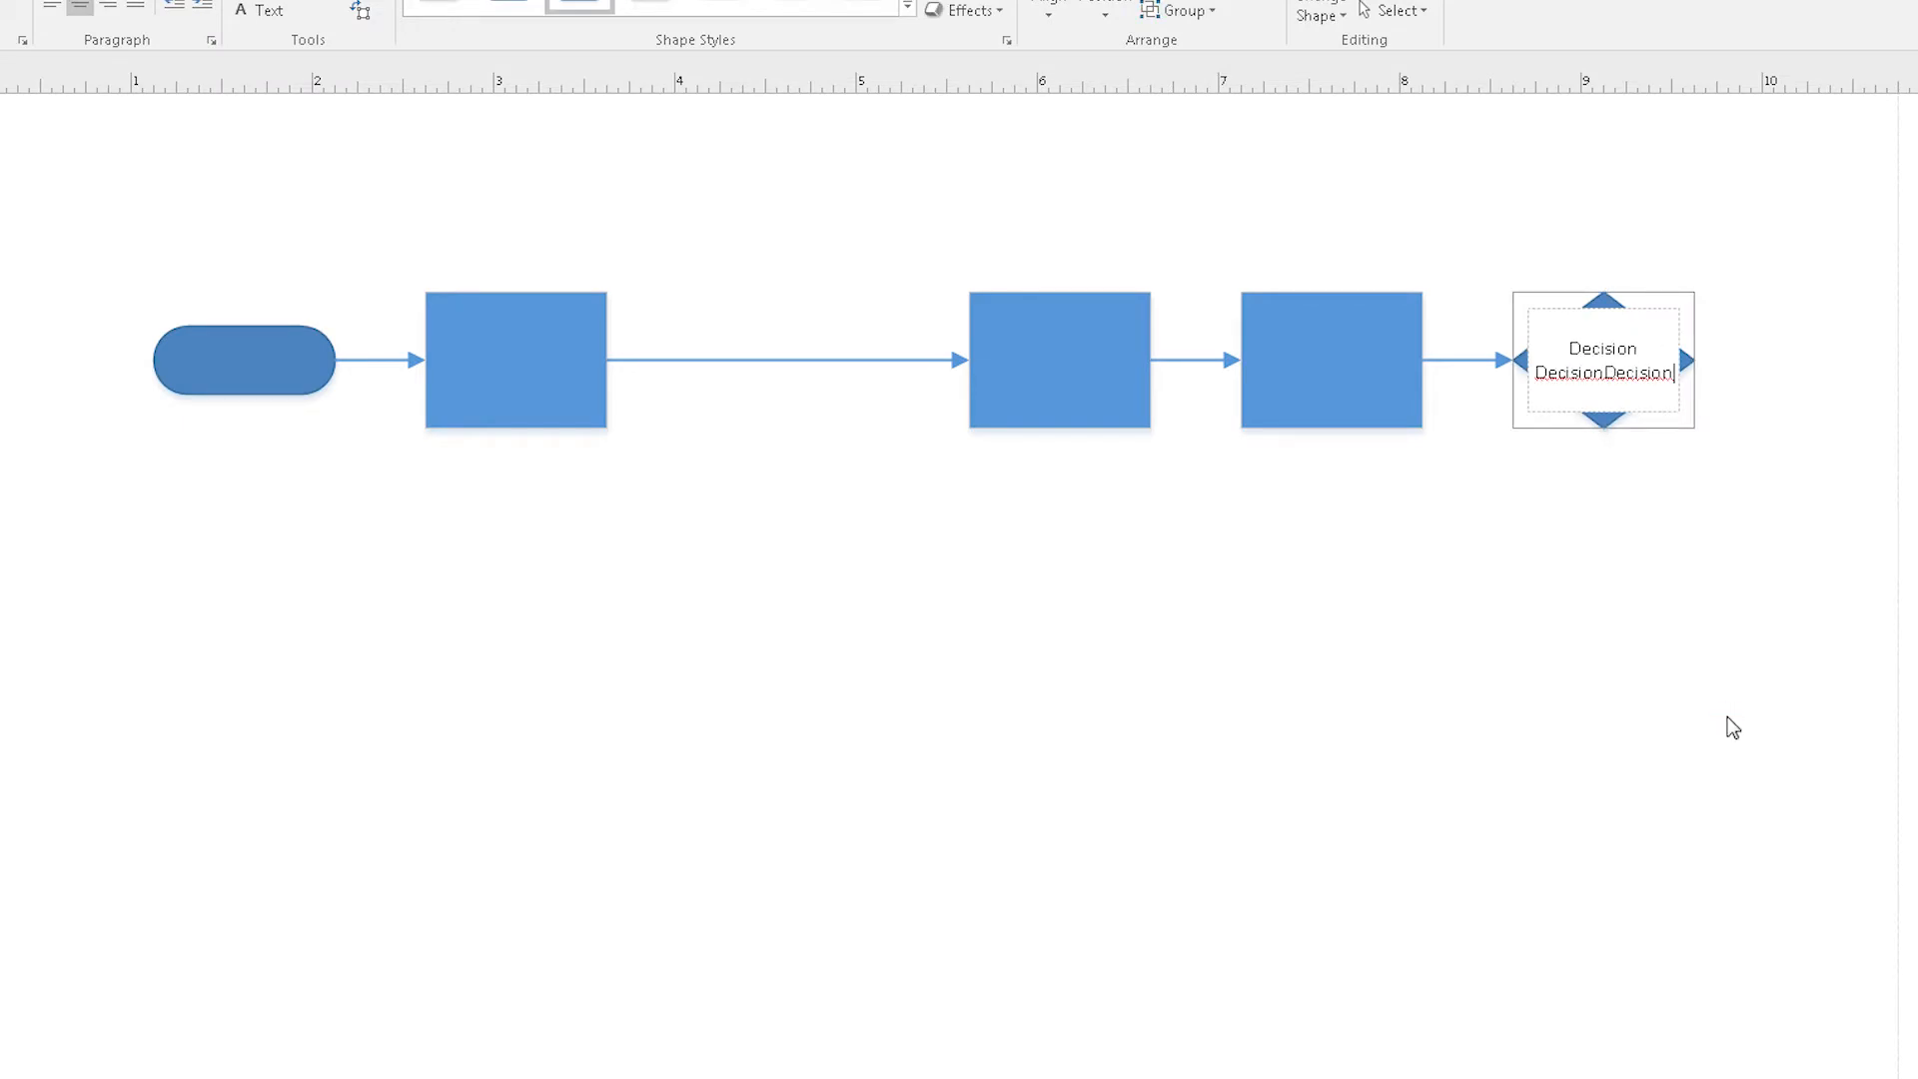
pyautogui.write('DecisionDecisionDecision')
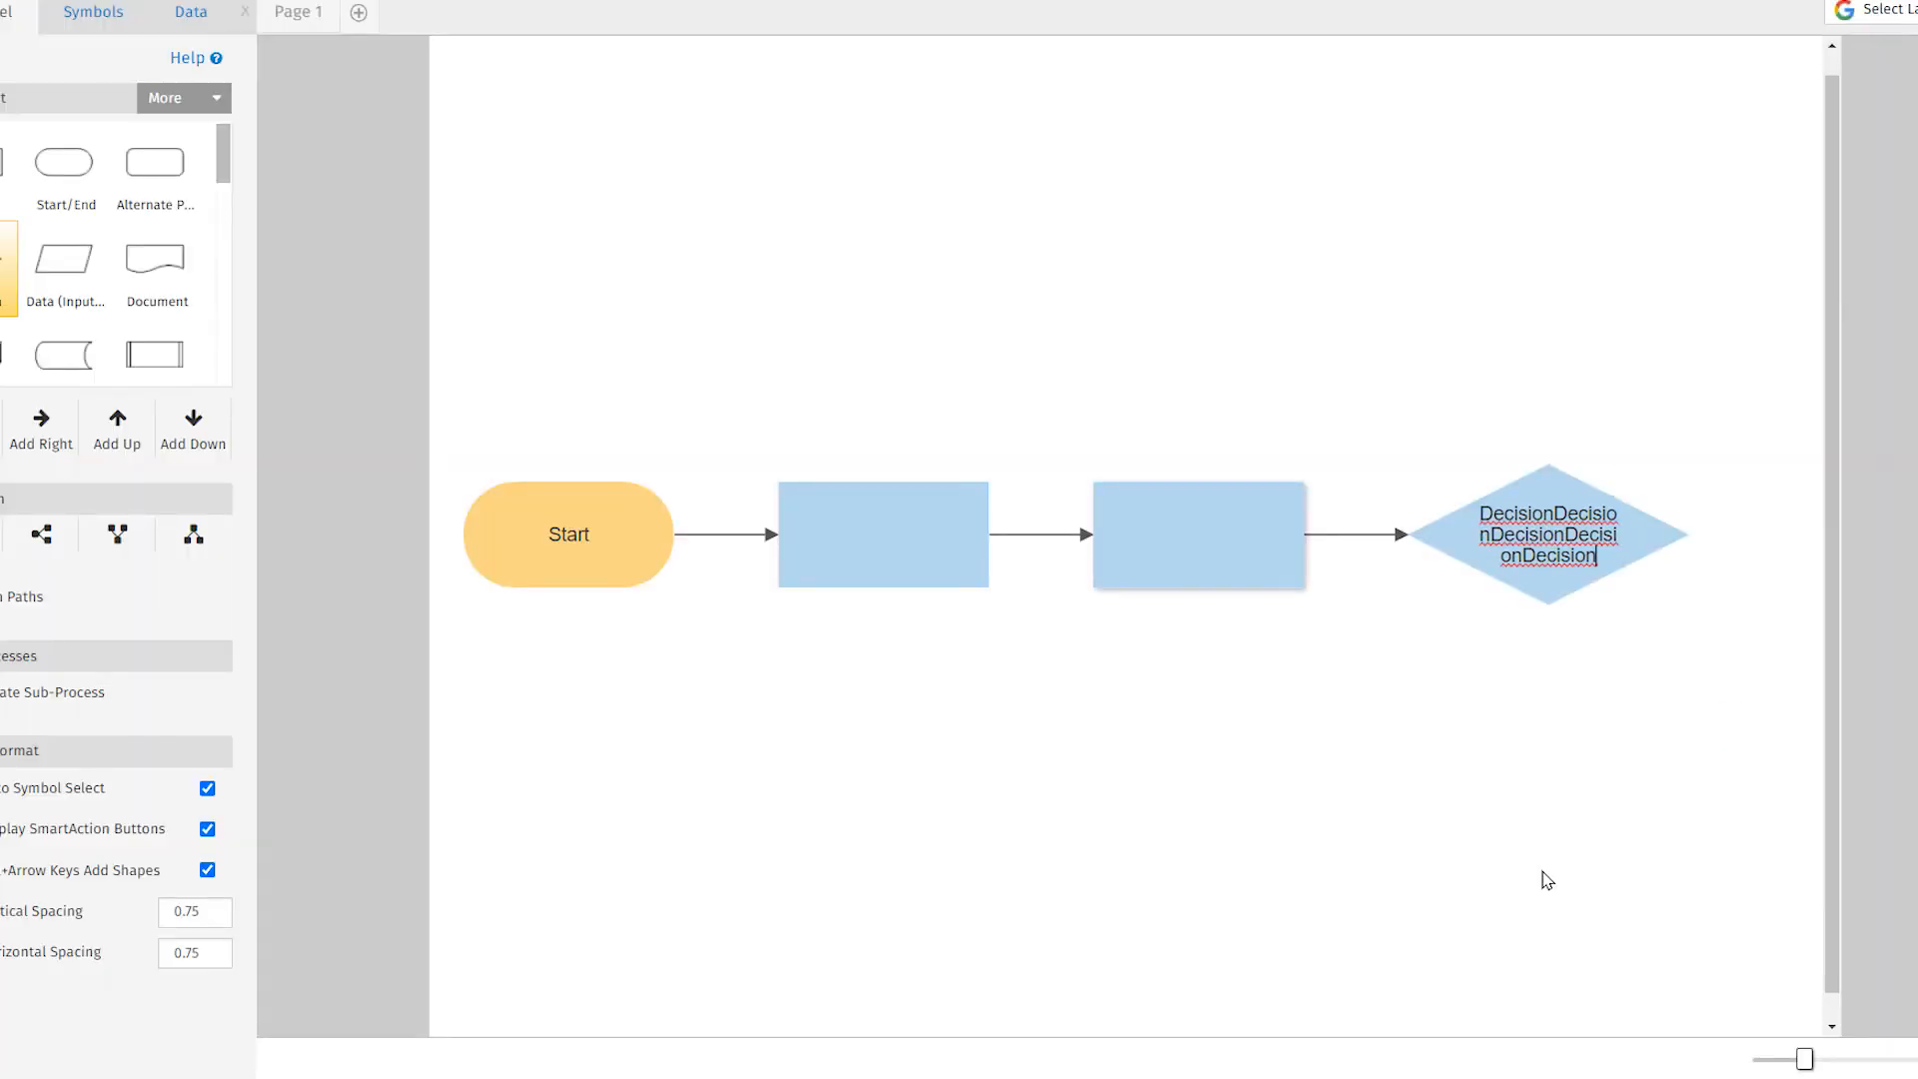
pyautogui.write('Decision')
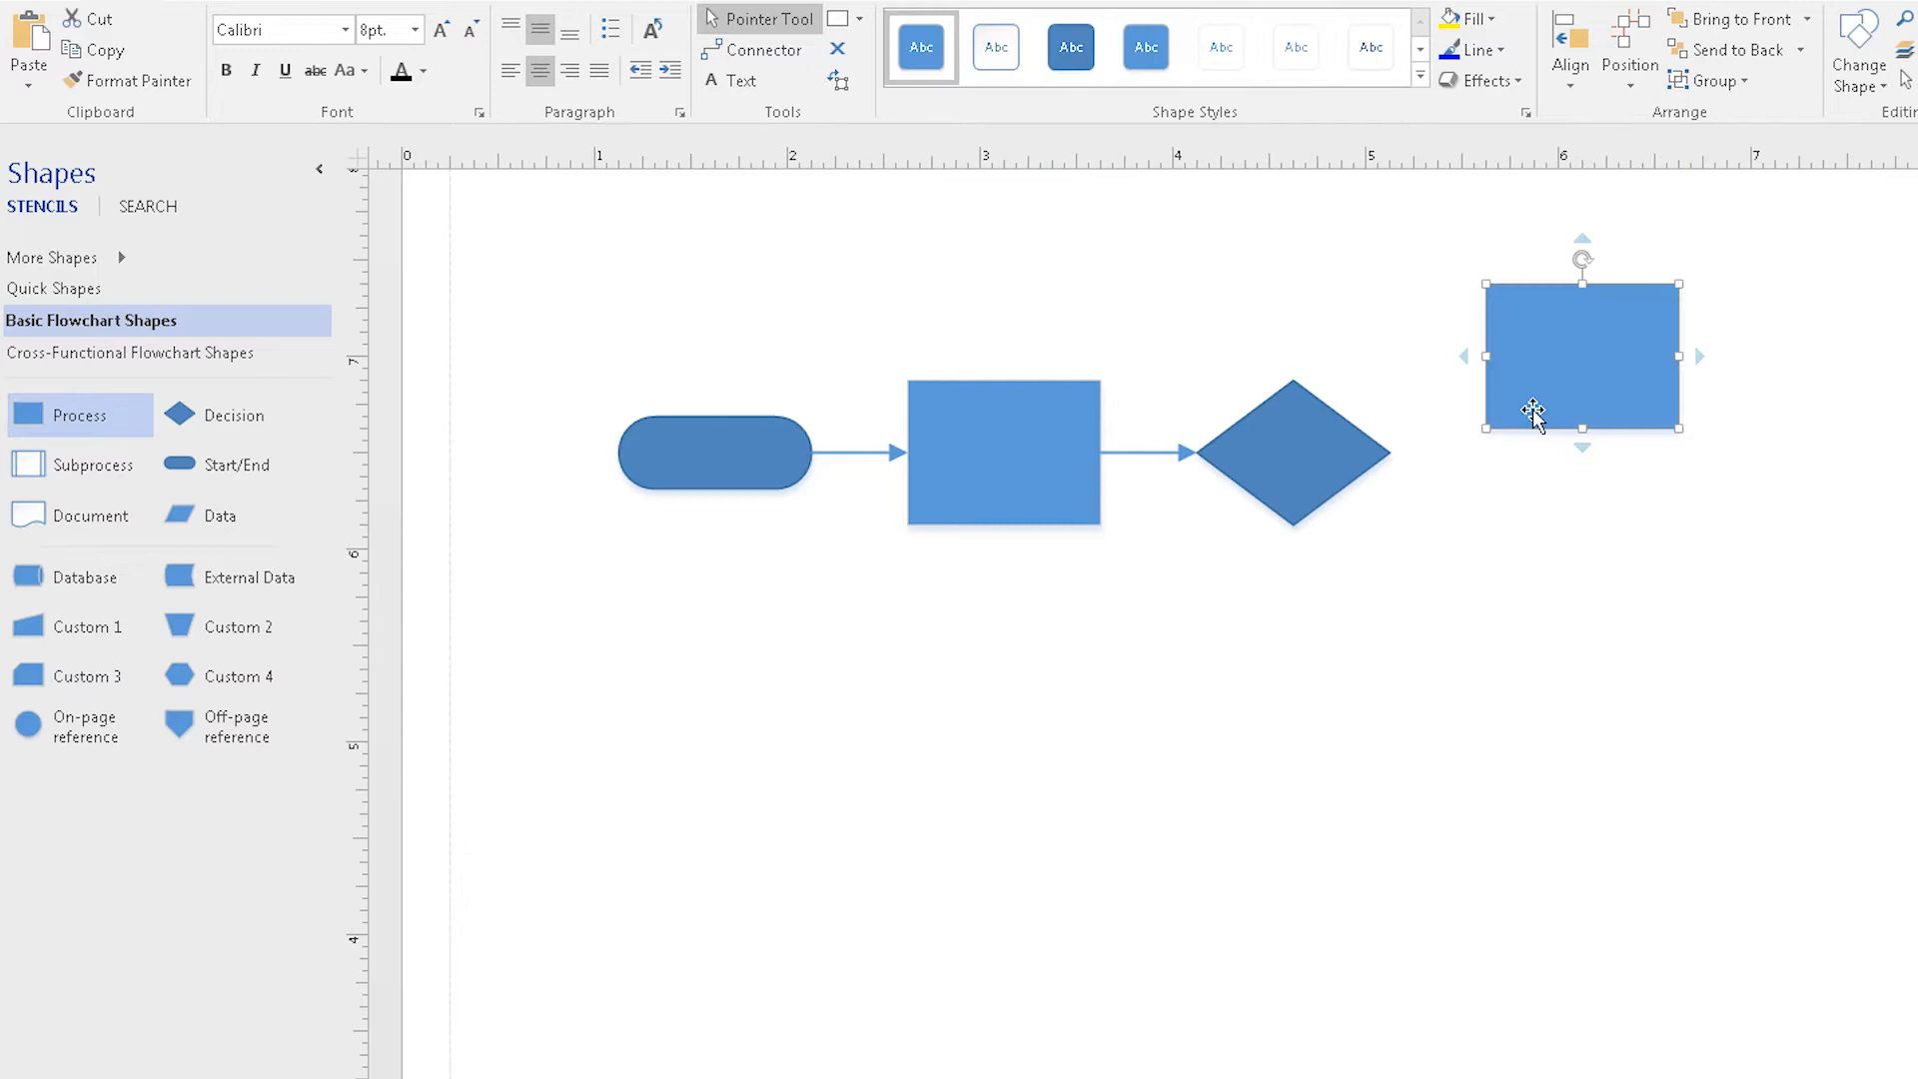
# Reposition the separate process box, connect the stacked rectangles, and switch to the Gantt chart
pyautogui.moveTo(1536, 410); pyautogui.dragTo(1559, 545)
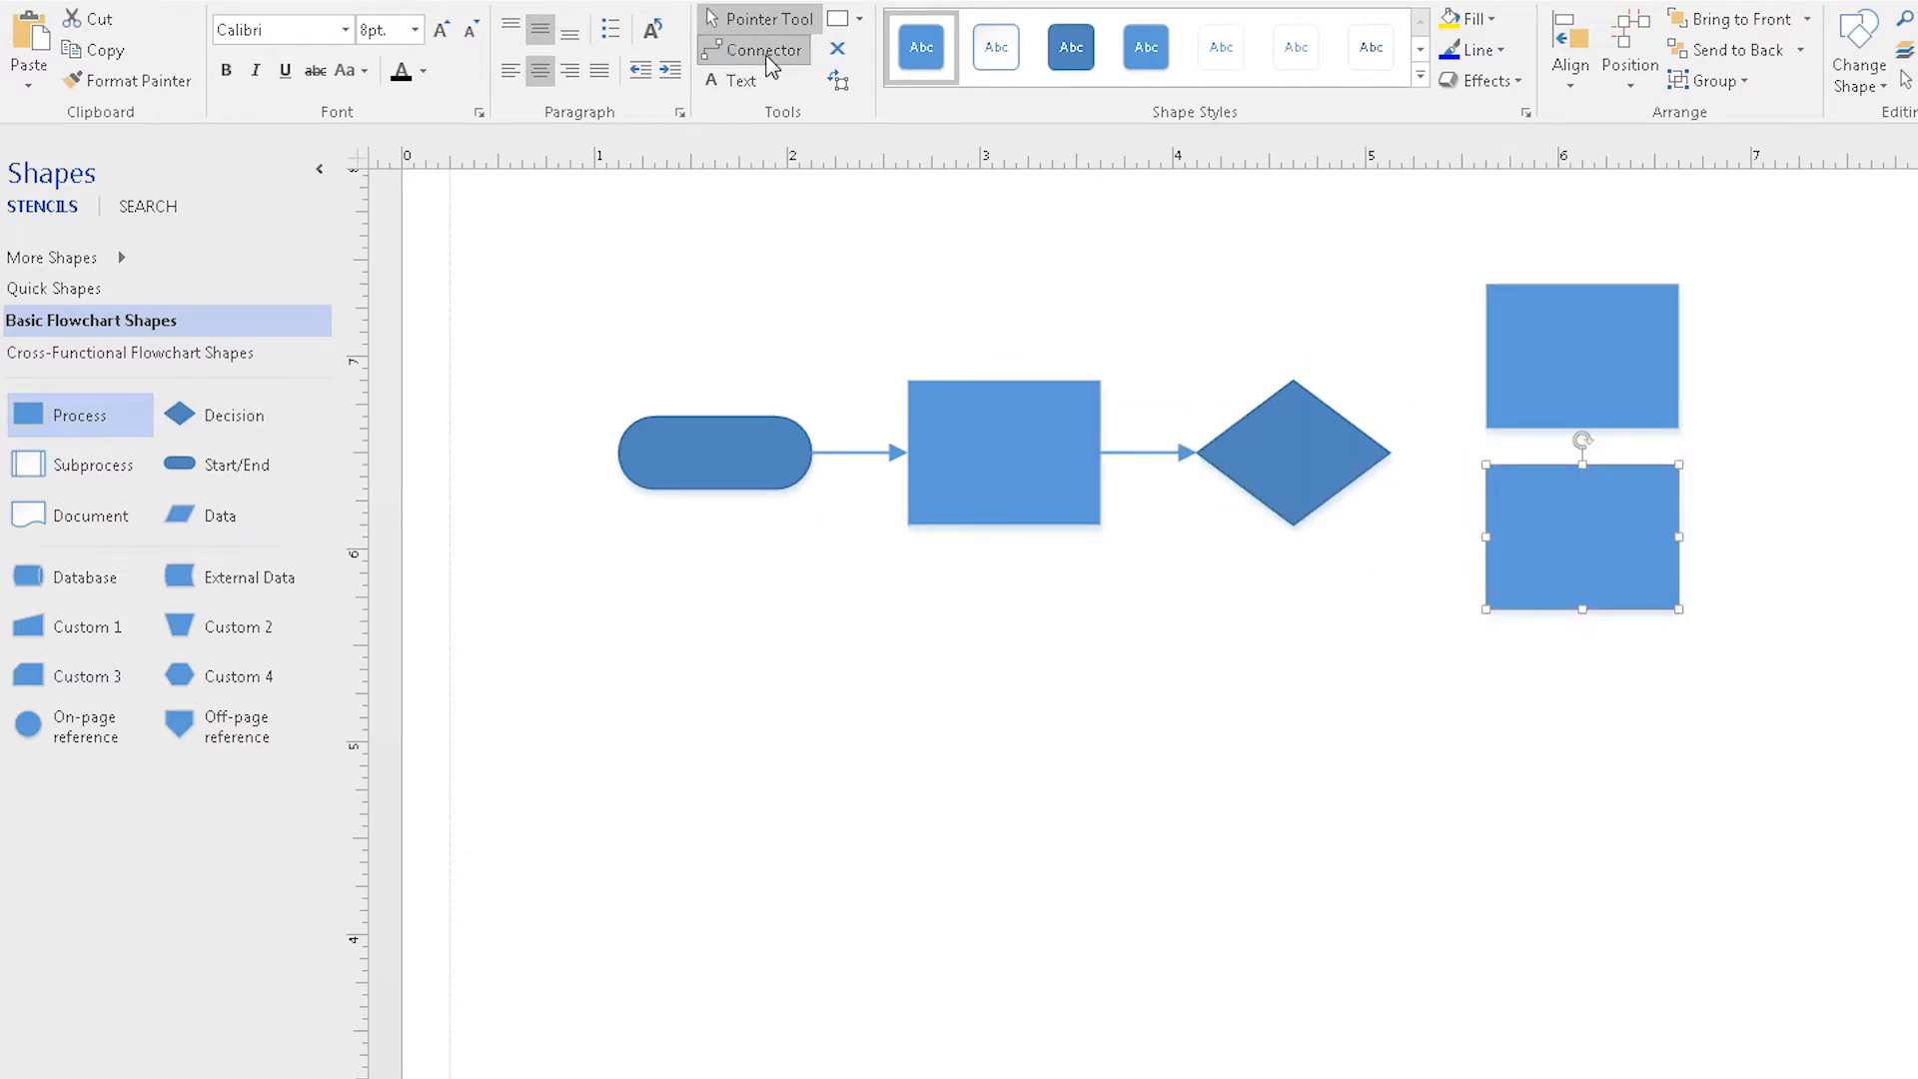
pyautogui.moveTo(1386, 452); pyautogui.dragTo(1488, 359)
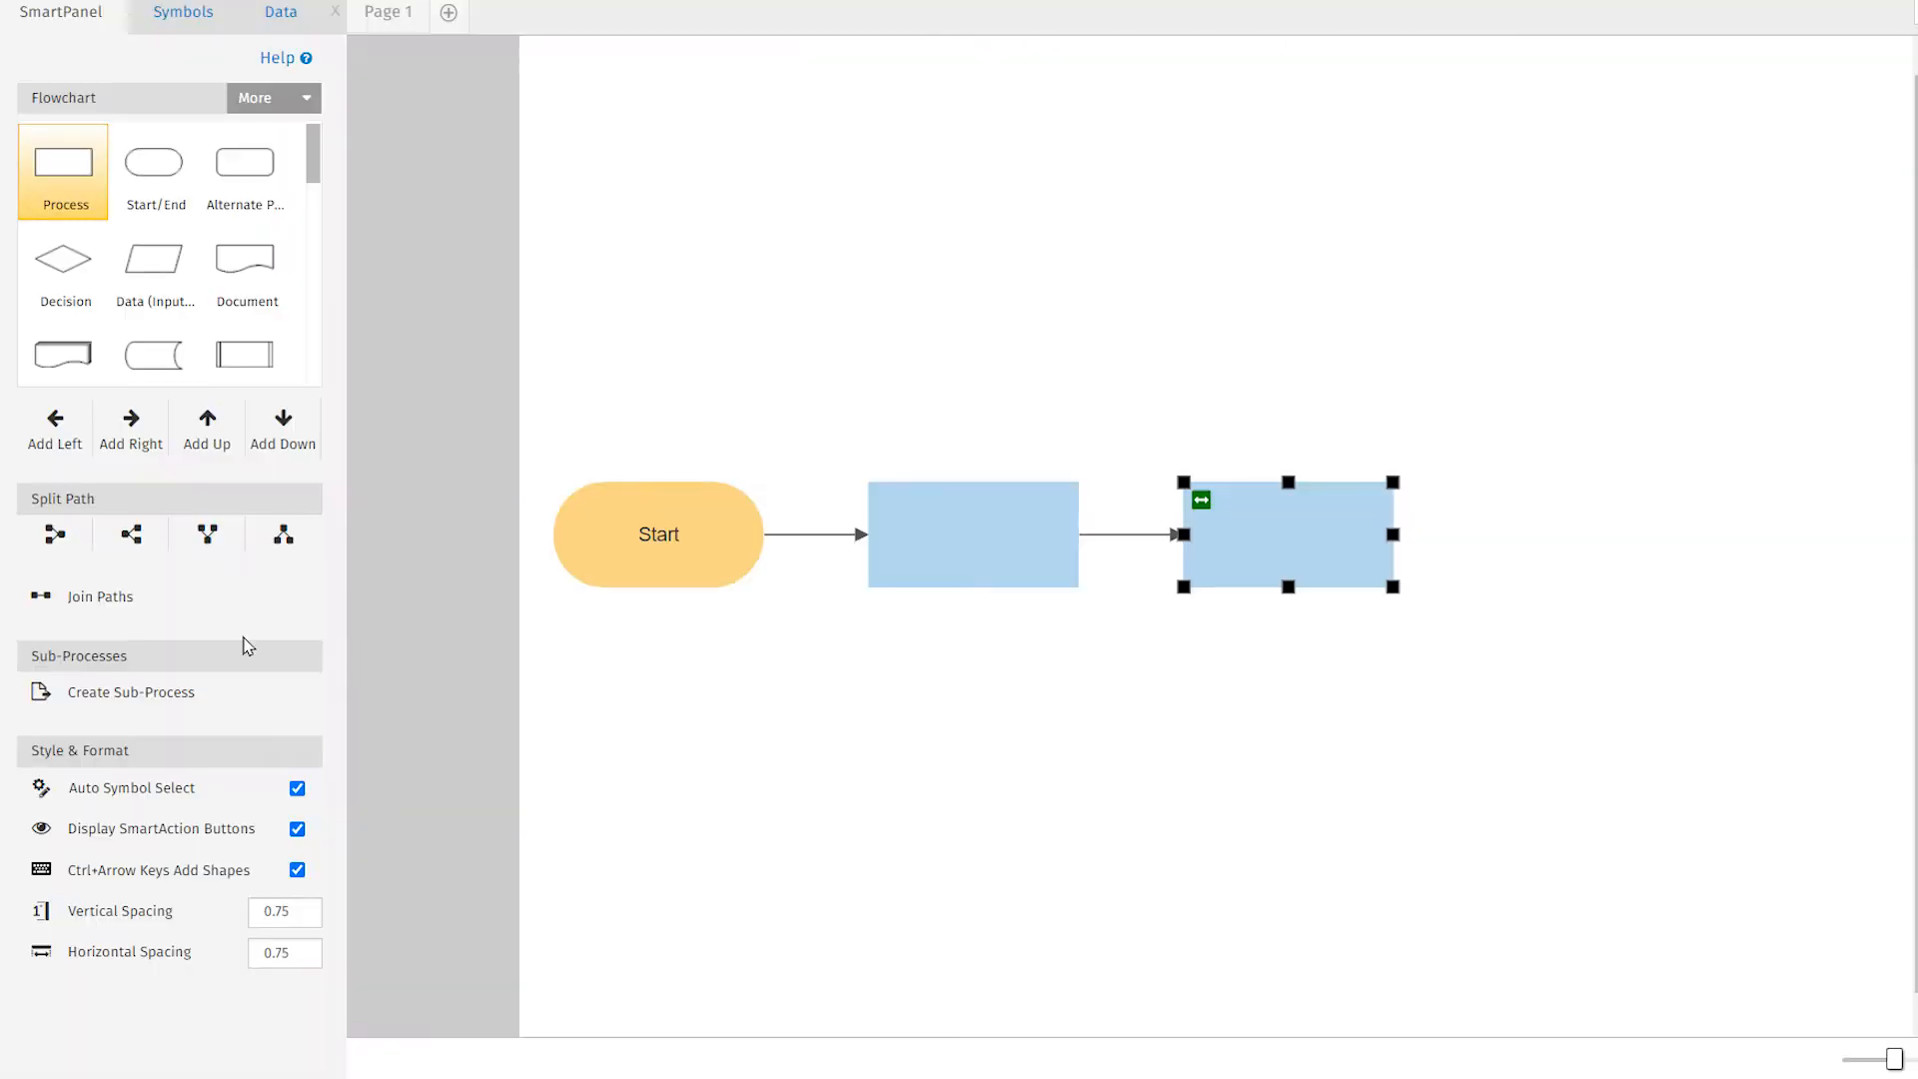
pyautogui.click(129, 535)
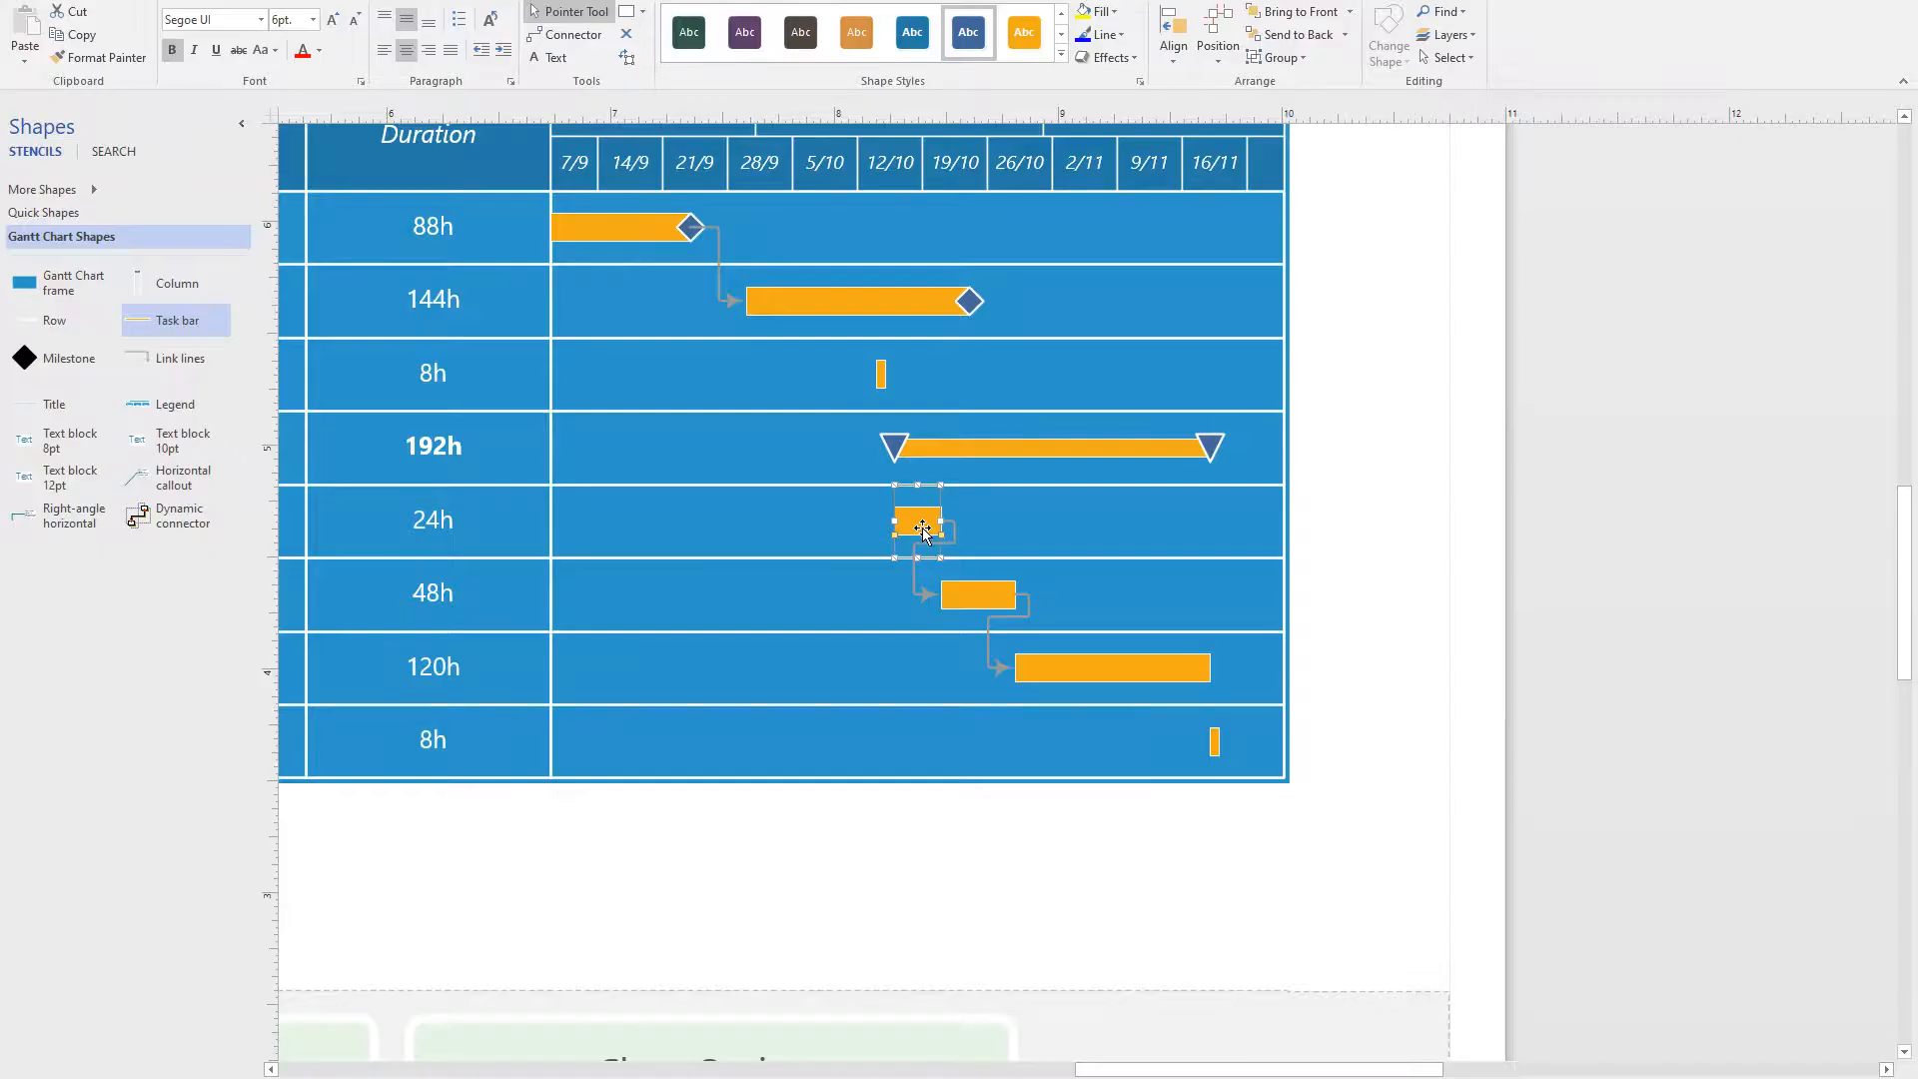
# Move the 24h task to start 28/9, stretch it to 88h, and shift the 144h task later
pyautogui.moveTo(919, 519); pyautogui.dragTo(753, 520)
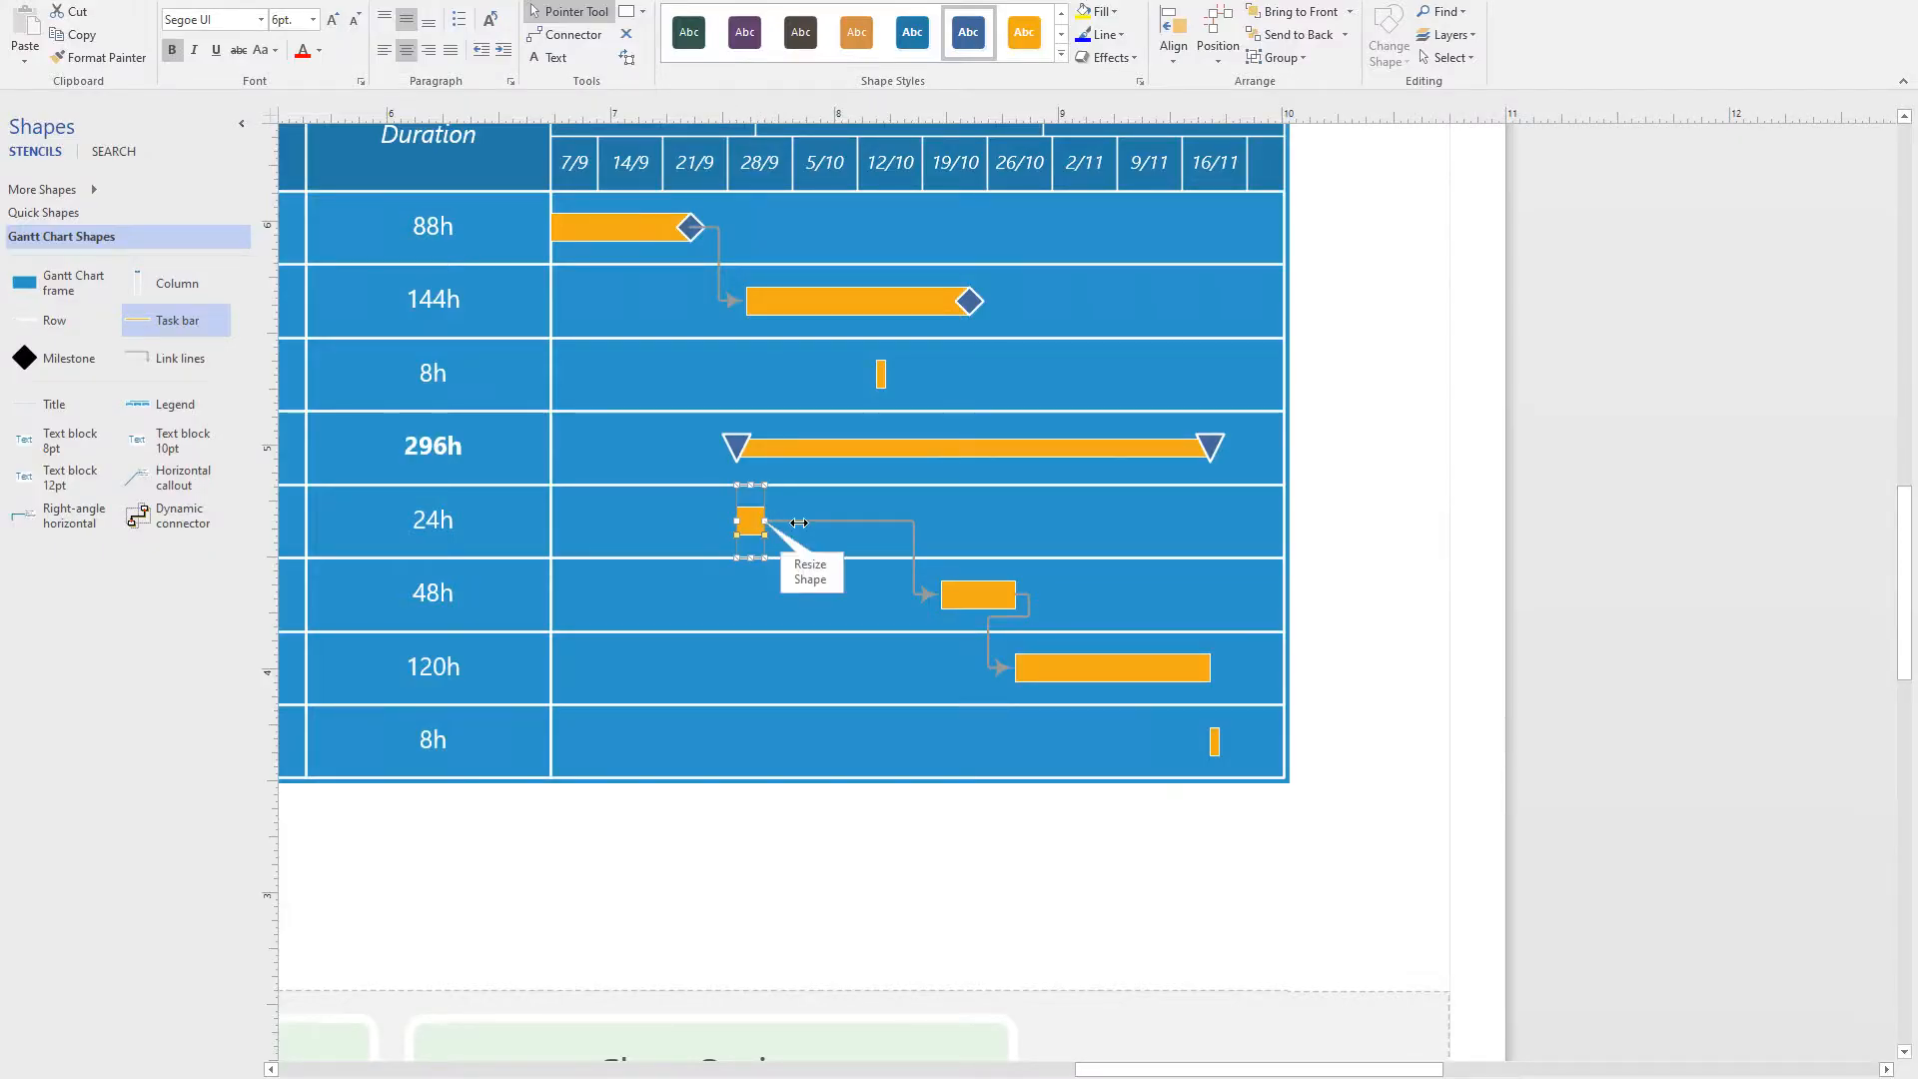
pyautogui.moveTo(768, 519); pyautogui.dragTo(875, 520)
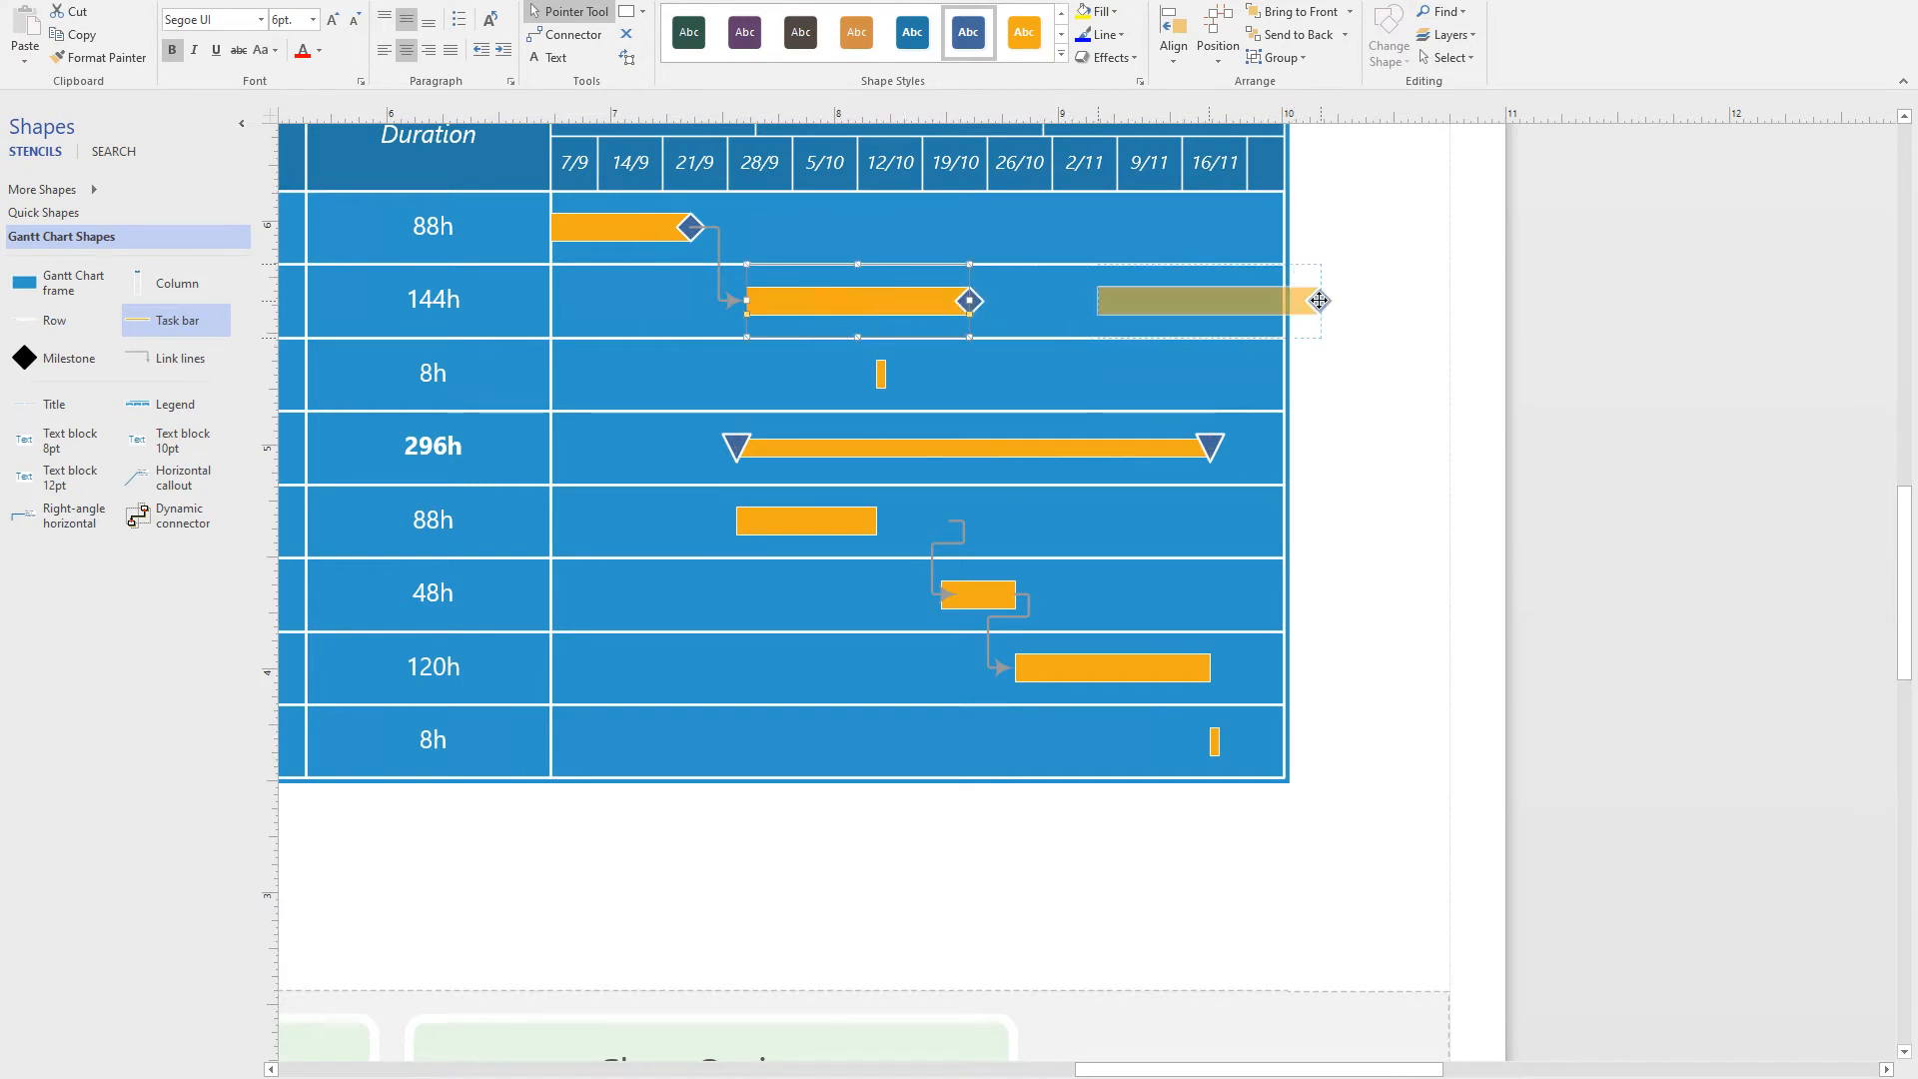
pyautogui.moveTo(1321, 300); pyautogui.dragTo(1223, 304)
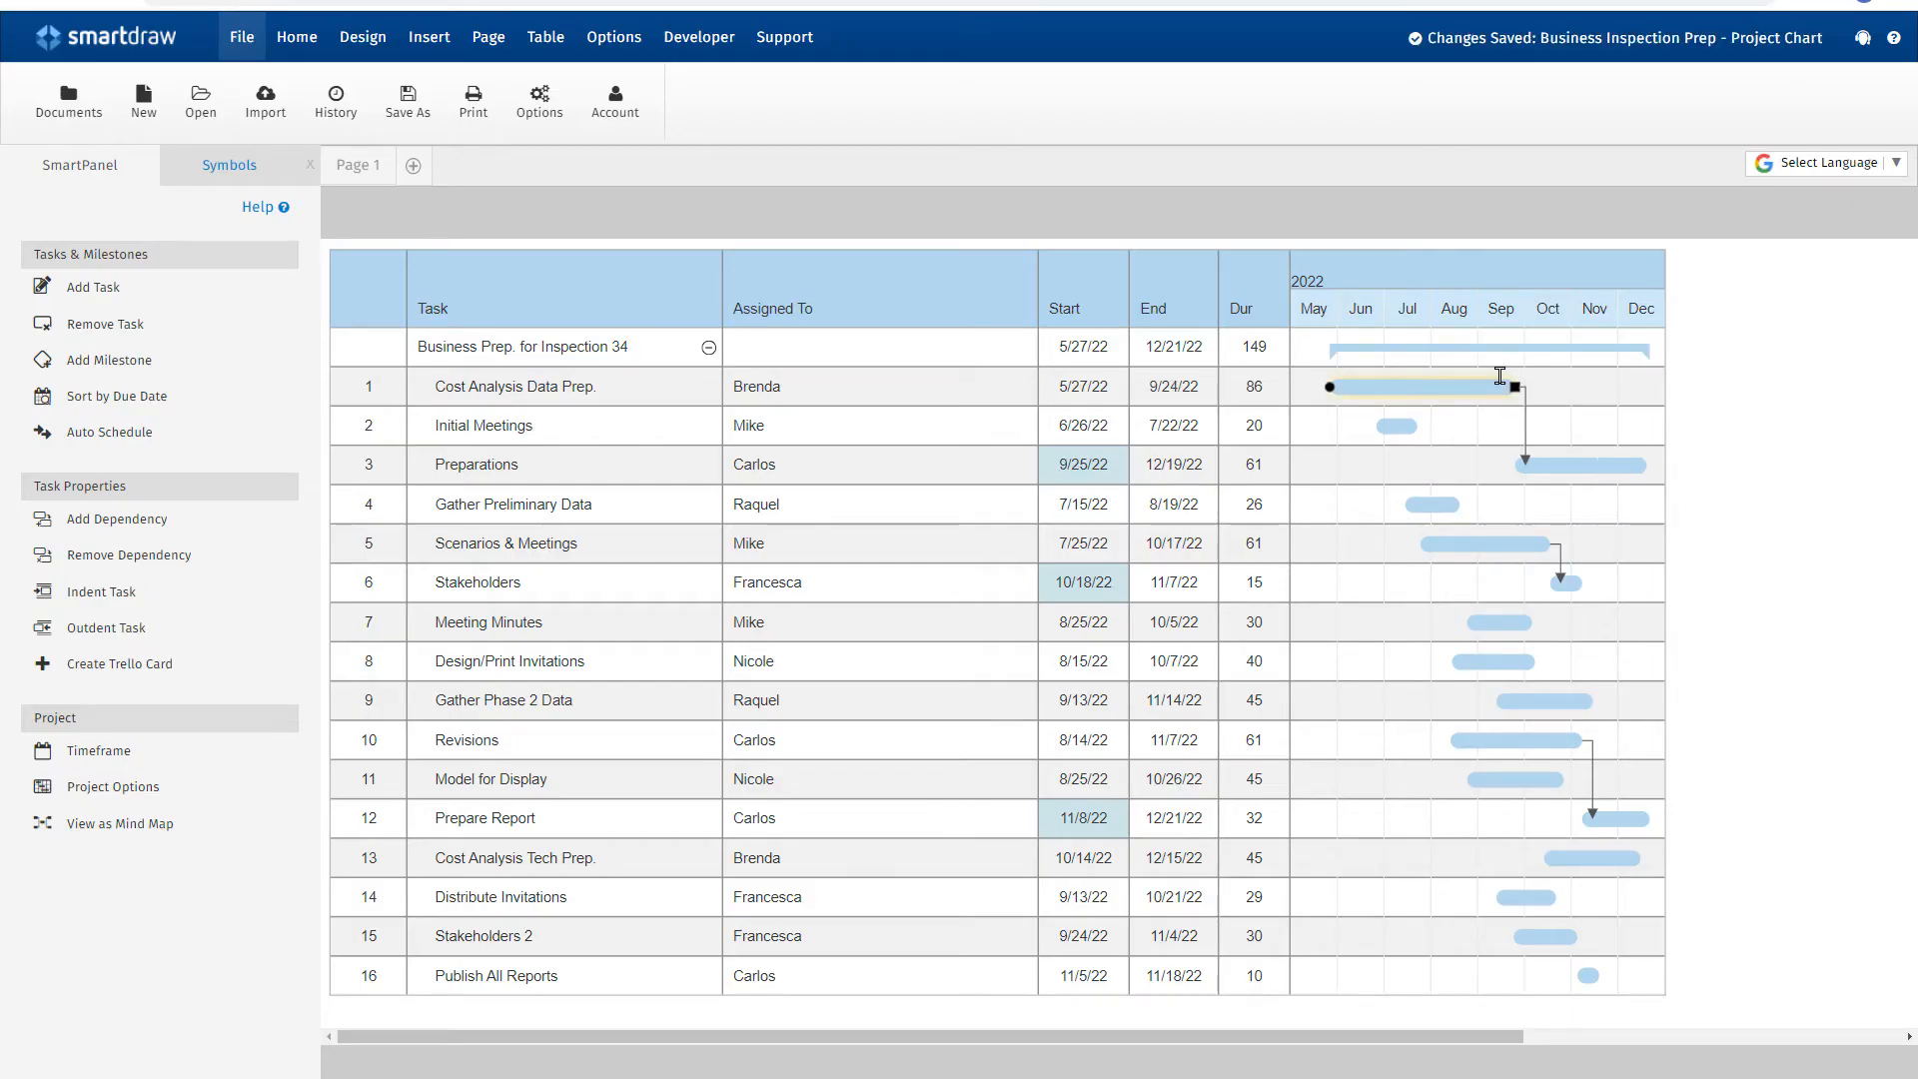
pyautogui.click(1327, 272)
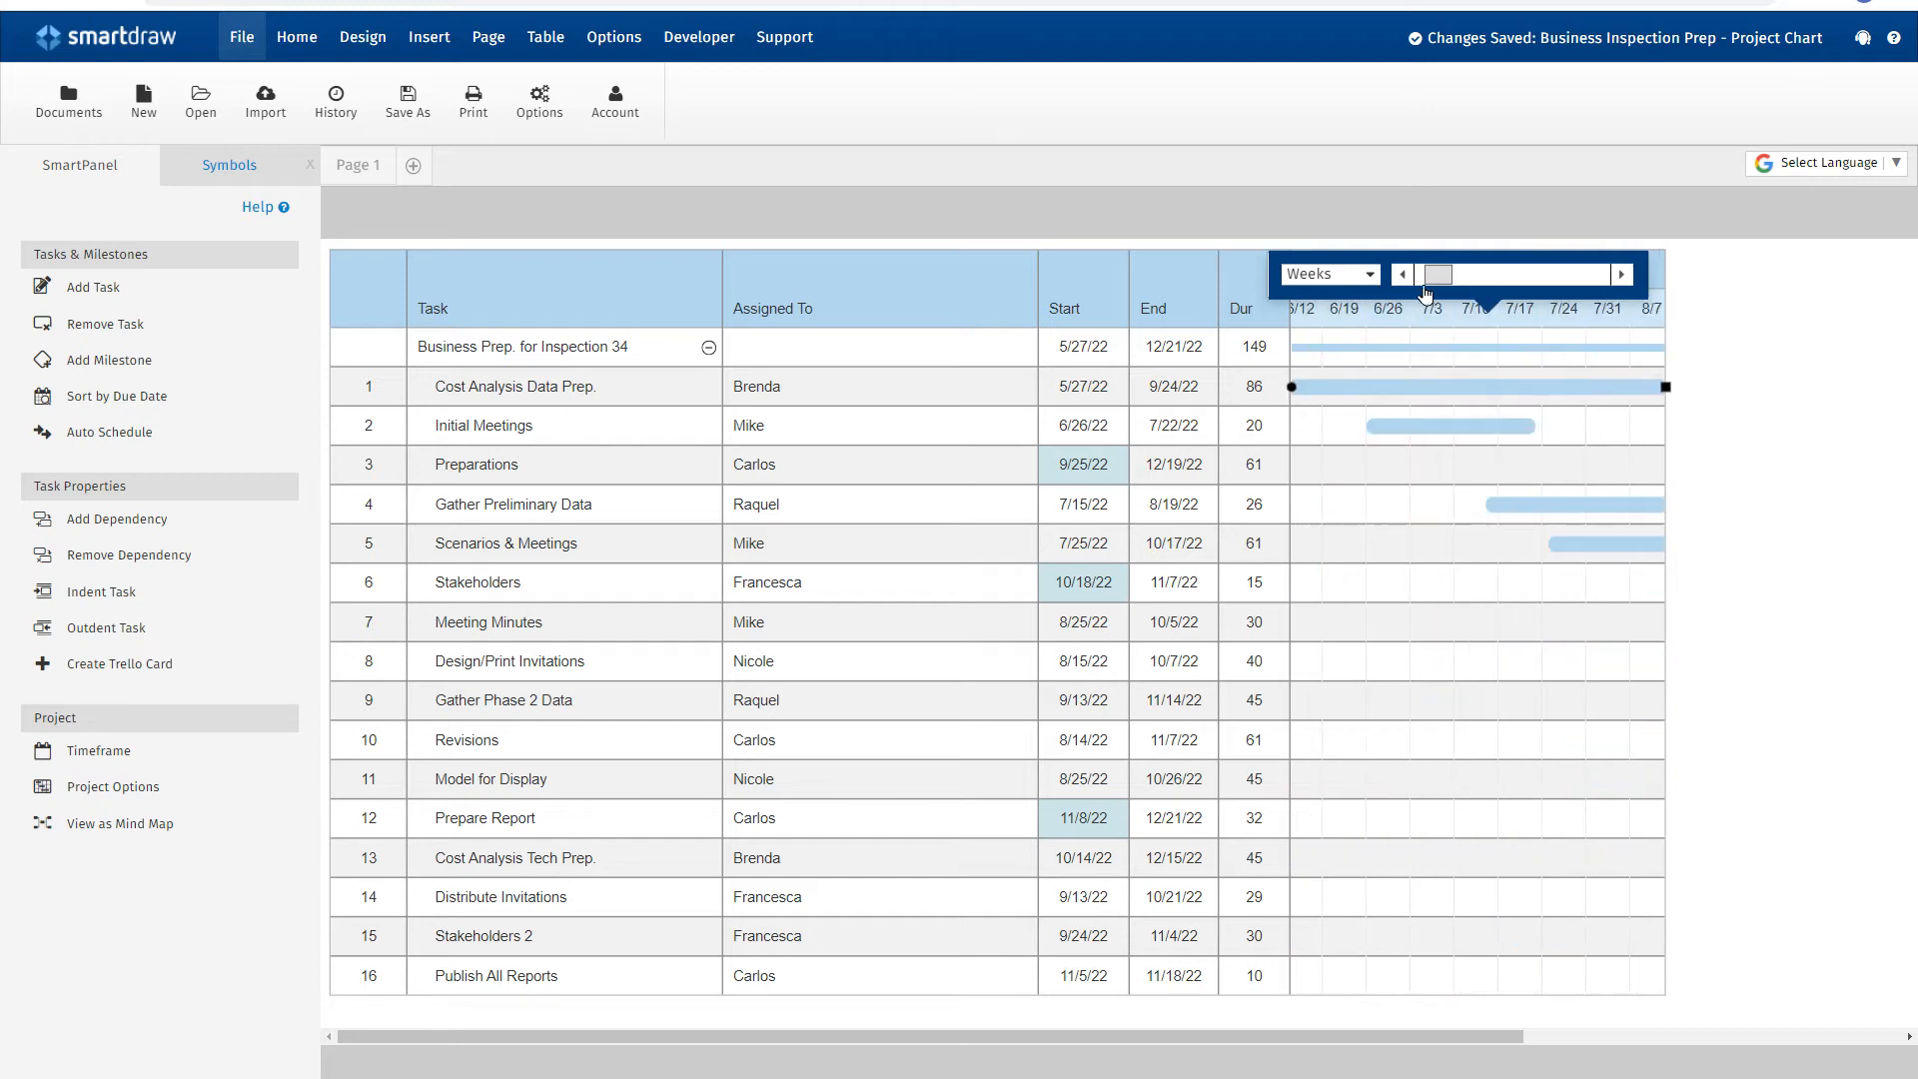
pyautogui.click(1325, 273)
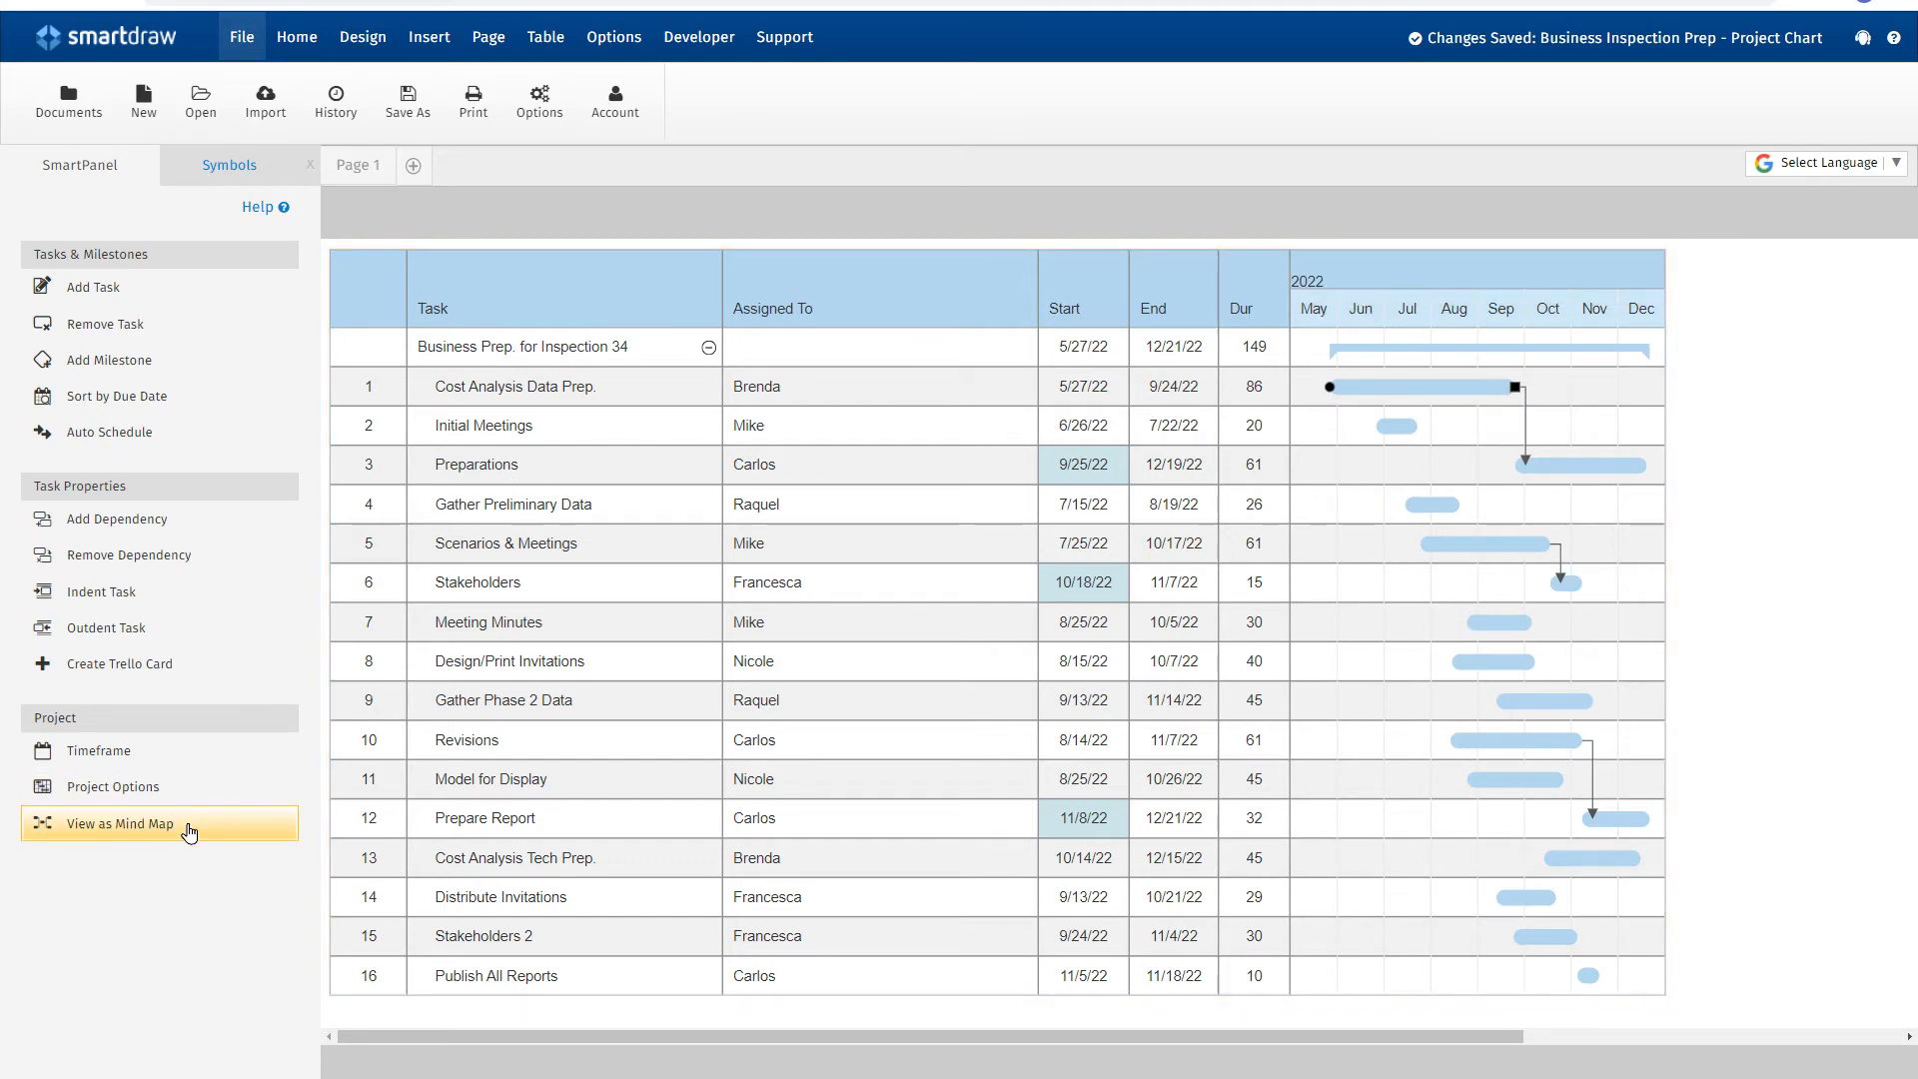
# Switch the inspection project's tasks to the mind map view
pyautogui.click(121, 822)
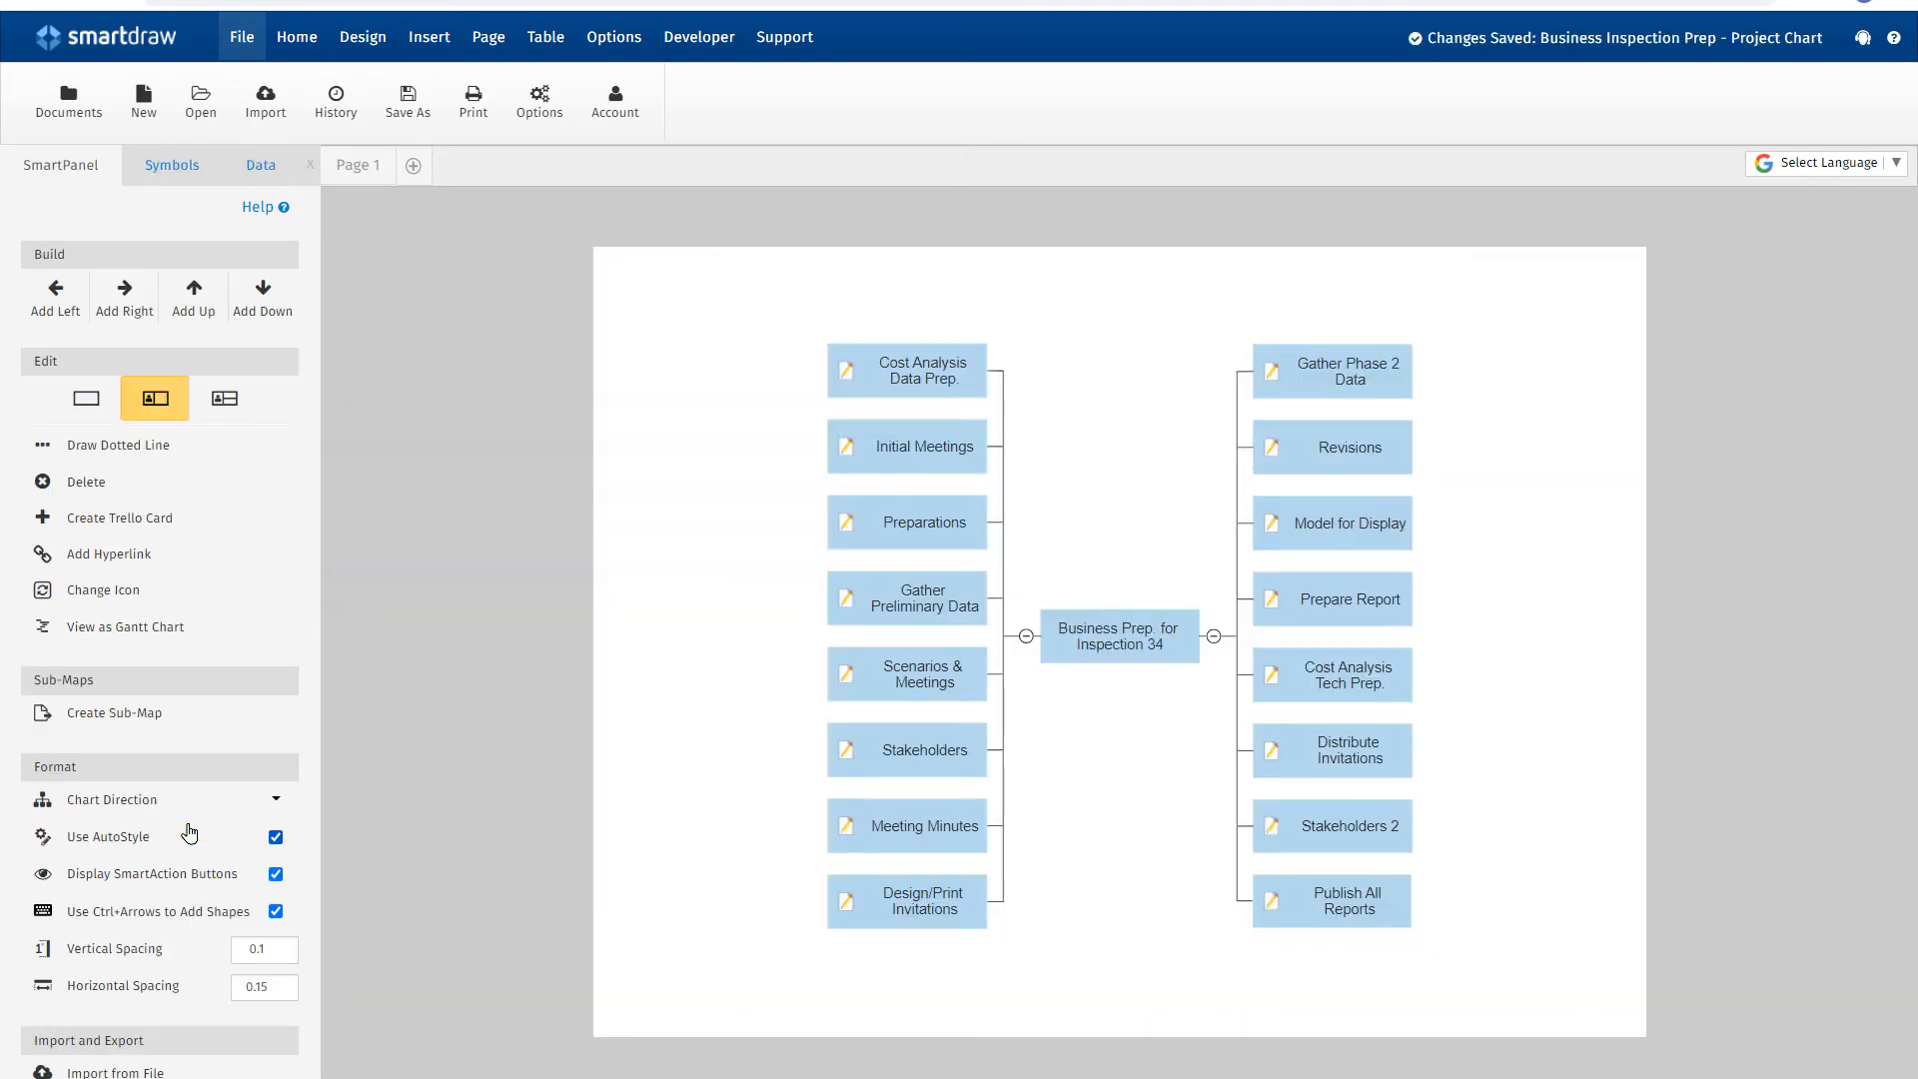
pyautogui.scroll(-3)
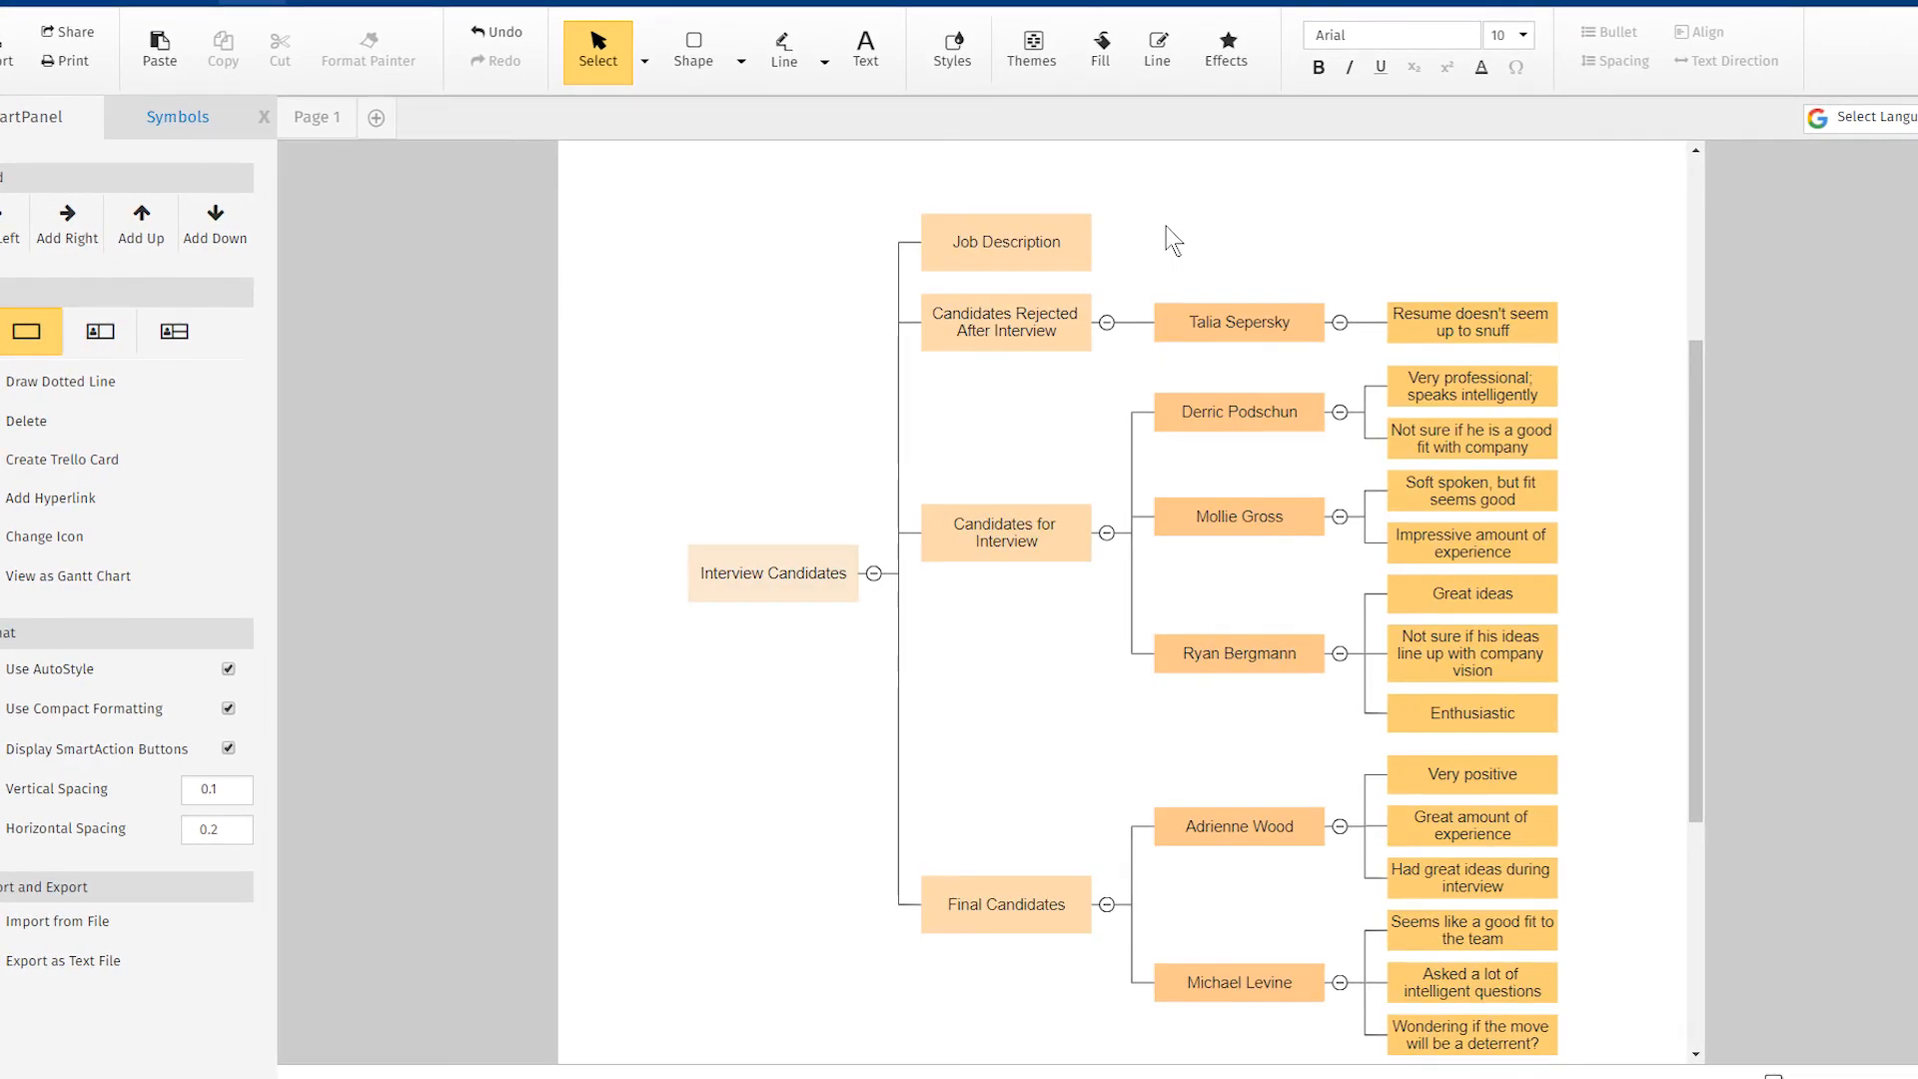
# Give the stopwatch icon a green style from the Styles palette
pyautogui.click(950, 48)
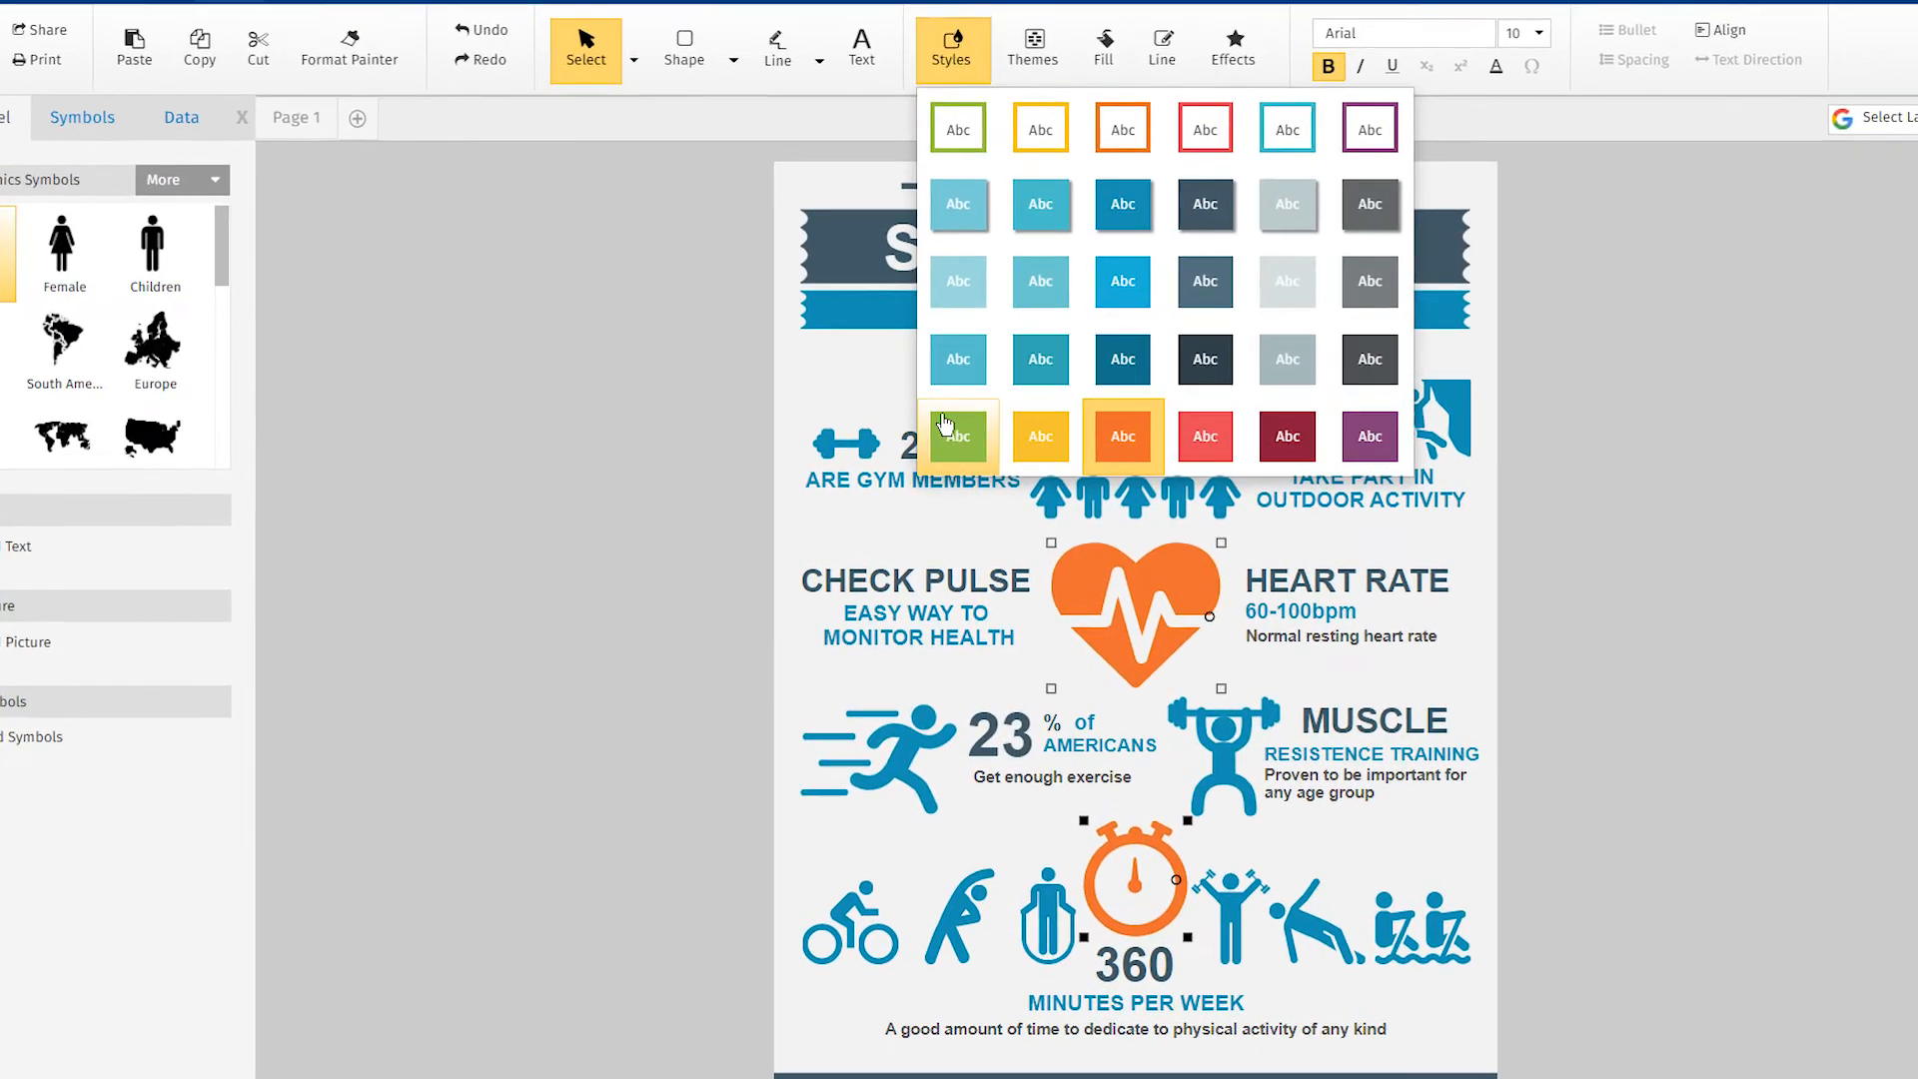
pyautogui.click(958, 437)
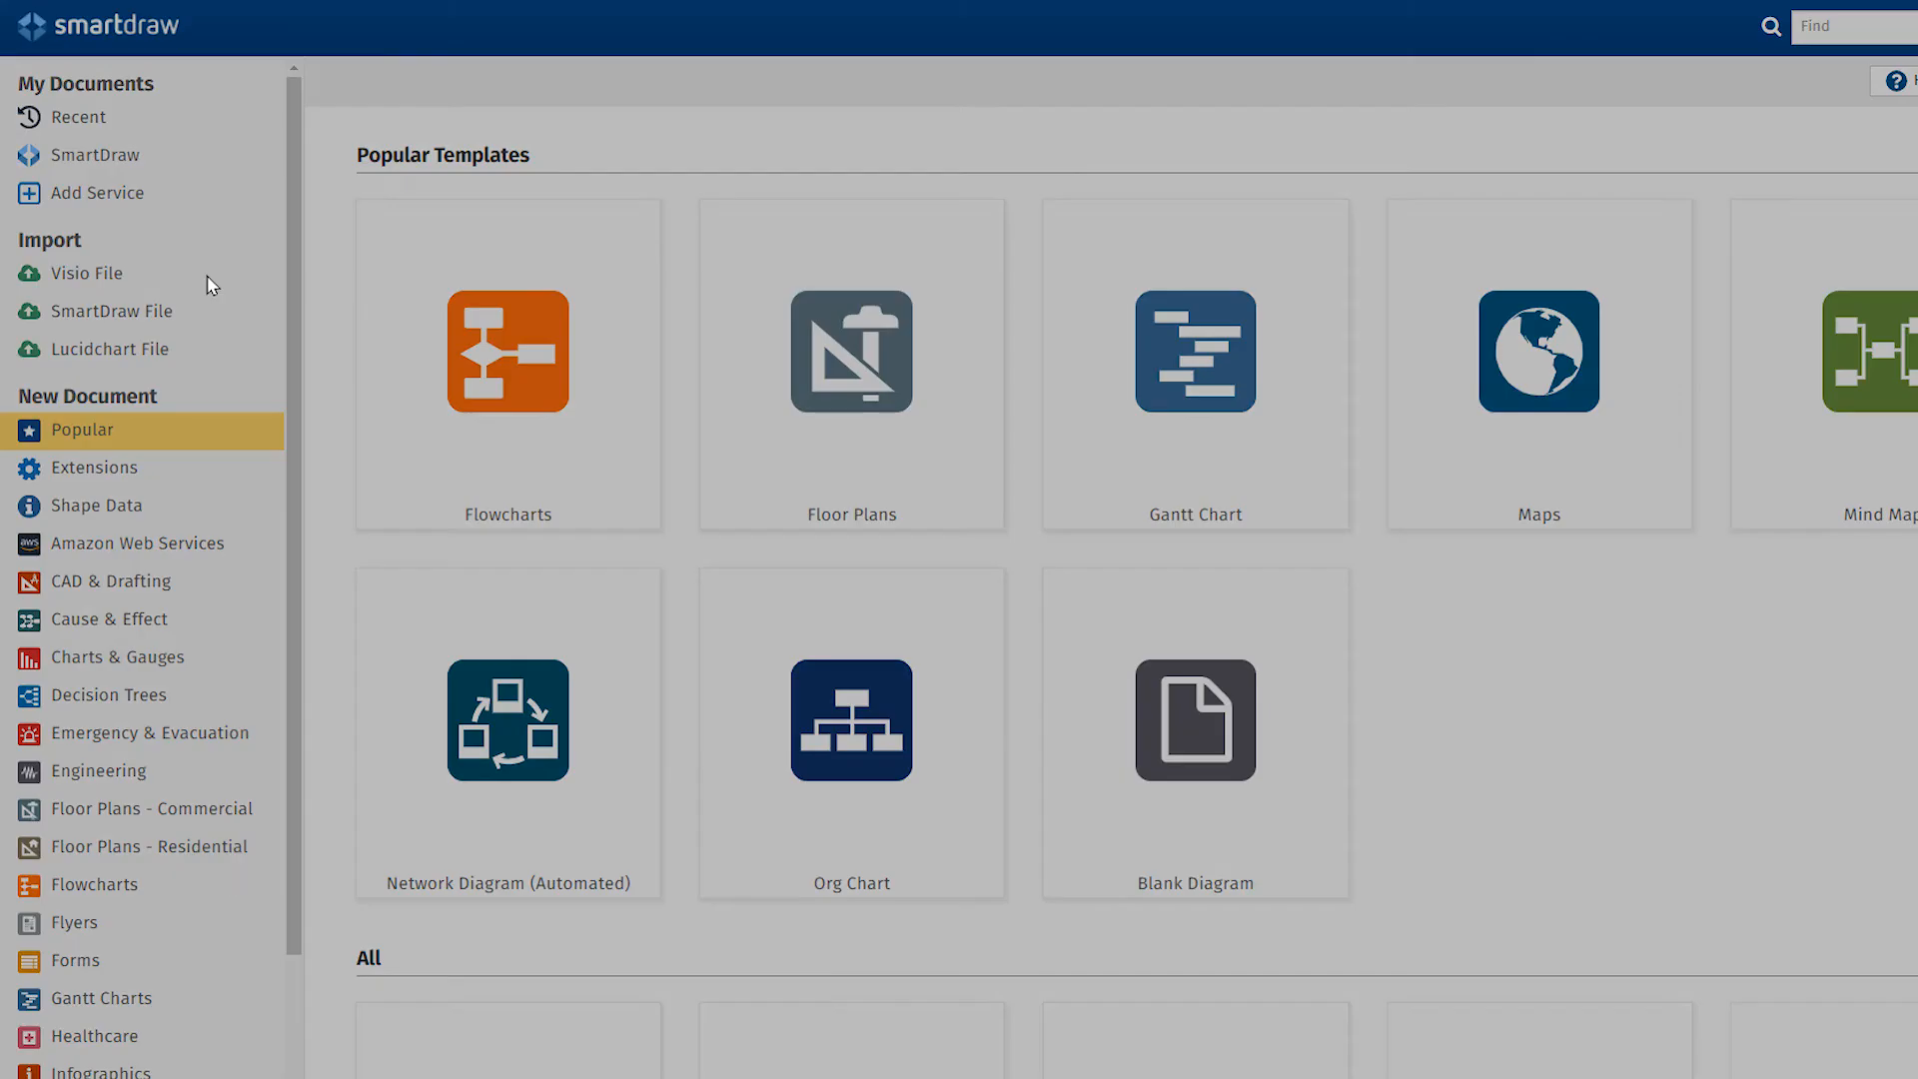
# Import the Sampson, Inc. network diagram .vsdx file through Import Visio File
pyautogui.click(86, 273)
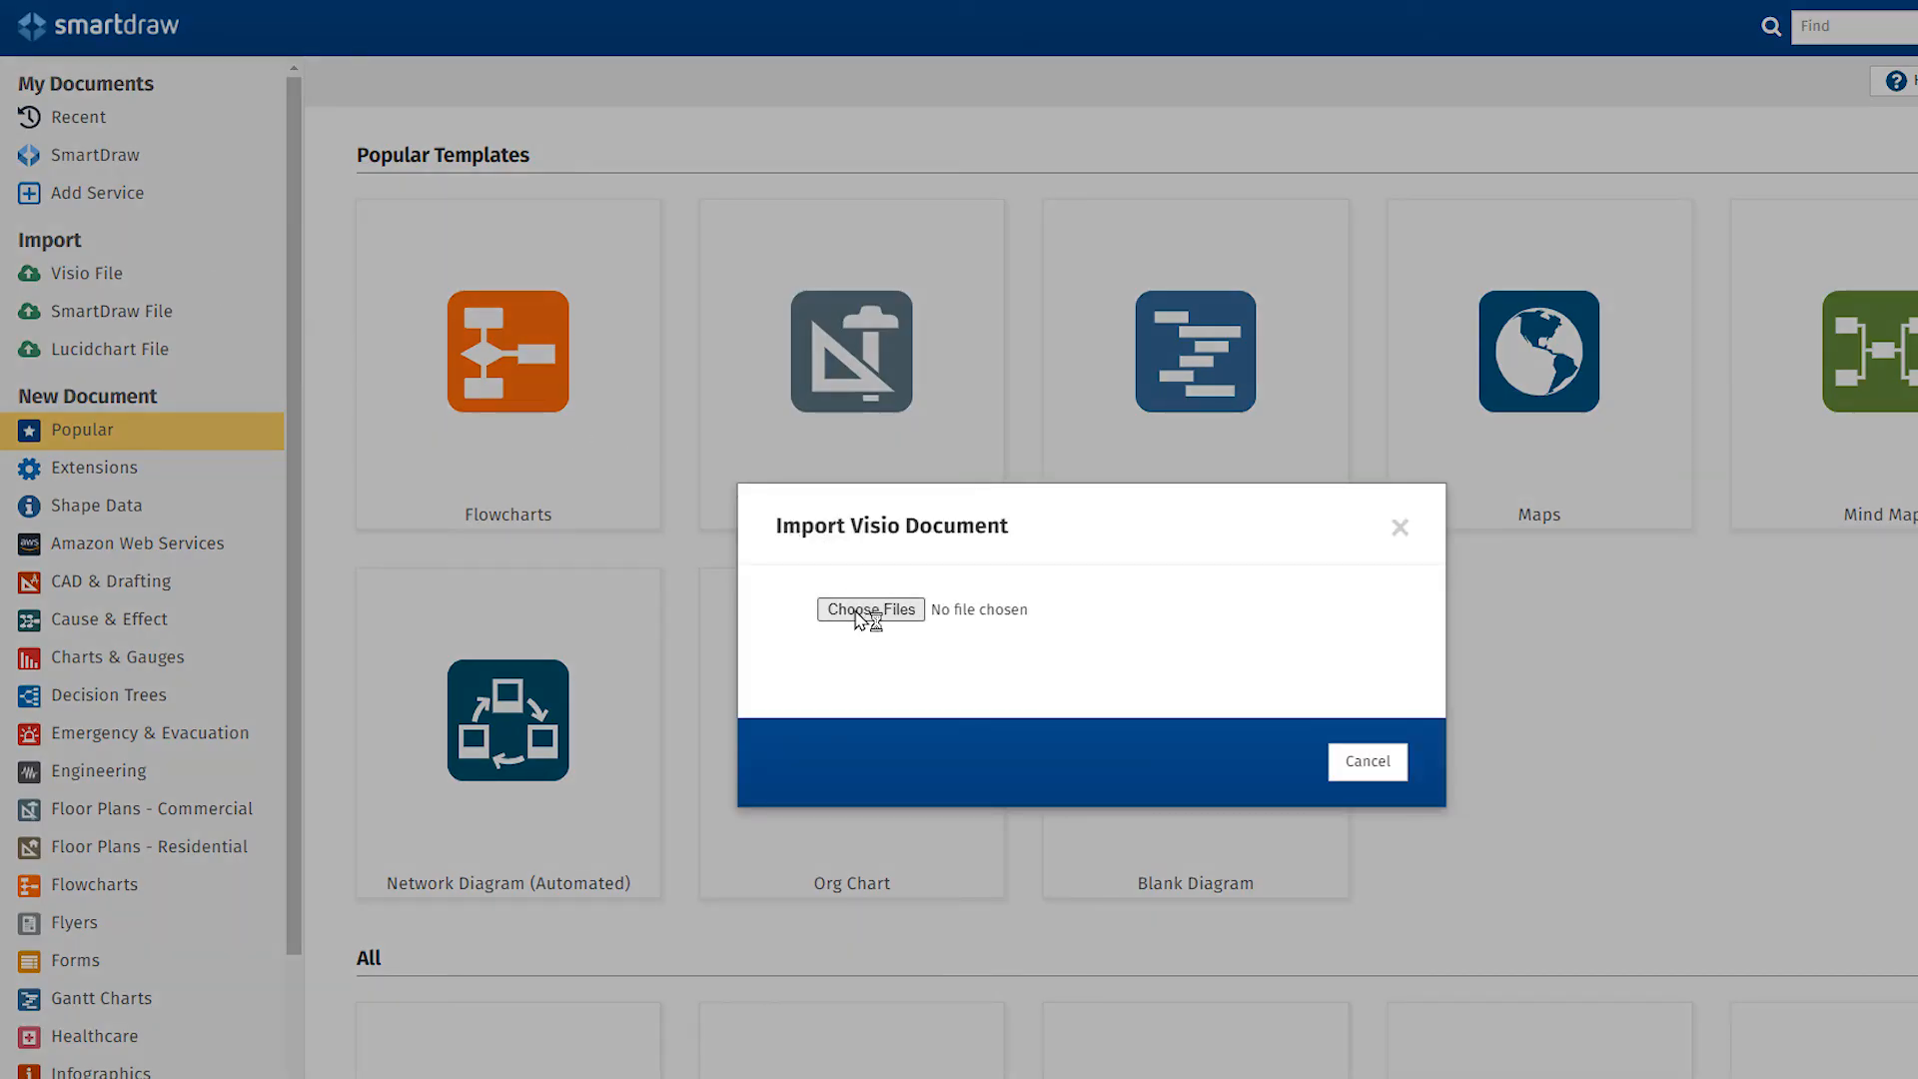
pyautogui.click(870, 610)
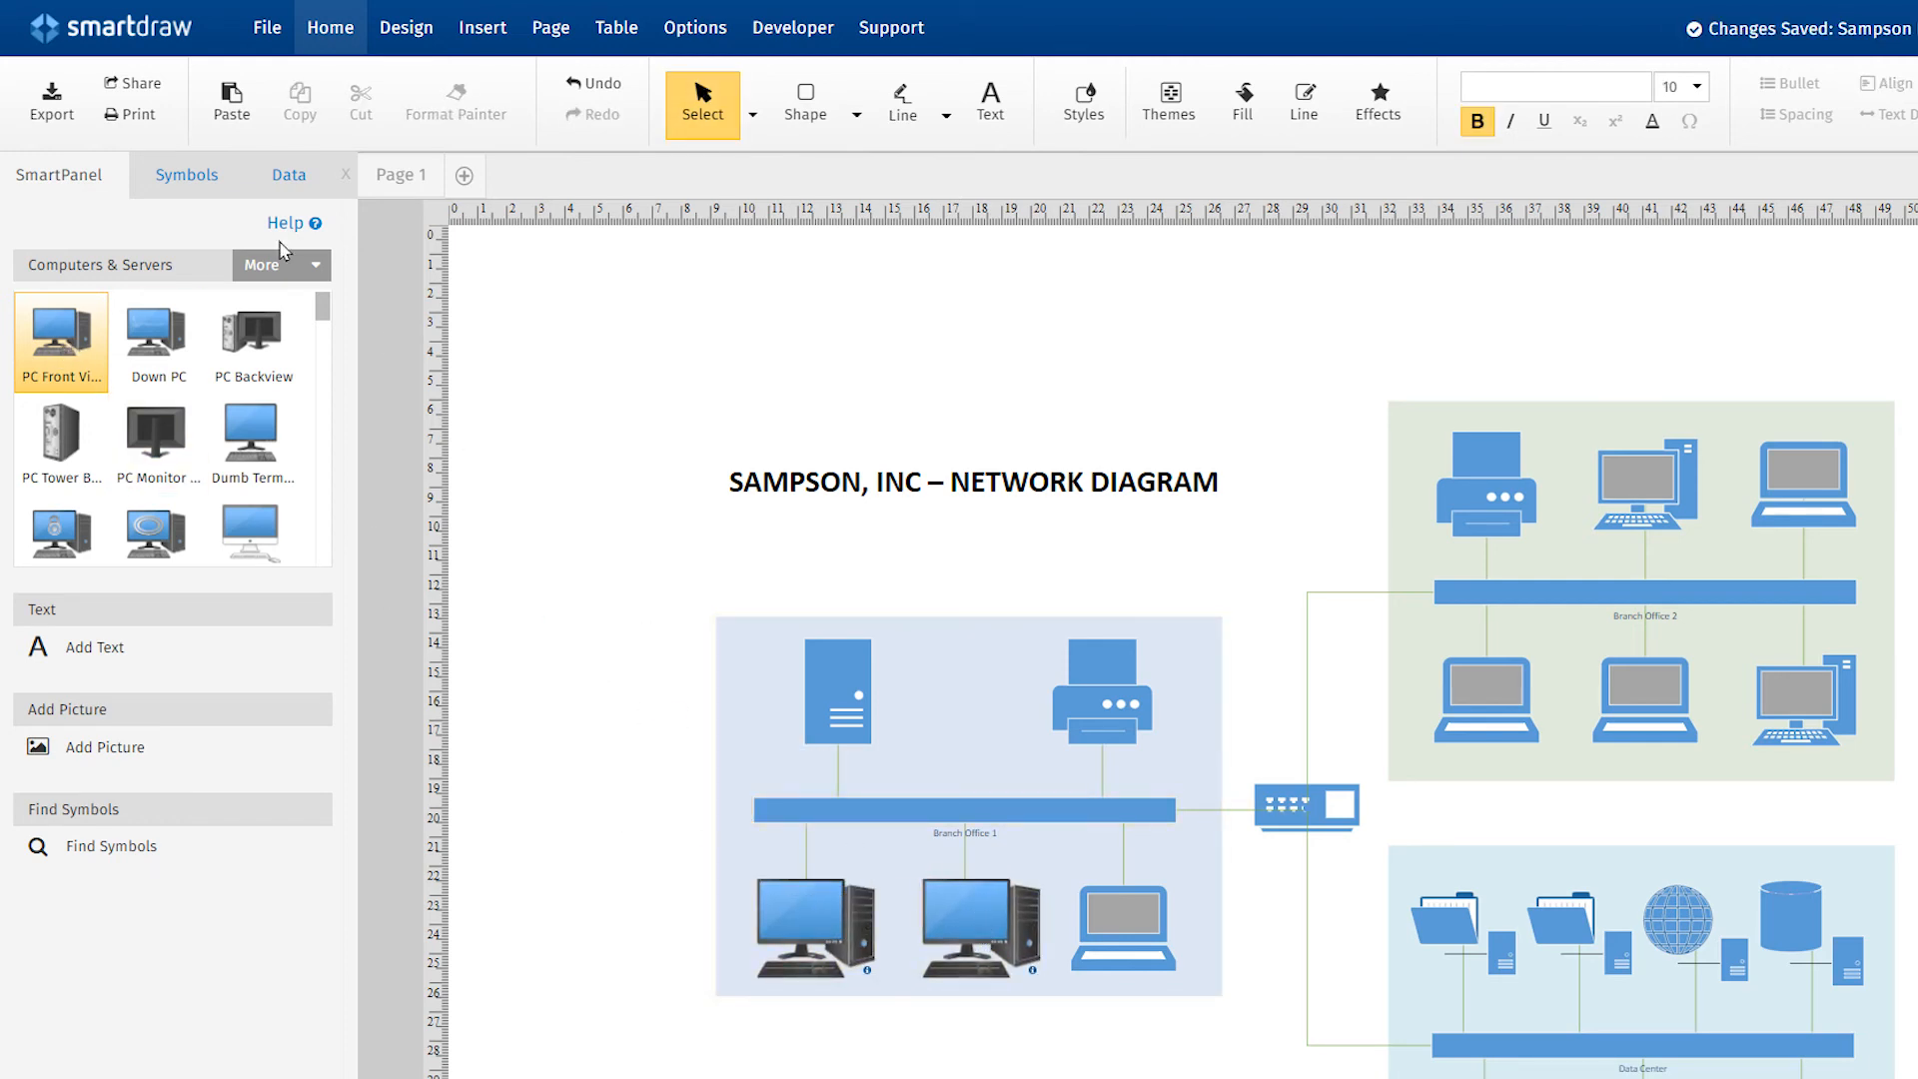
# Import the 'Workflow Stencils.vssx' Visio stencil file as a new SmartDraw symbol library
pyautogui.click(50, 102)
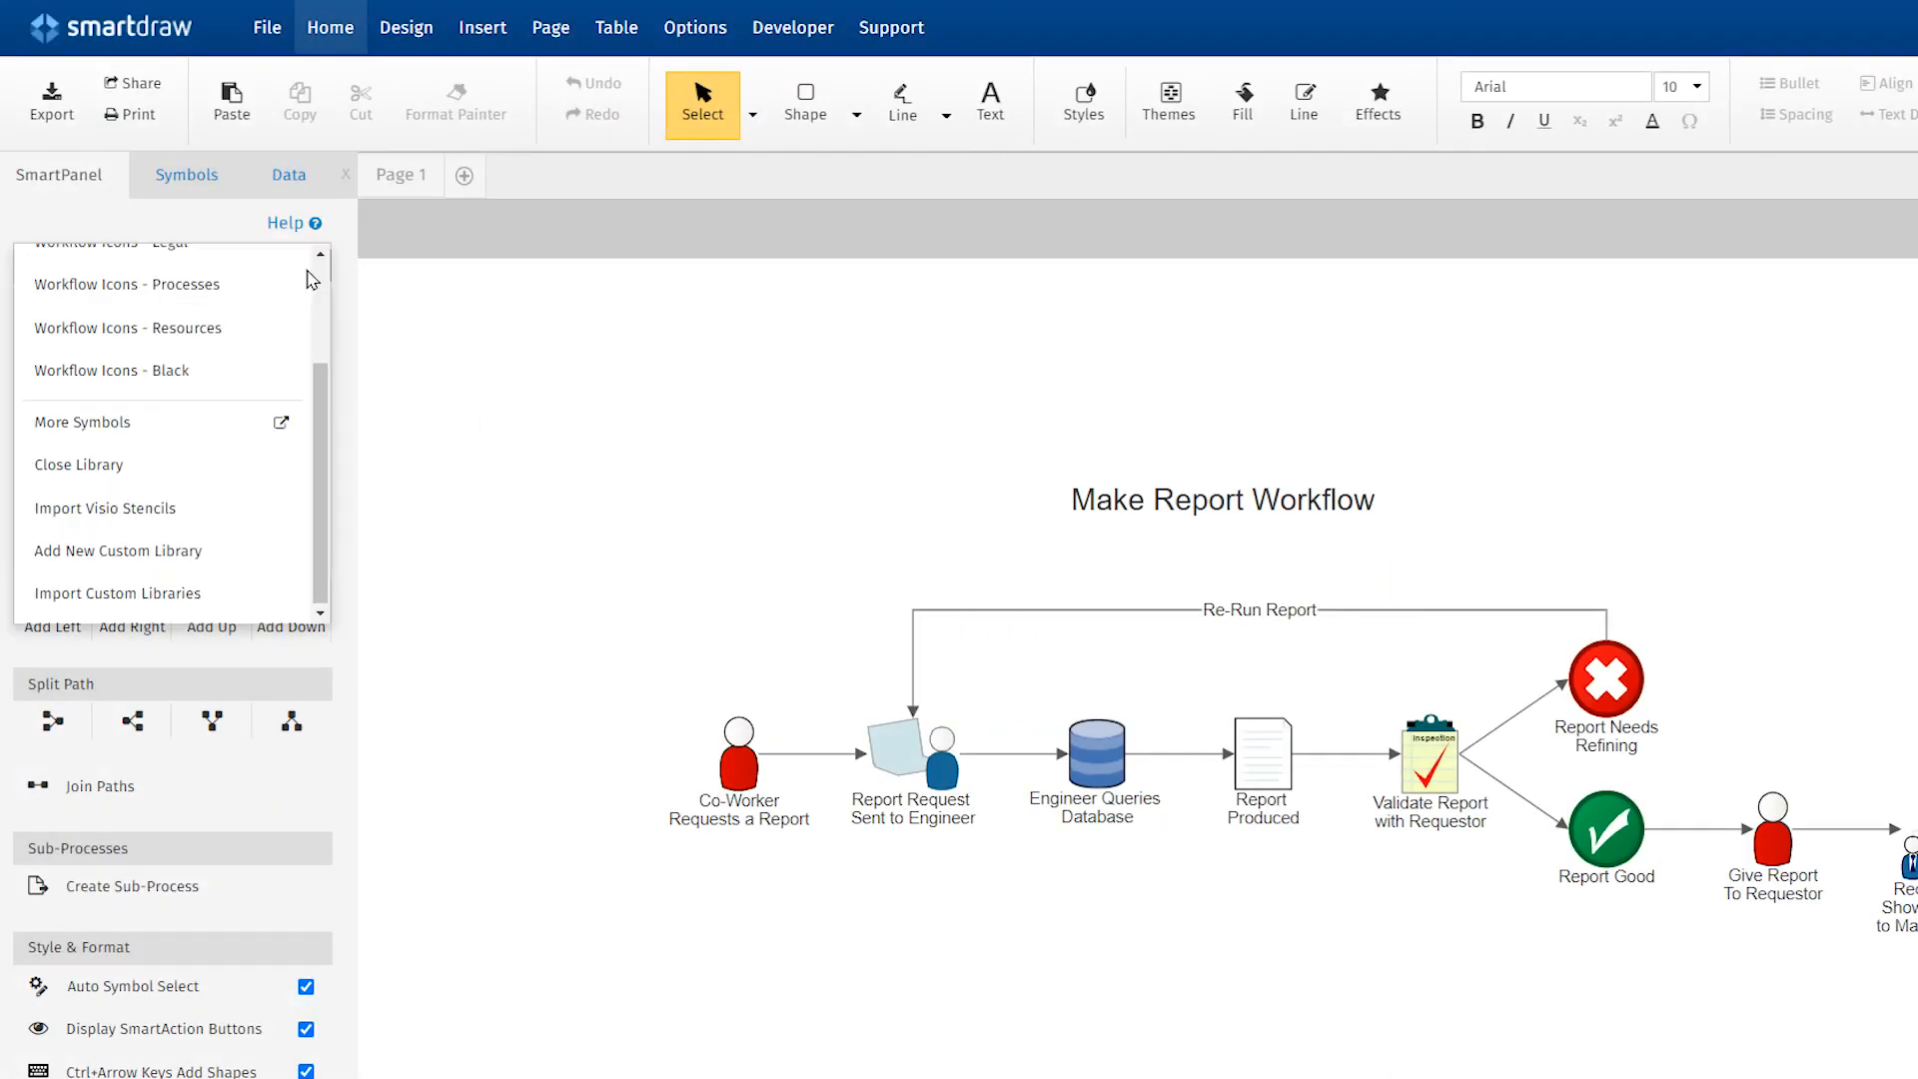
pyautogui.click(105, 508)
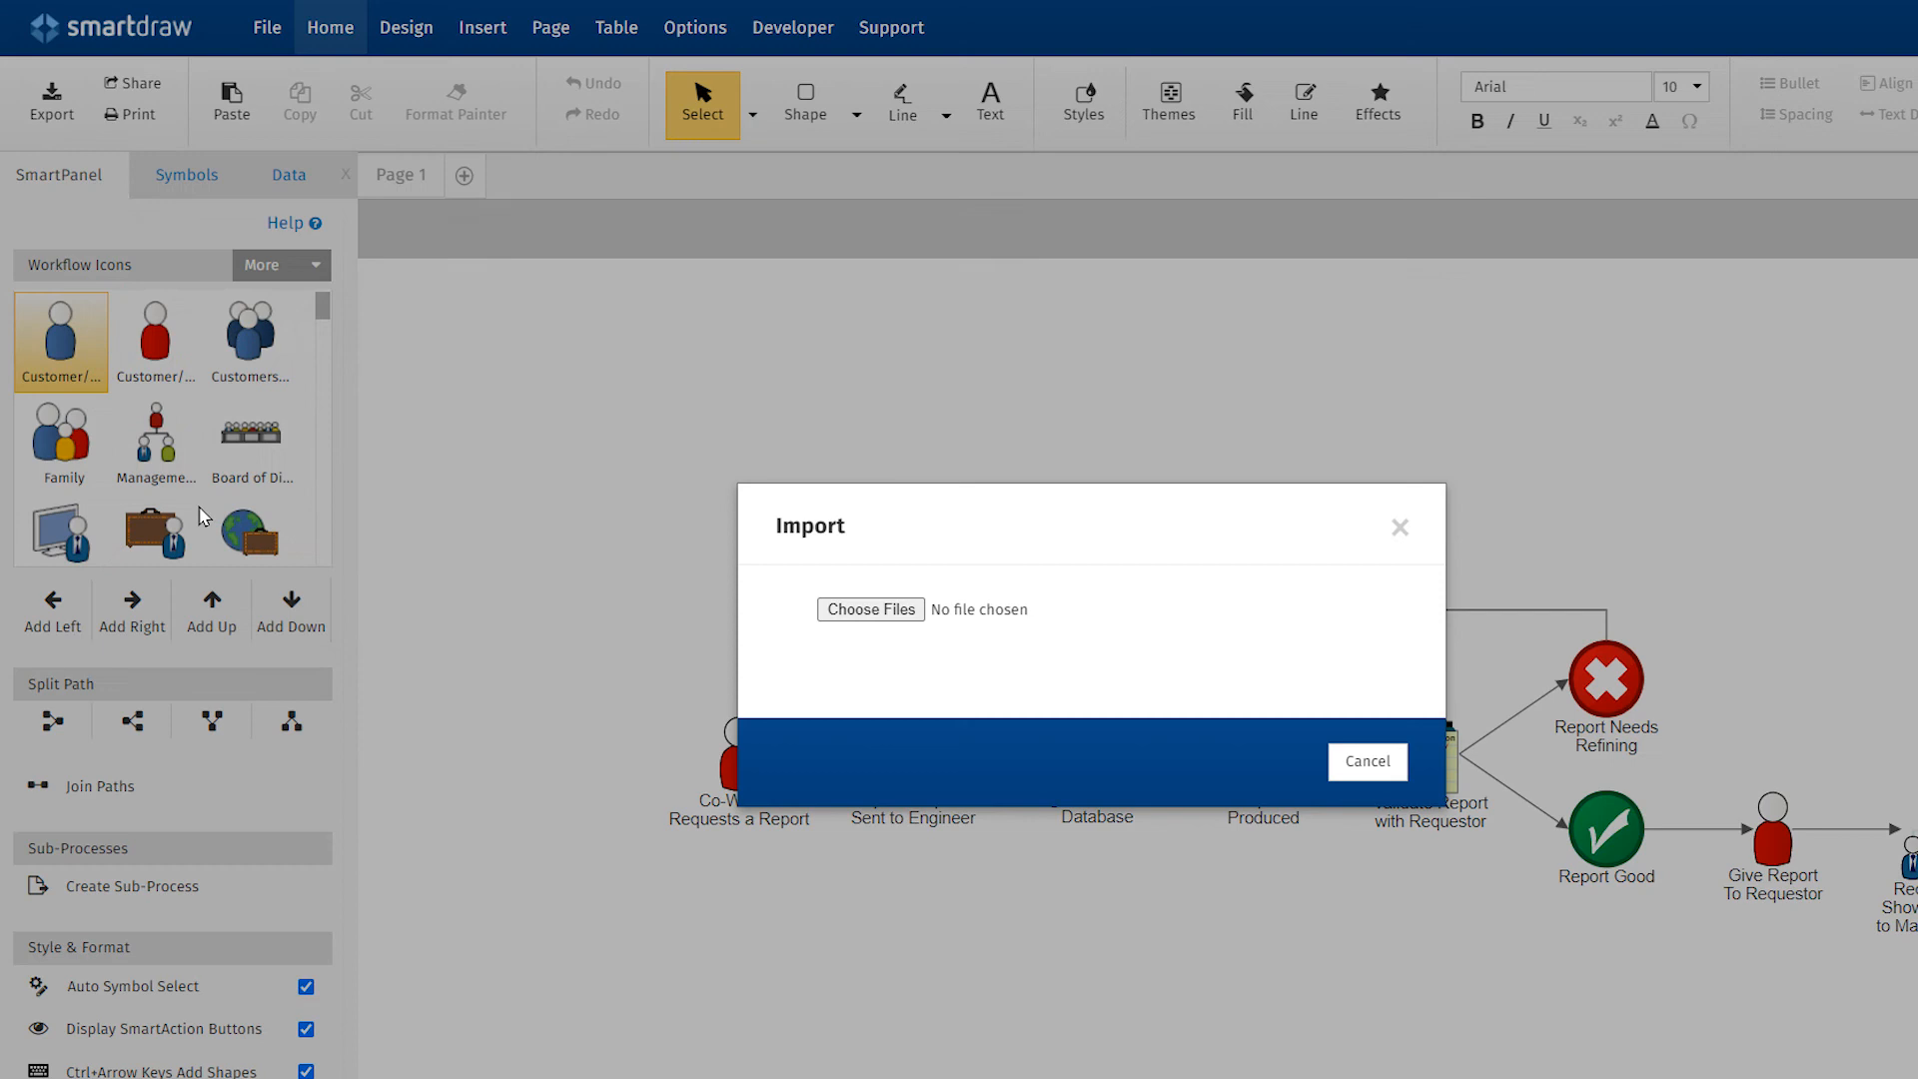
pyautogui.click(871, 610)
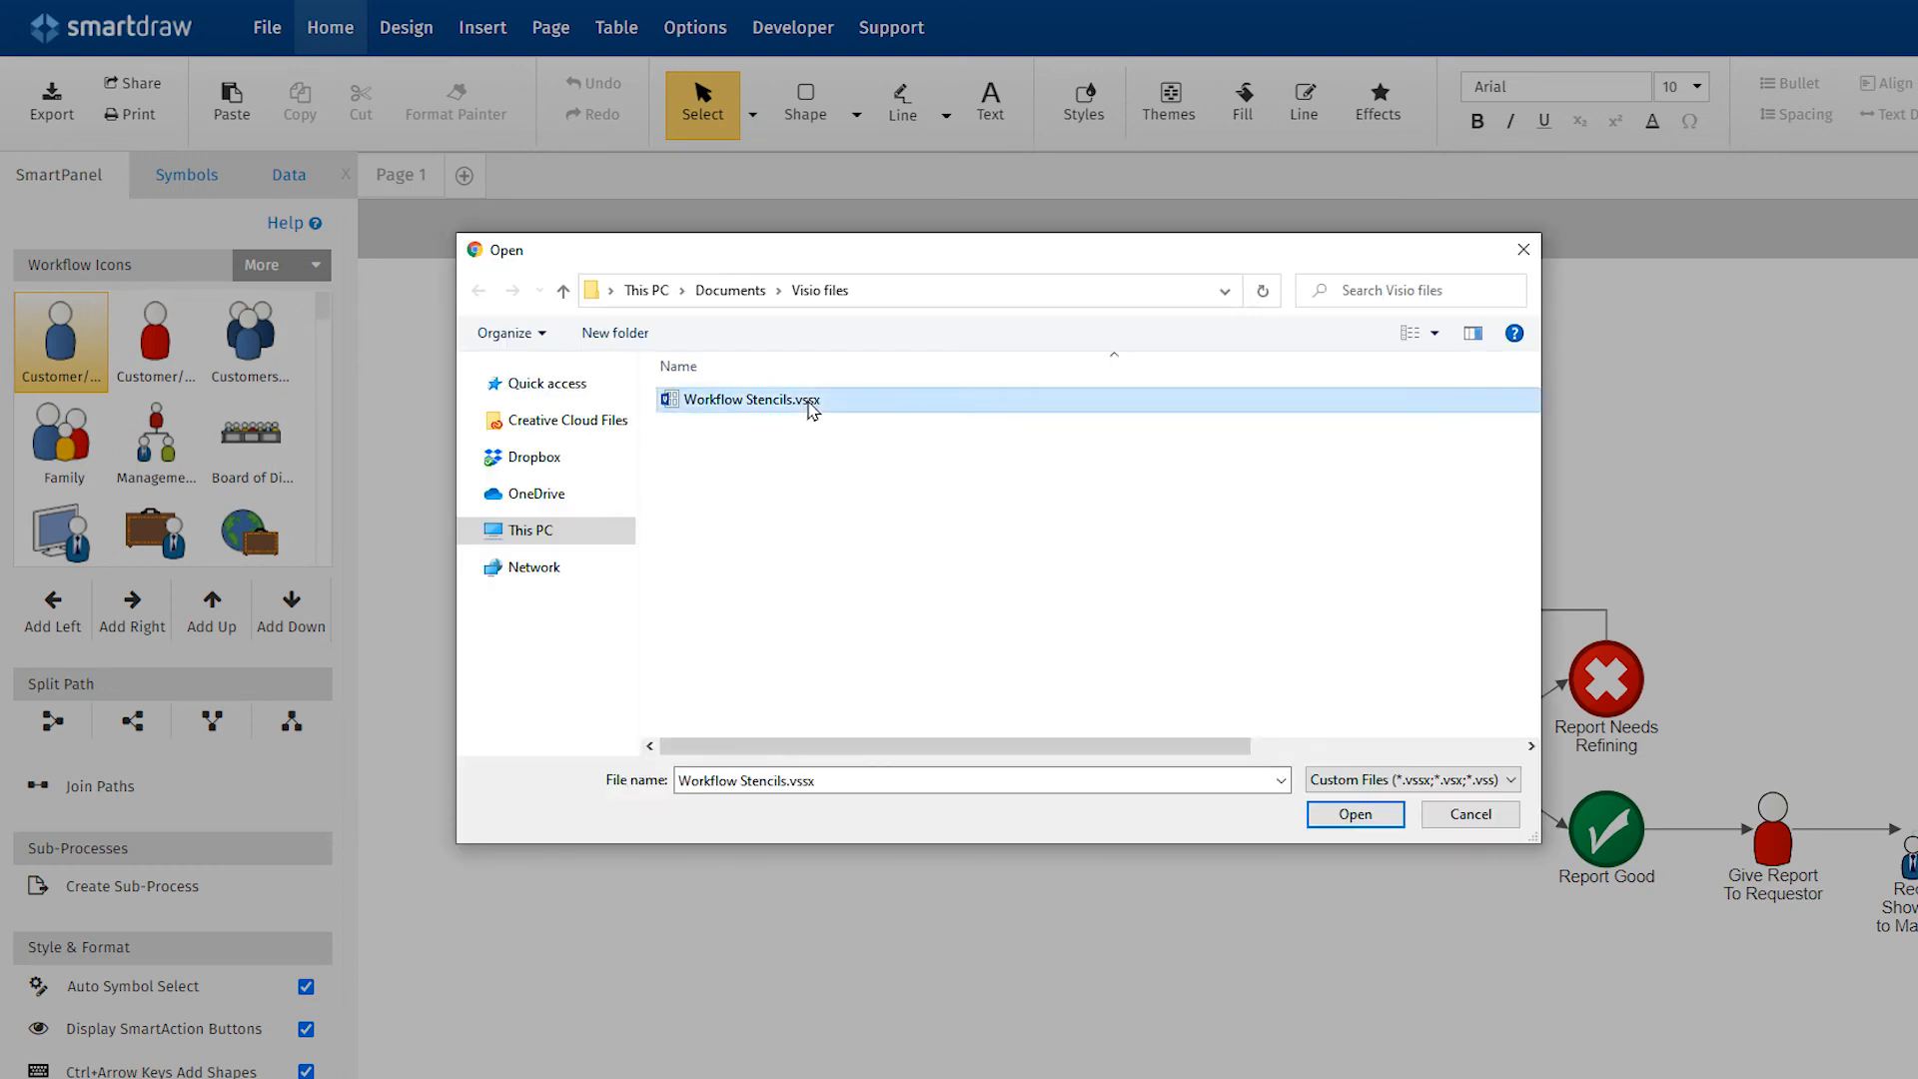
pyautogui.click(1355, 813)
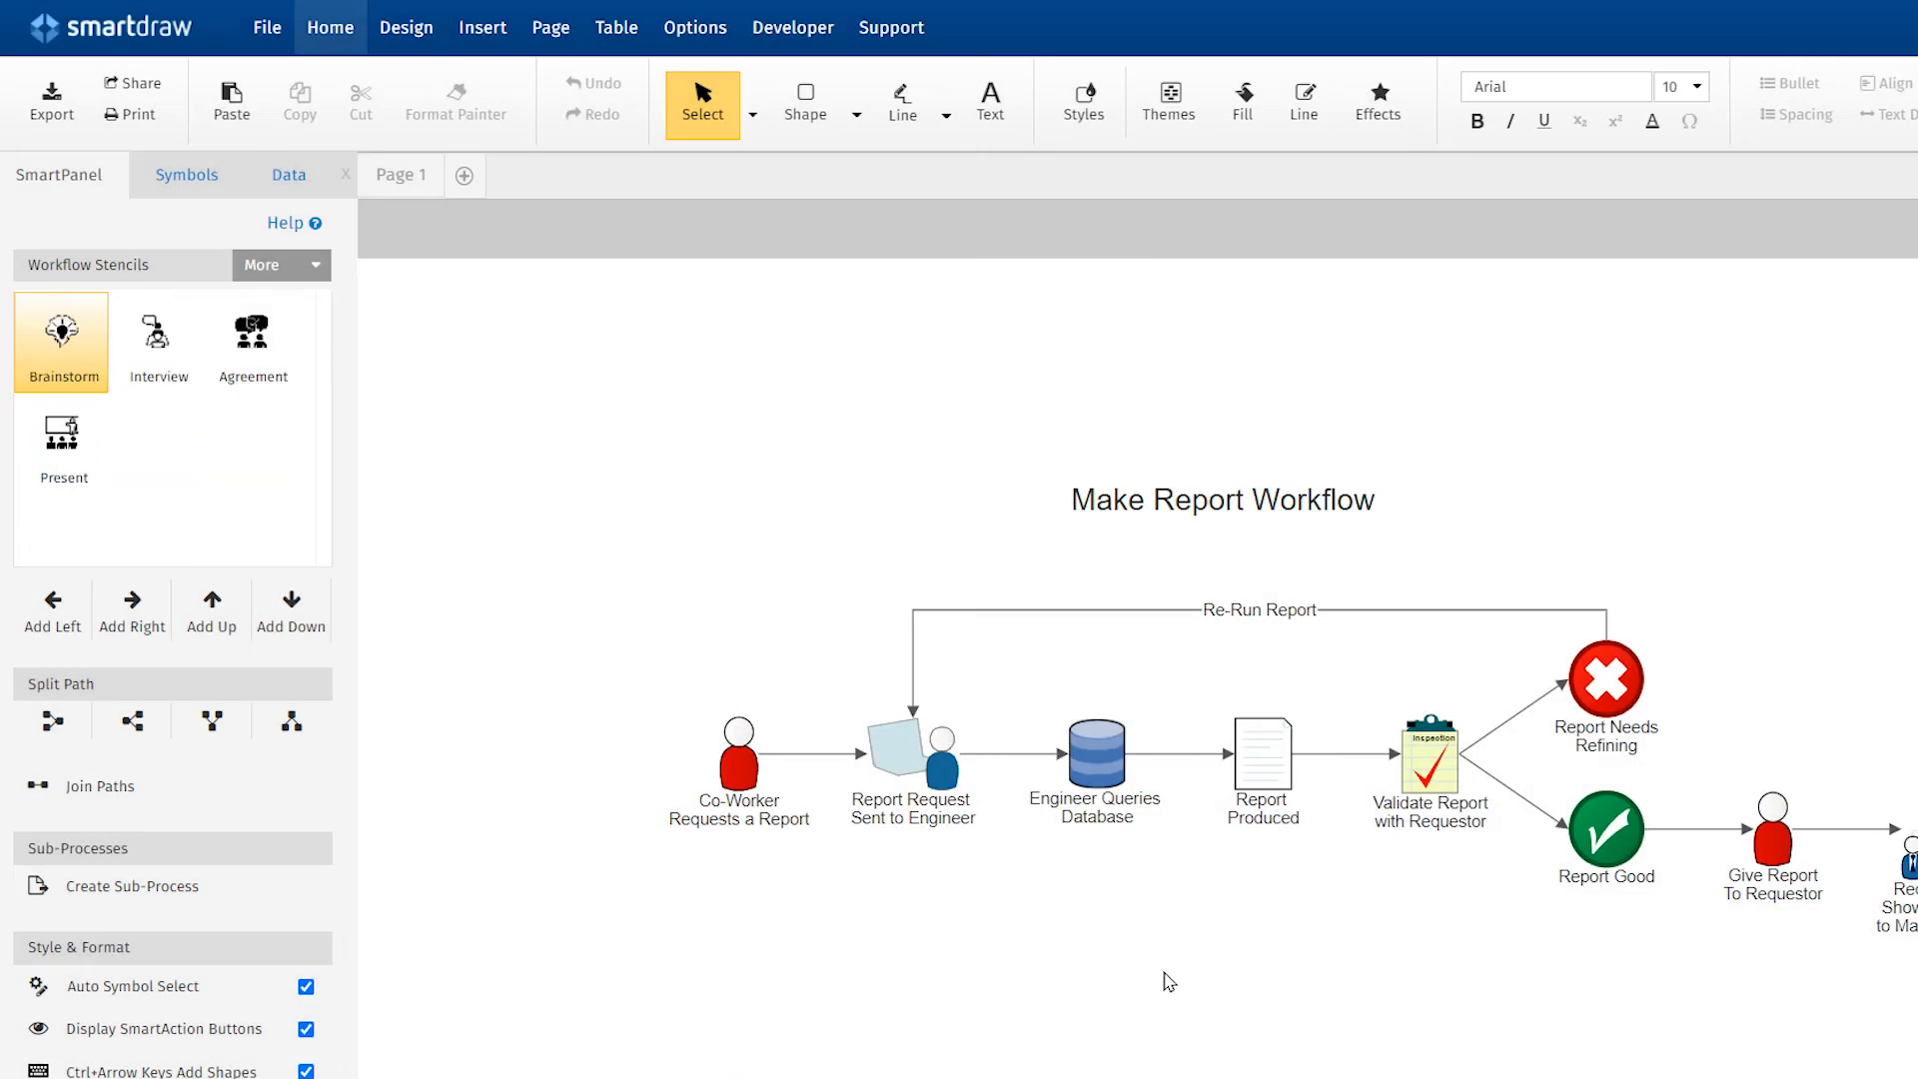